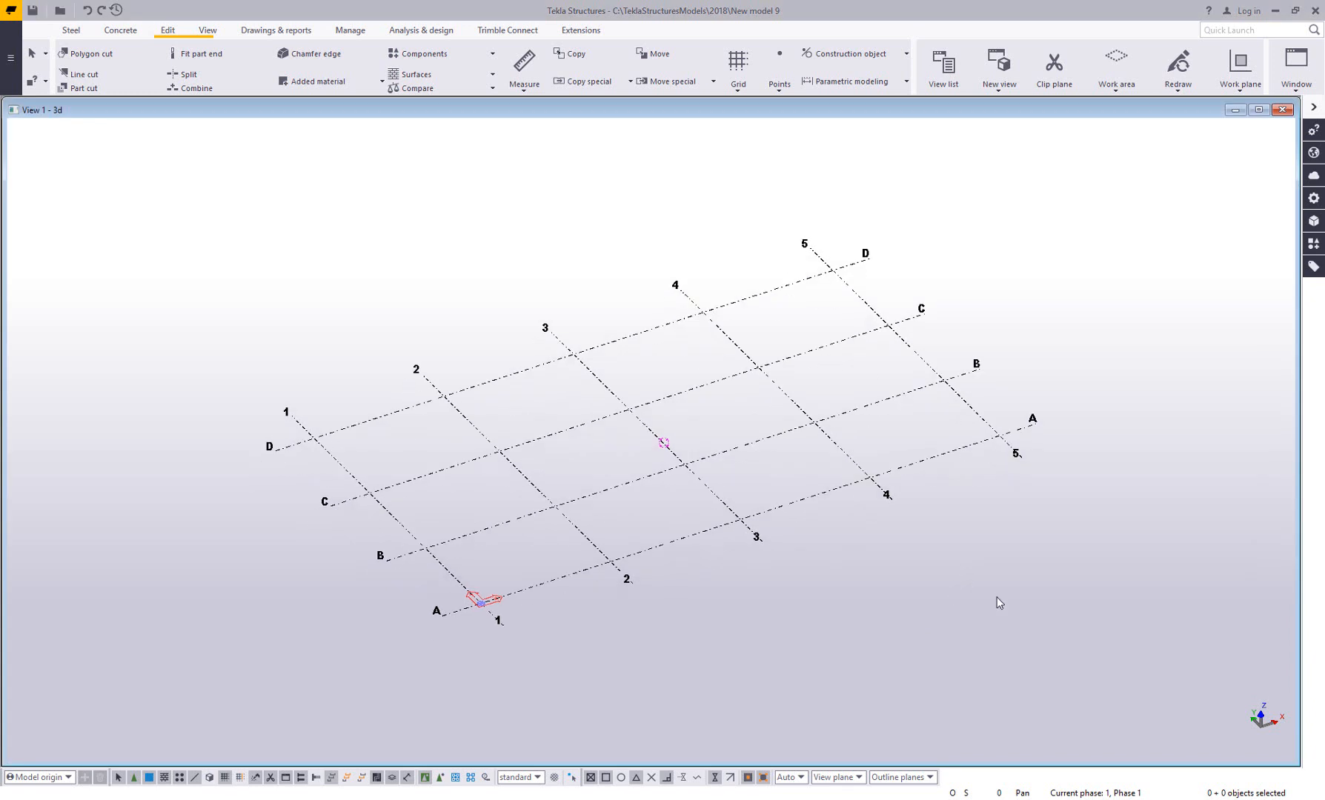
mouse_move(979, 599)
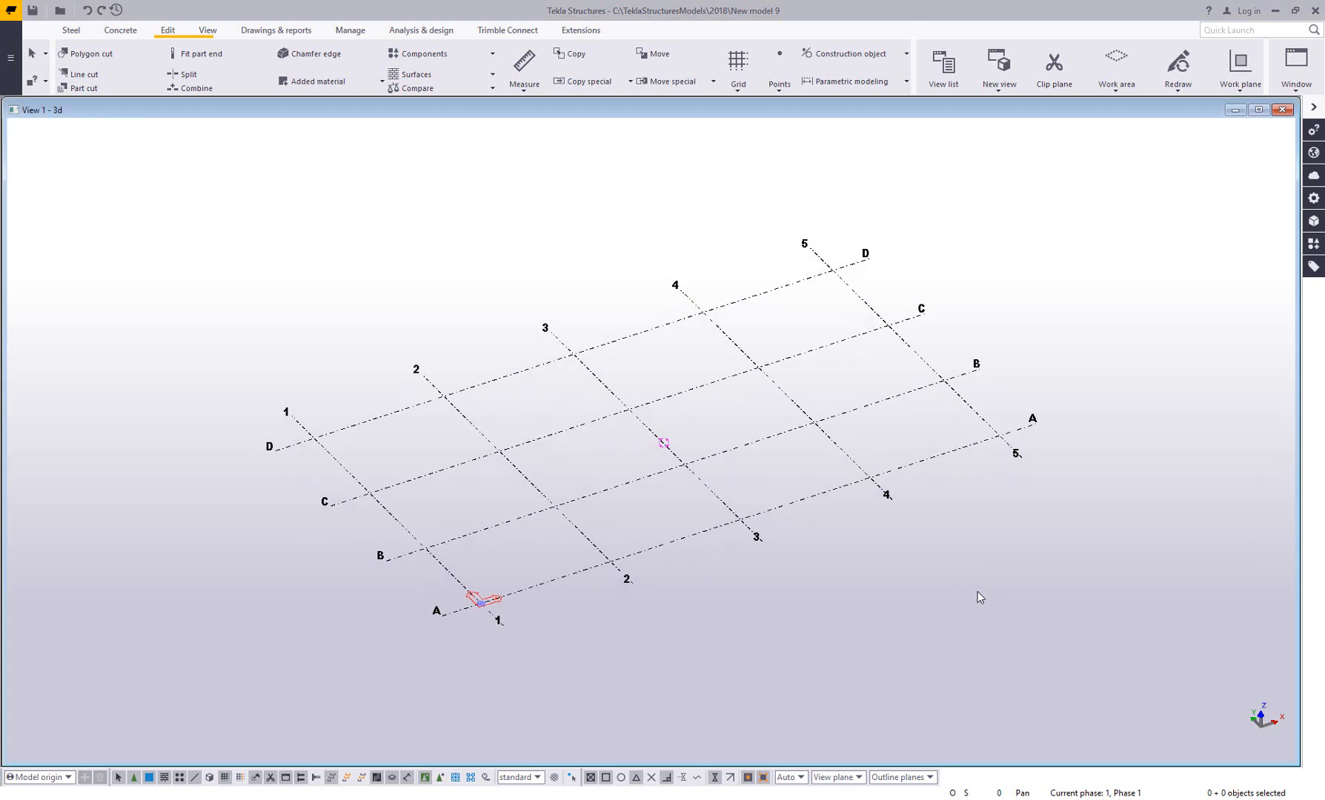
mouse_move(775, 141)
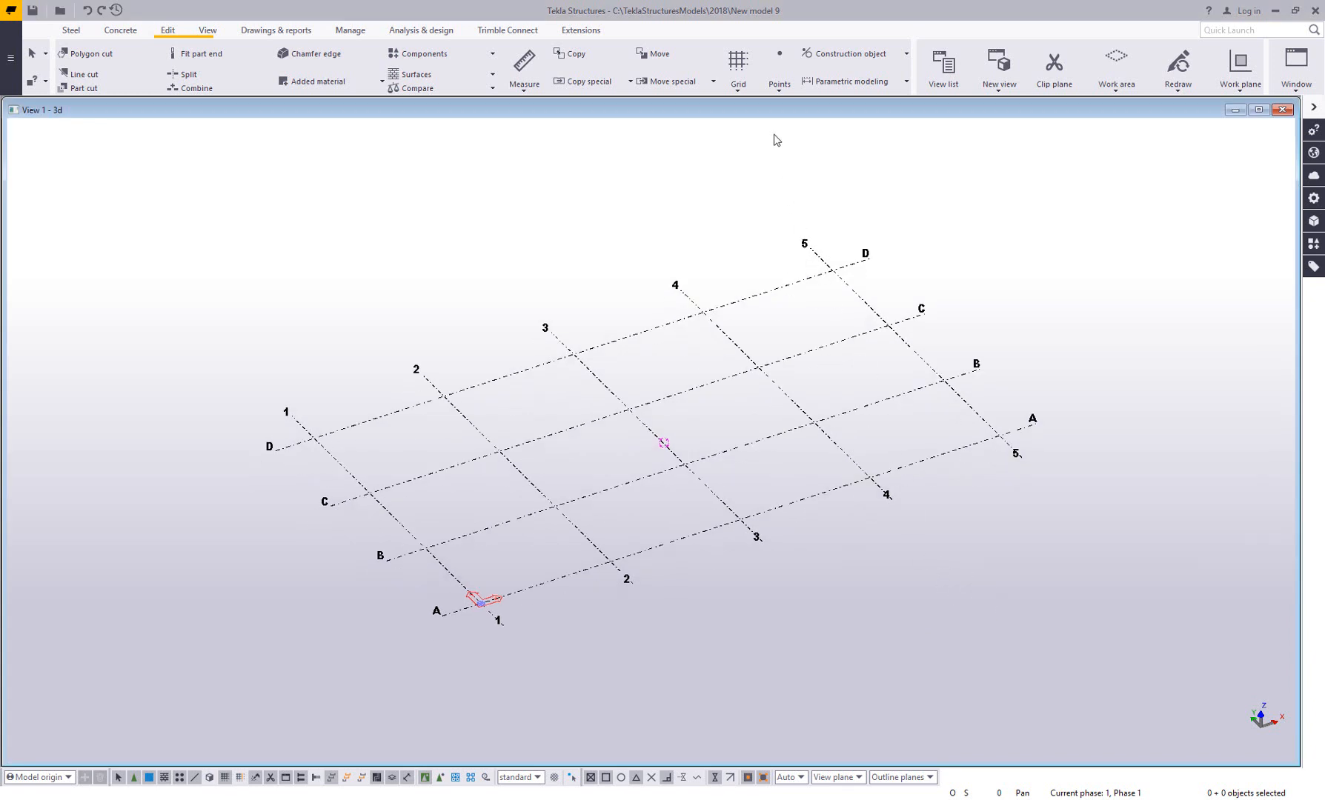
Place 5 evenly divided points along grid line D between grid lines 3 and 4
left_click(778, 68)
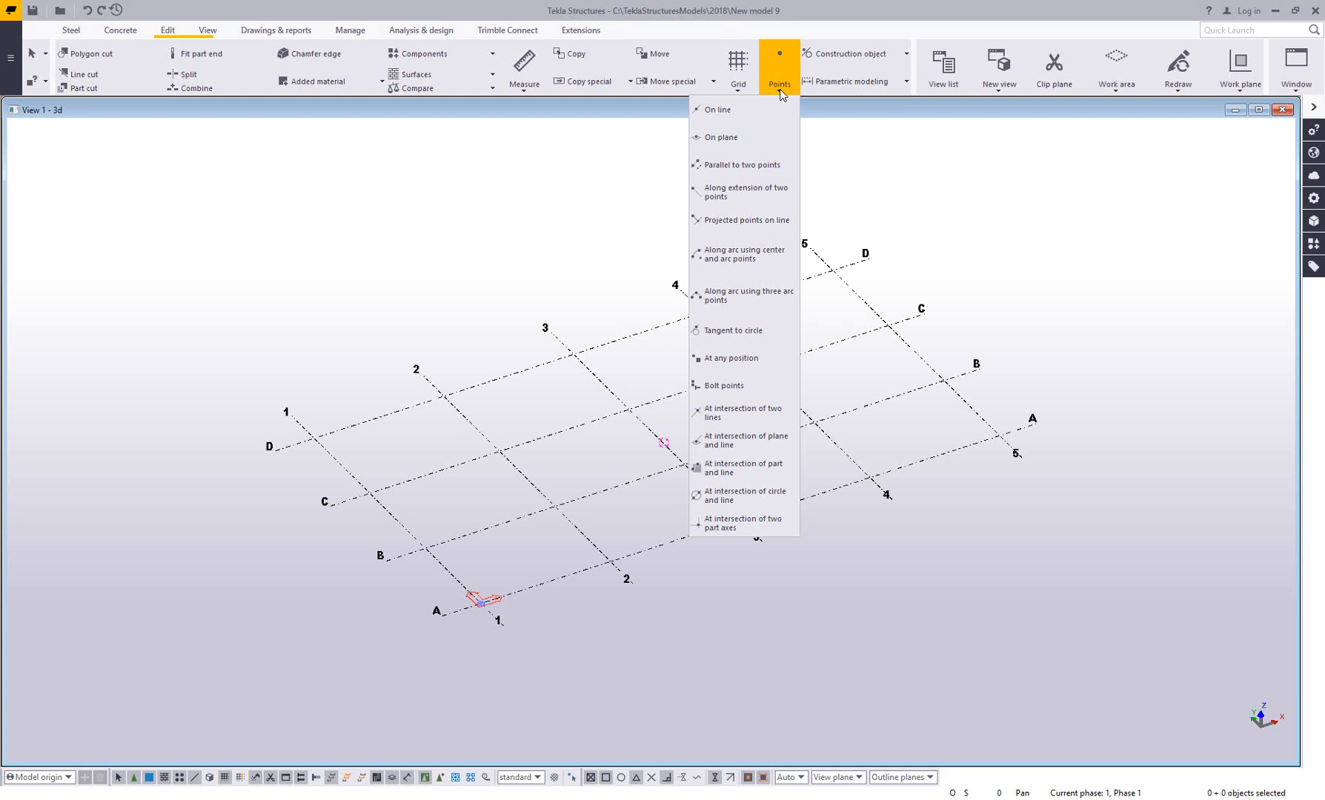
mouse_move(736, 191)
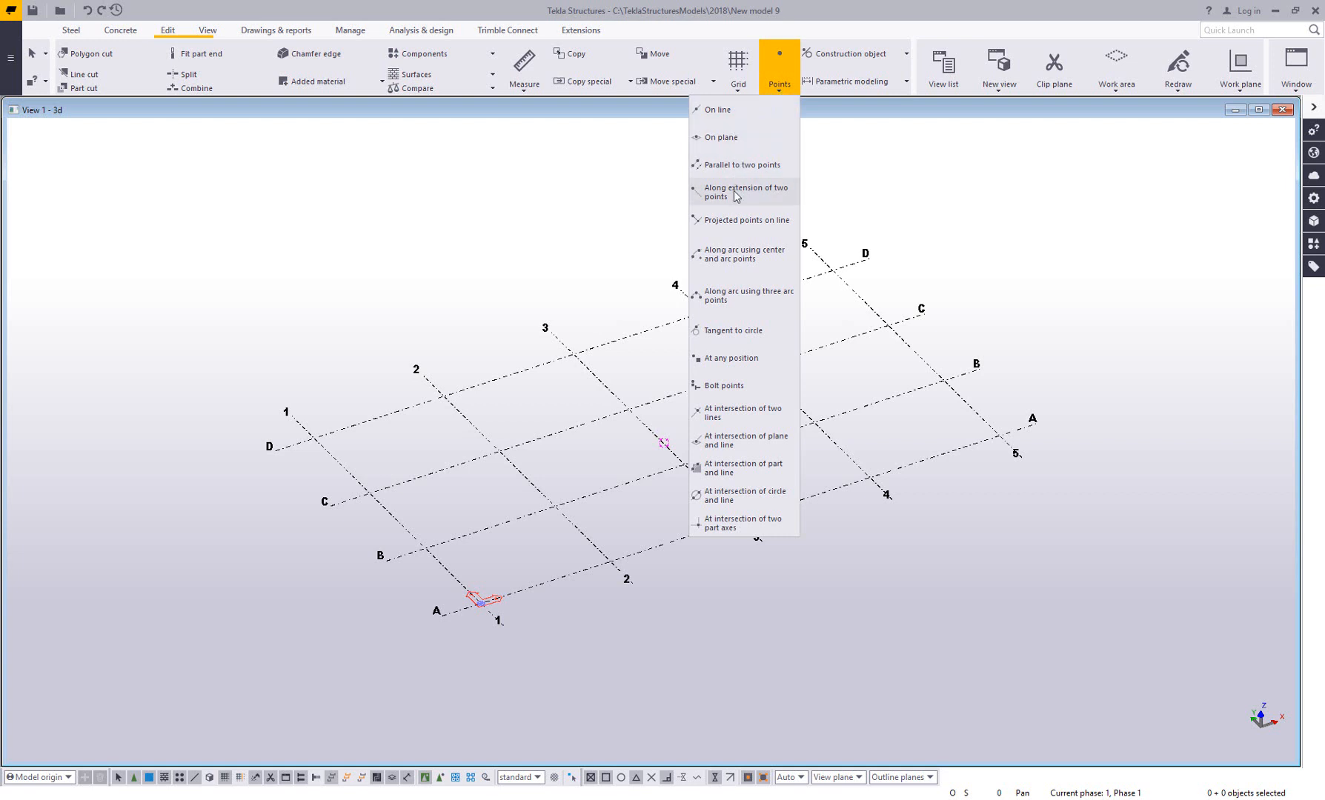
mouse_move(735, 417)
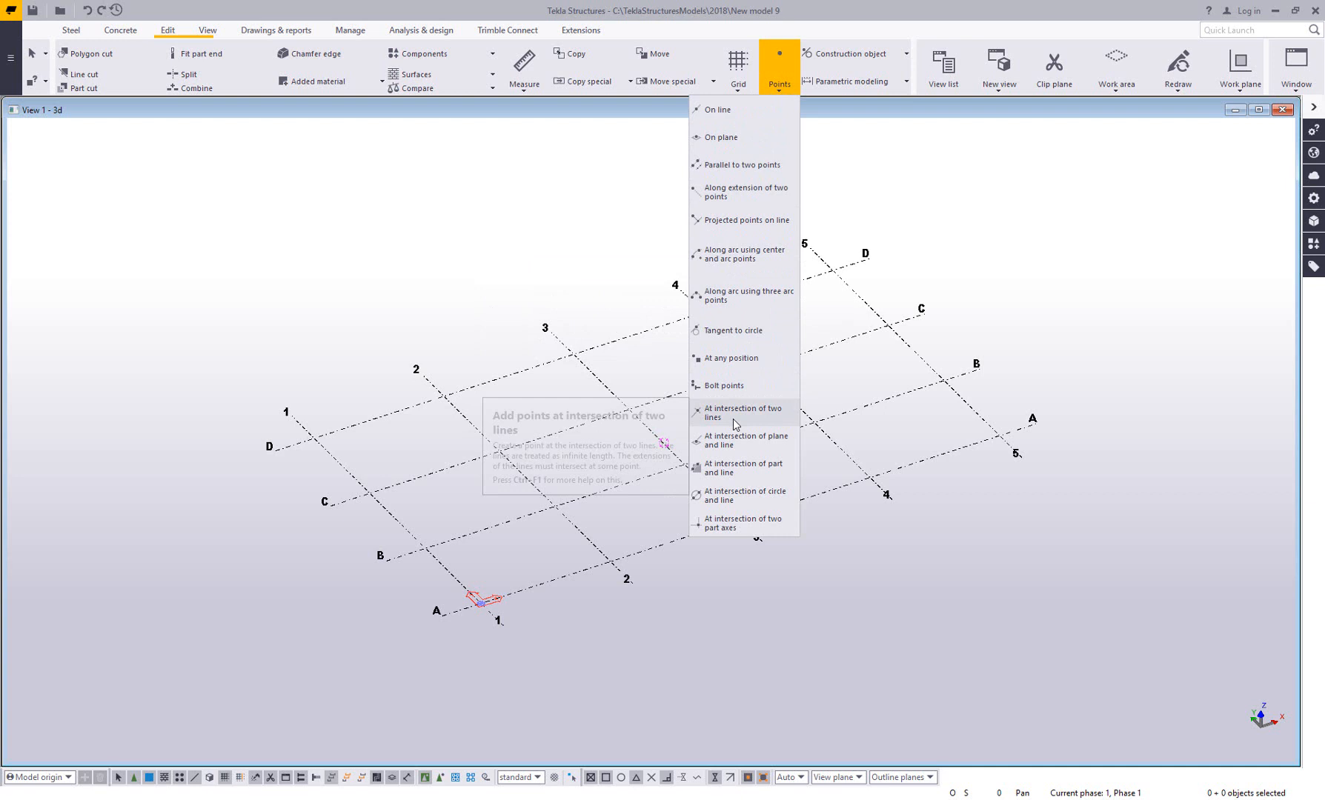
mouse_move(718, 110)
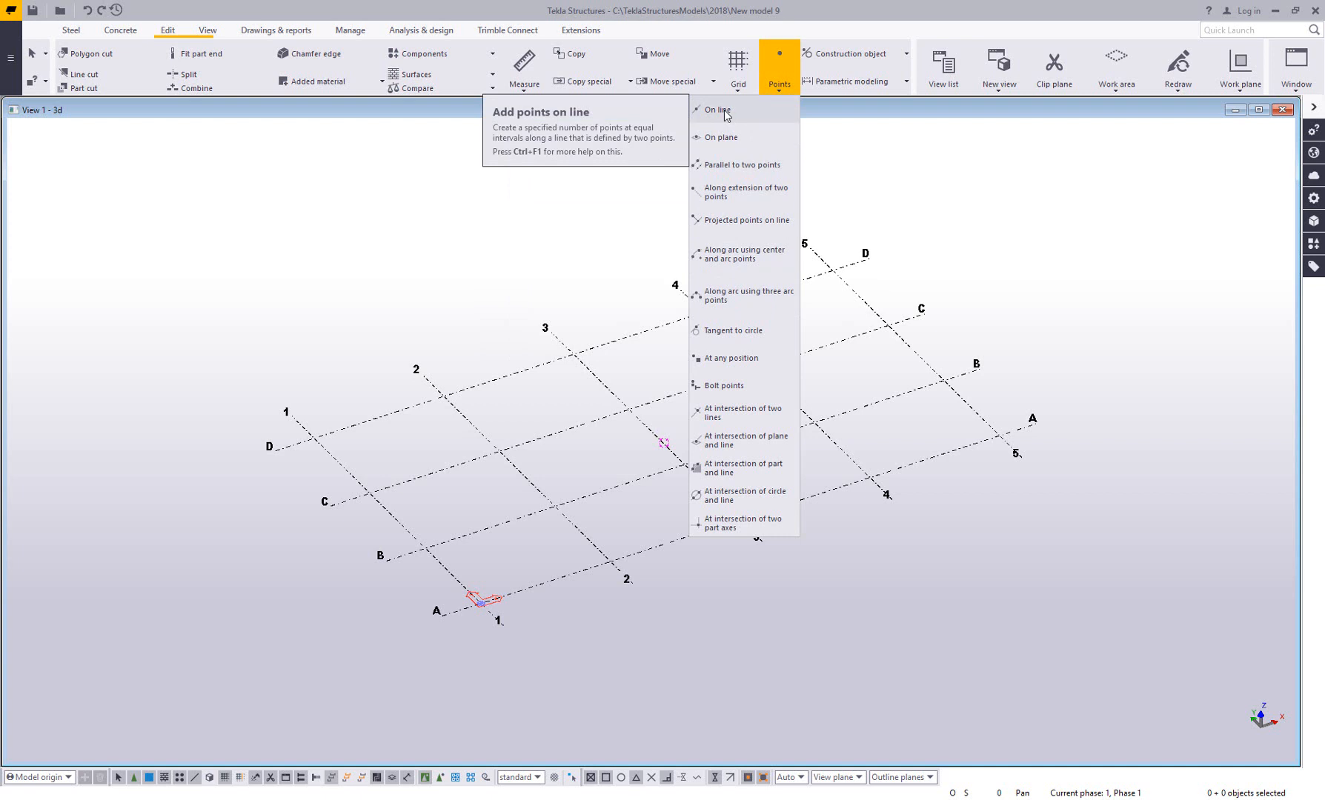
left_click(718, 109)
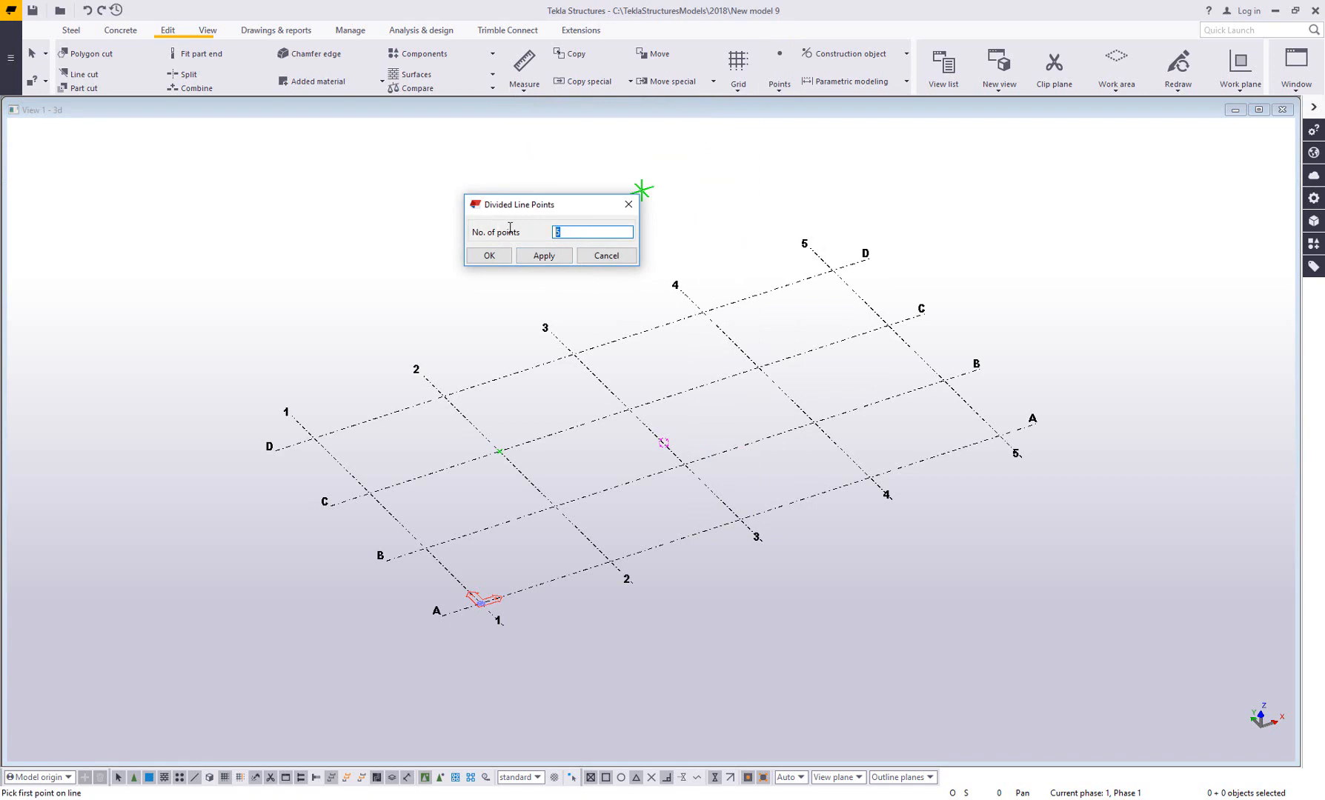
left_click(523, 451)
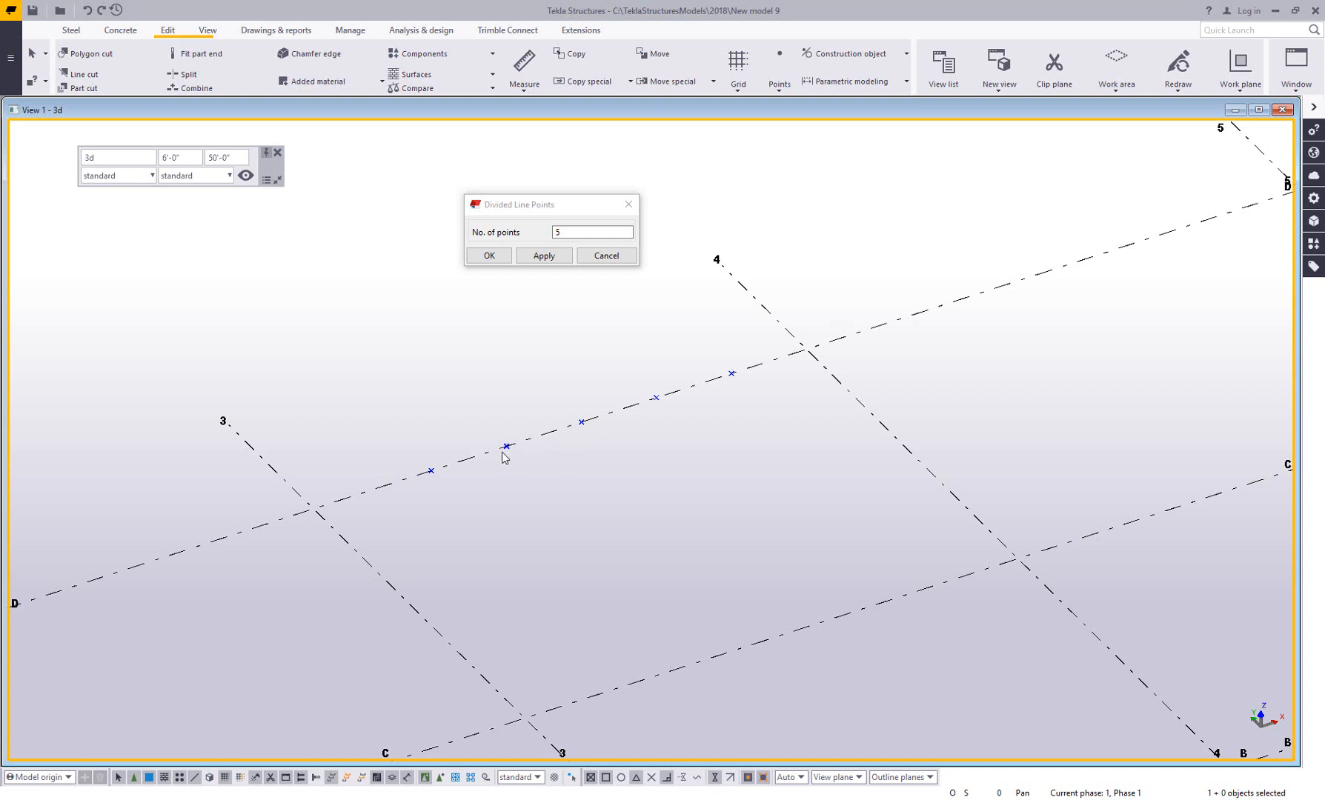
mouse_move(587, 483)
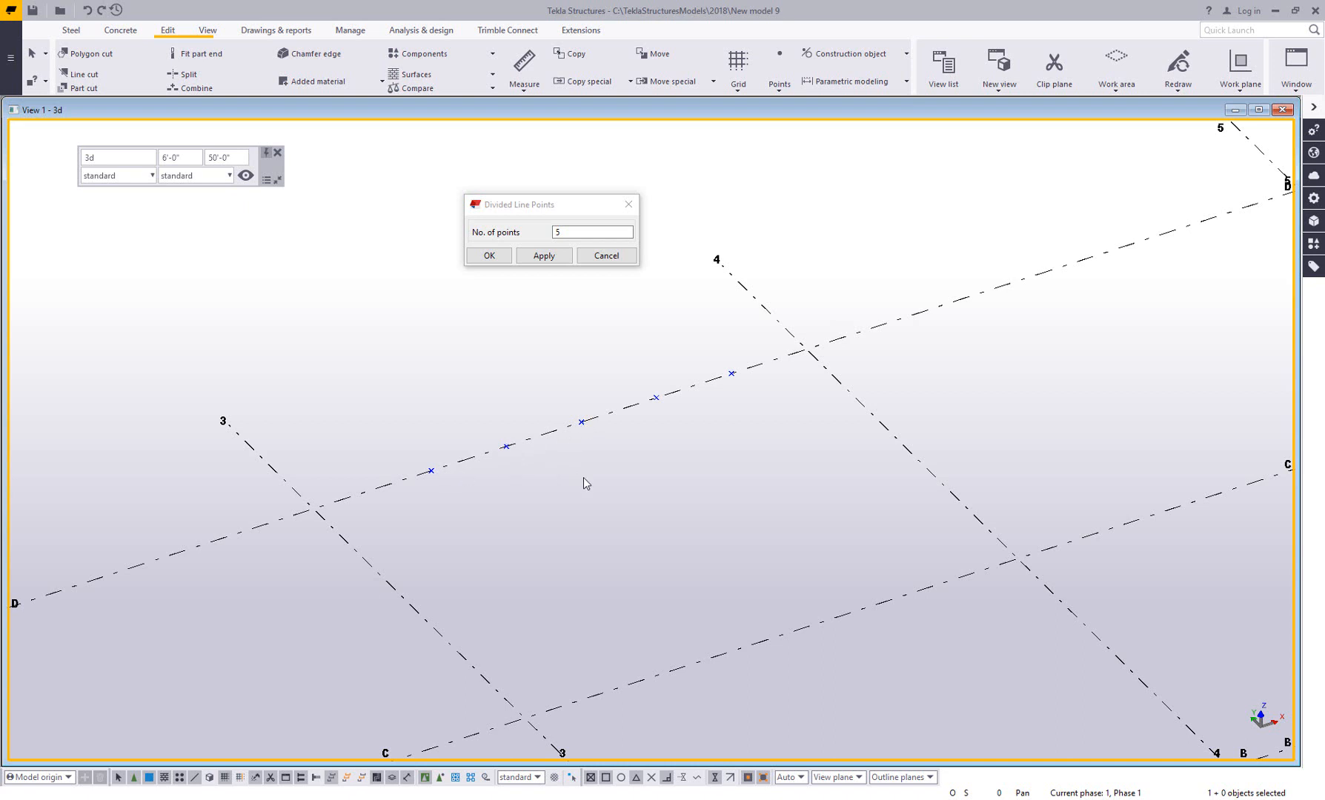
mouse_move(652, 431)
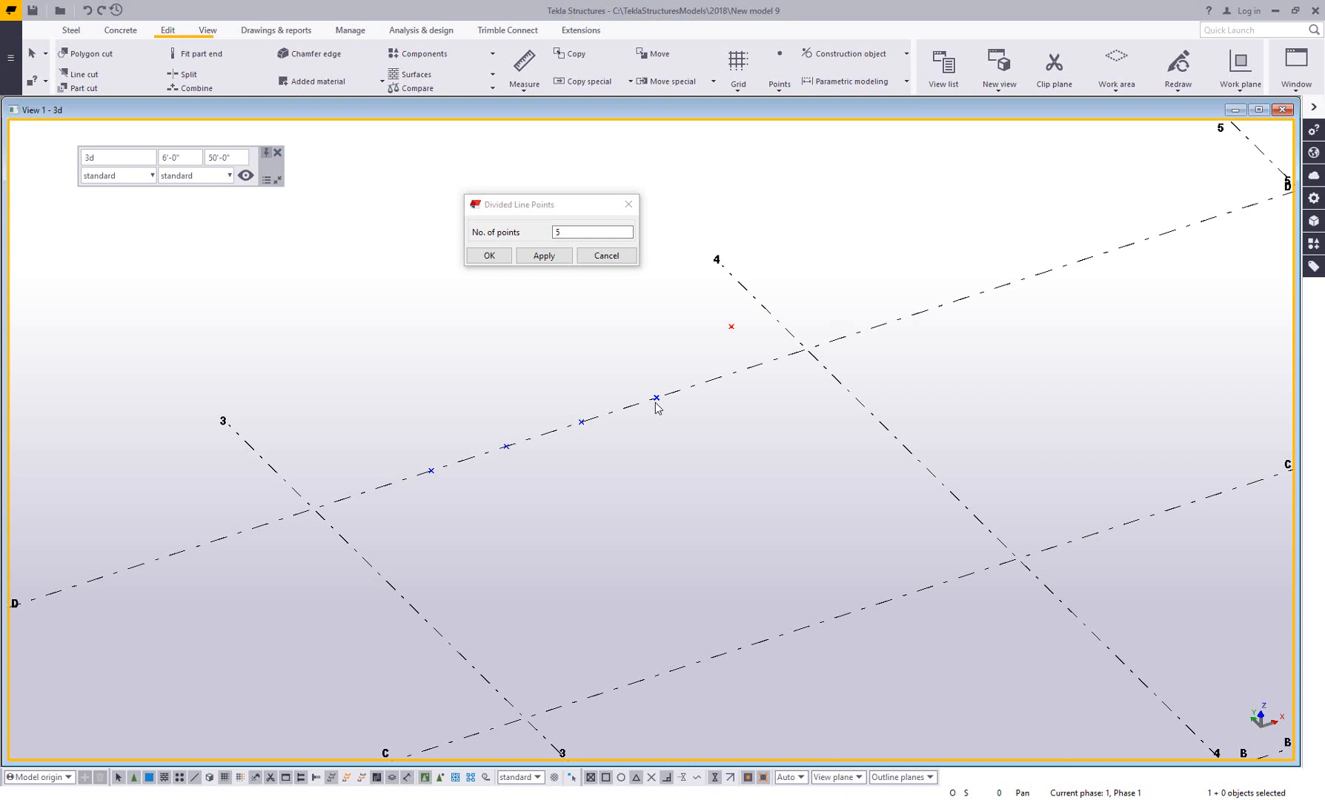
mouse_move(731, 329)
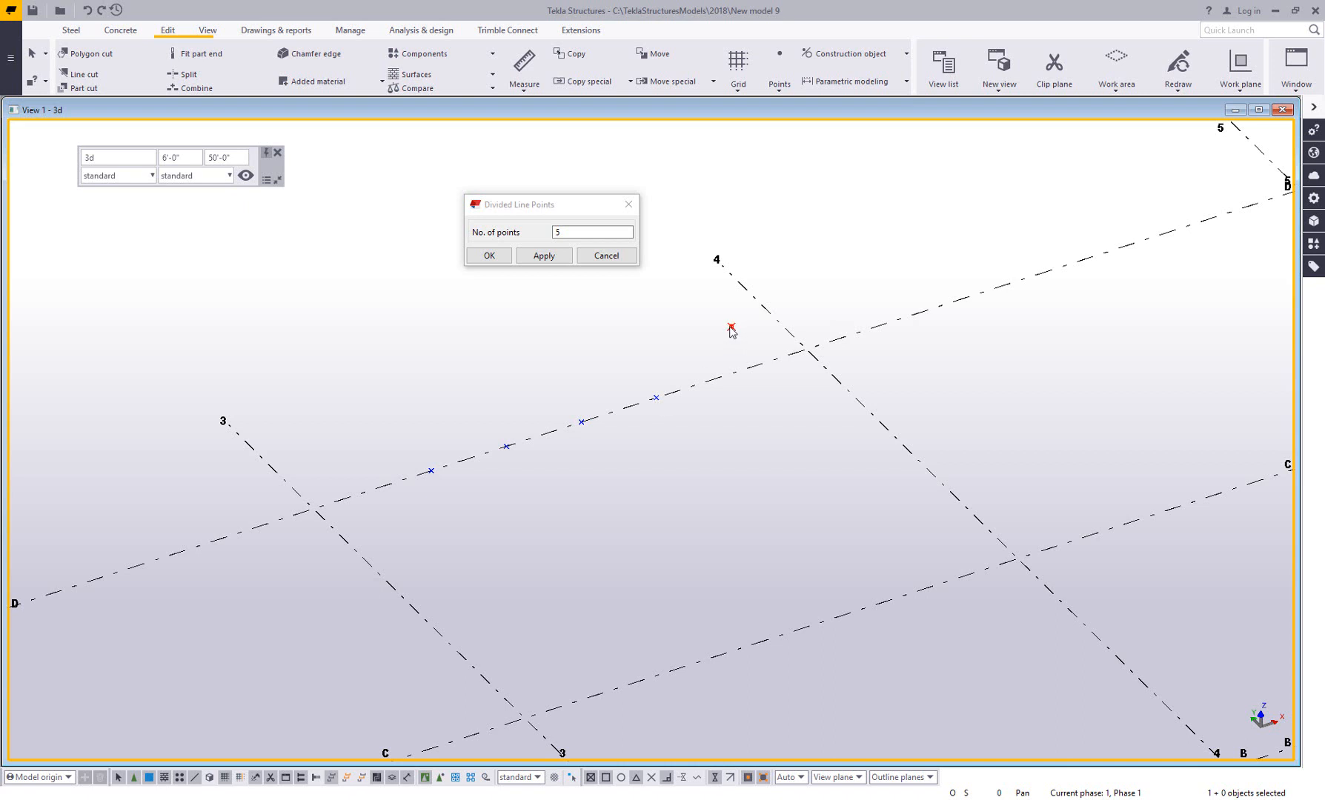
mouse_move(517, 498)
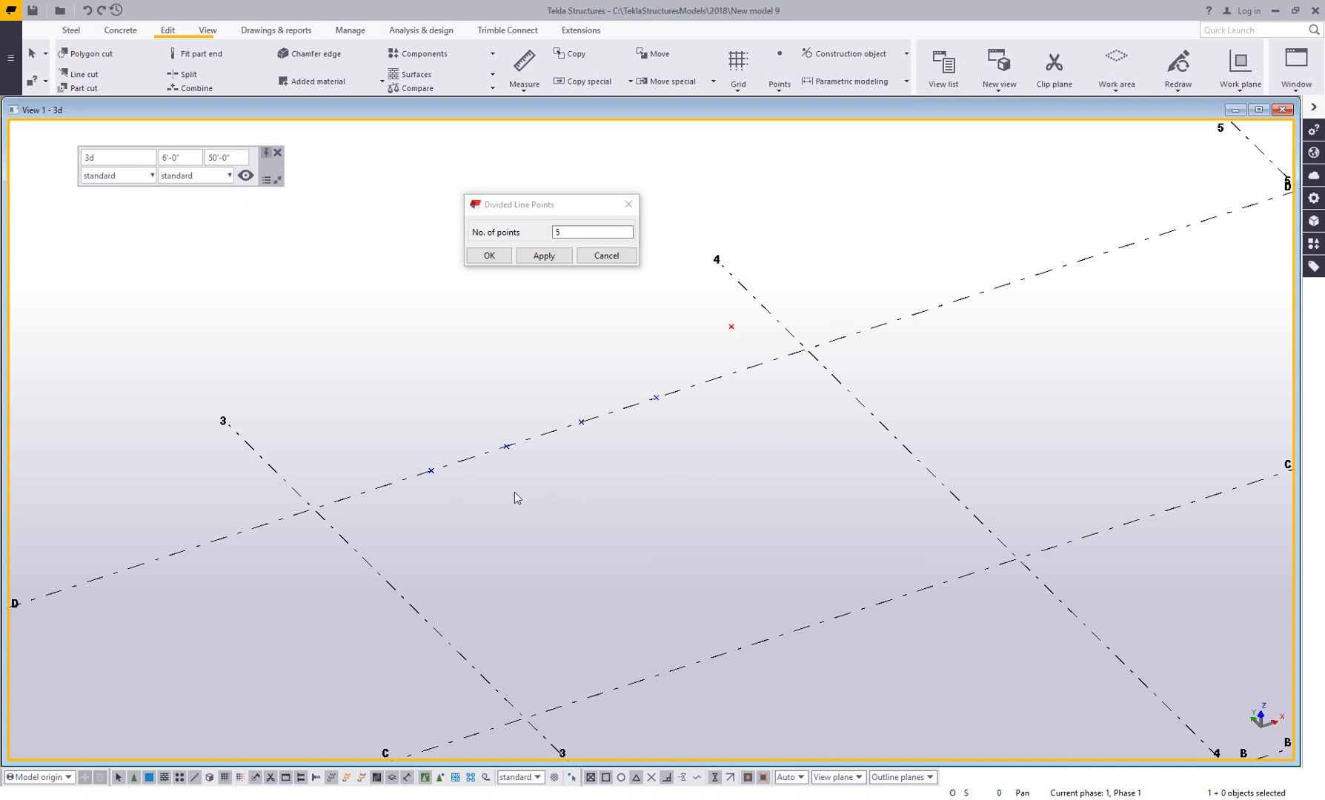
mouse_move(539, 436)
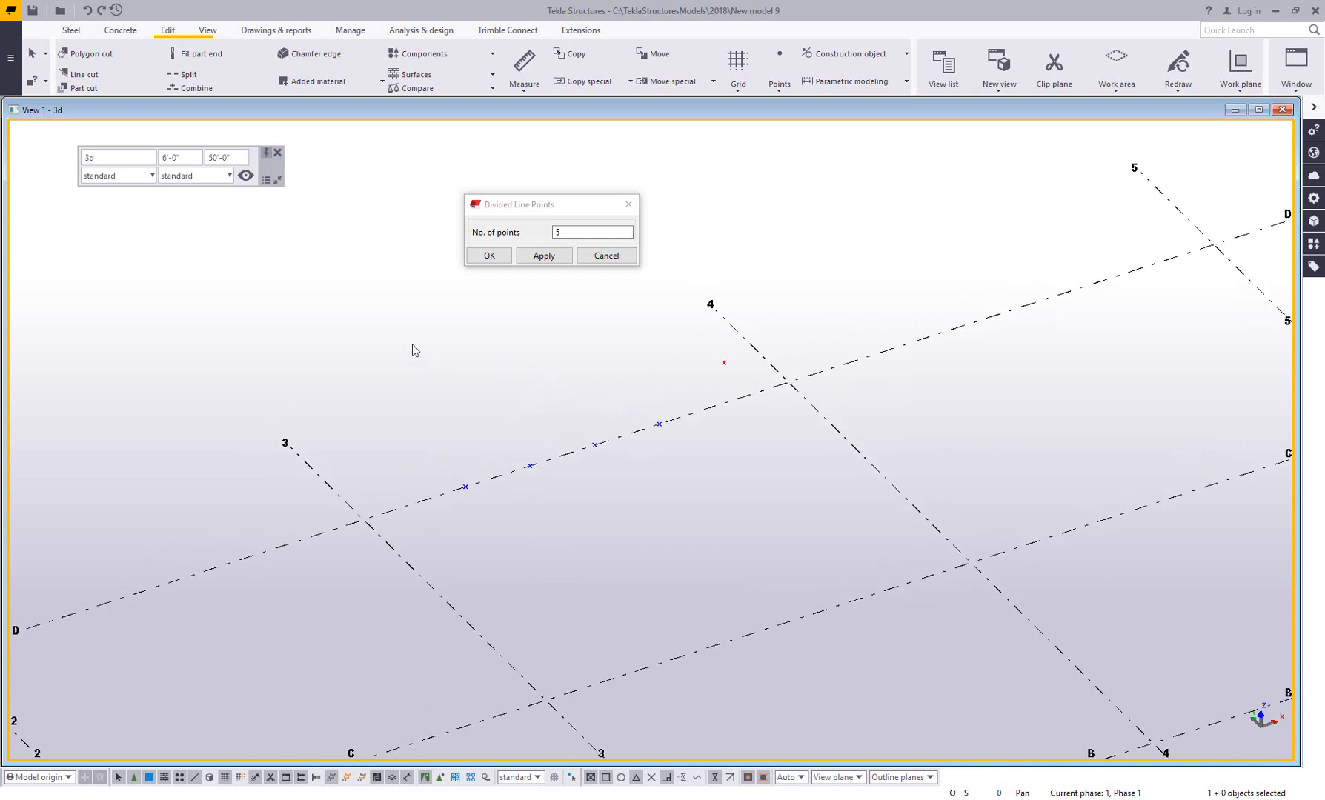
left_click(543, 255)
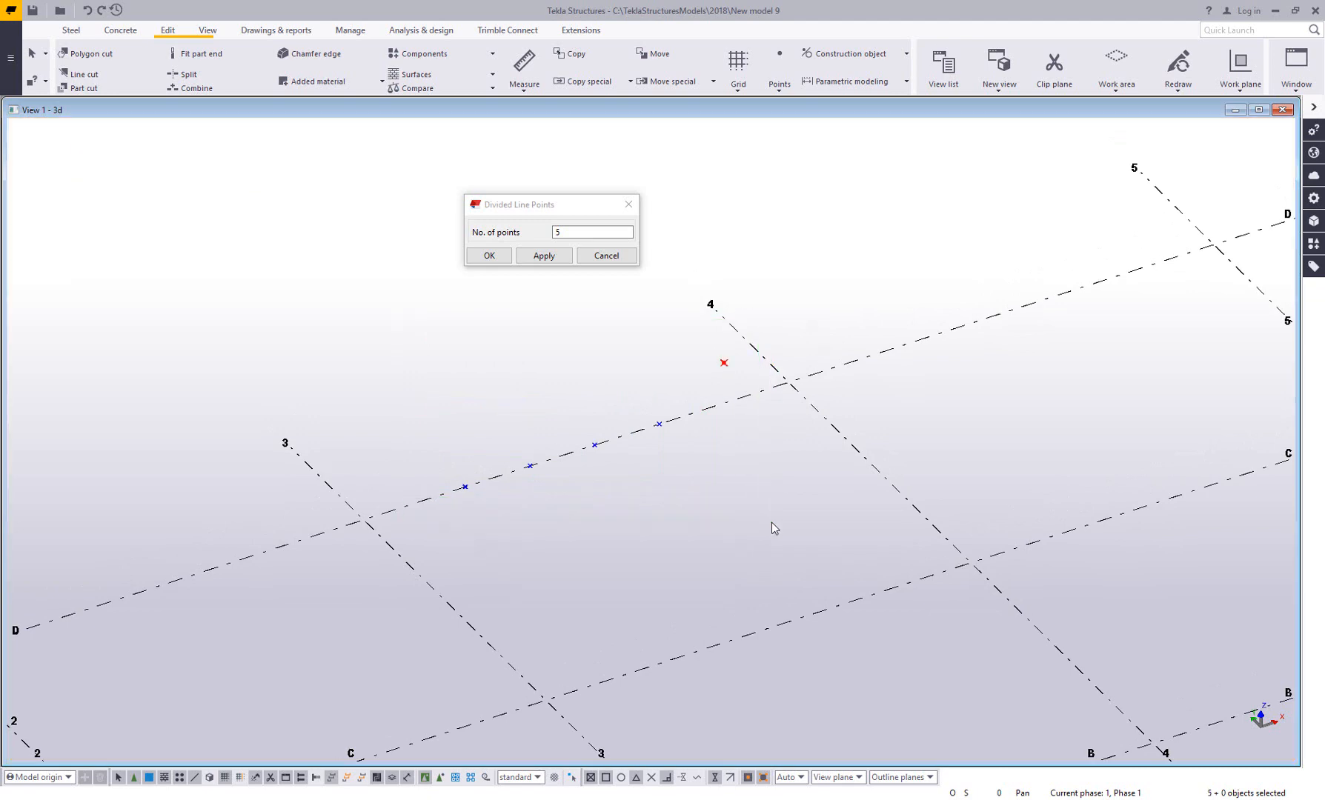
left_click(605, 255)
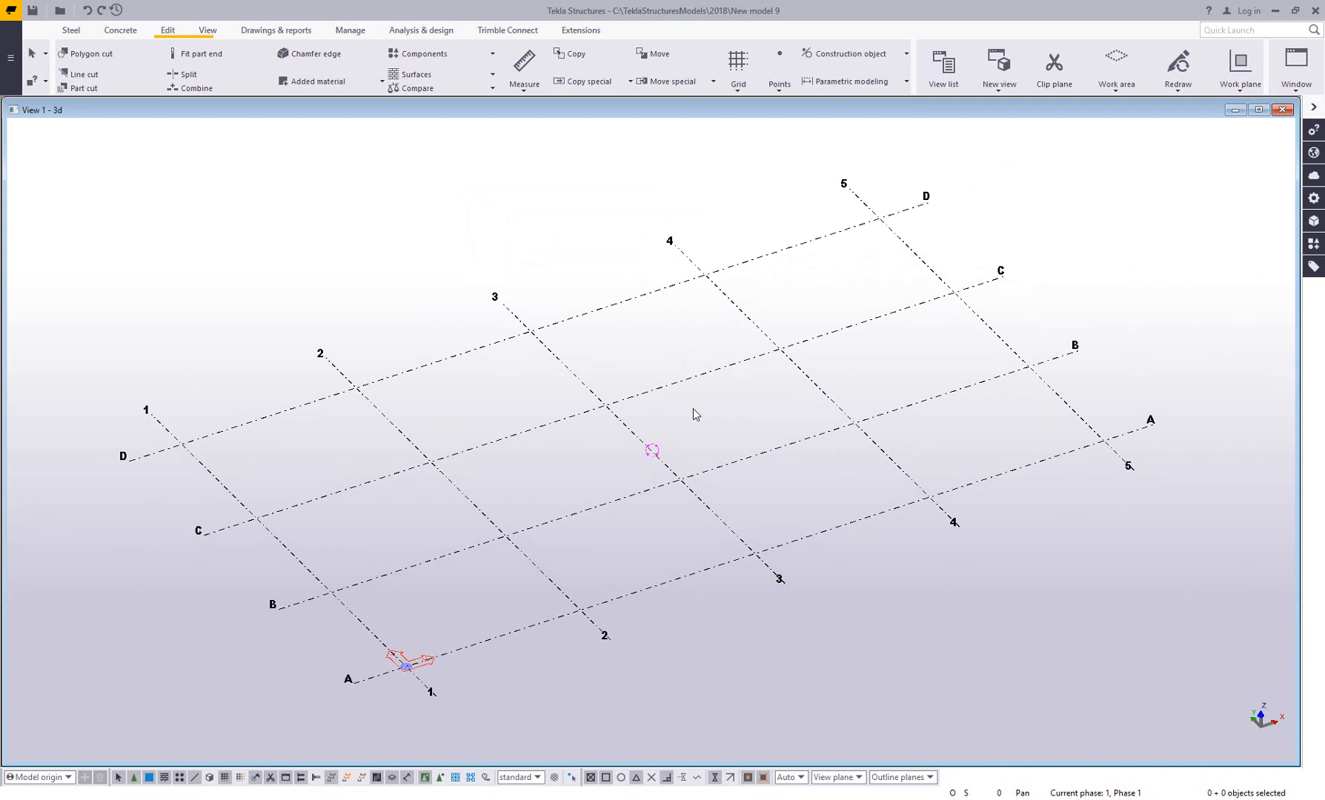
mouse_move(761, 188)
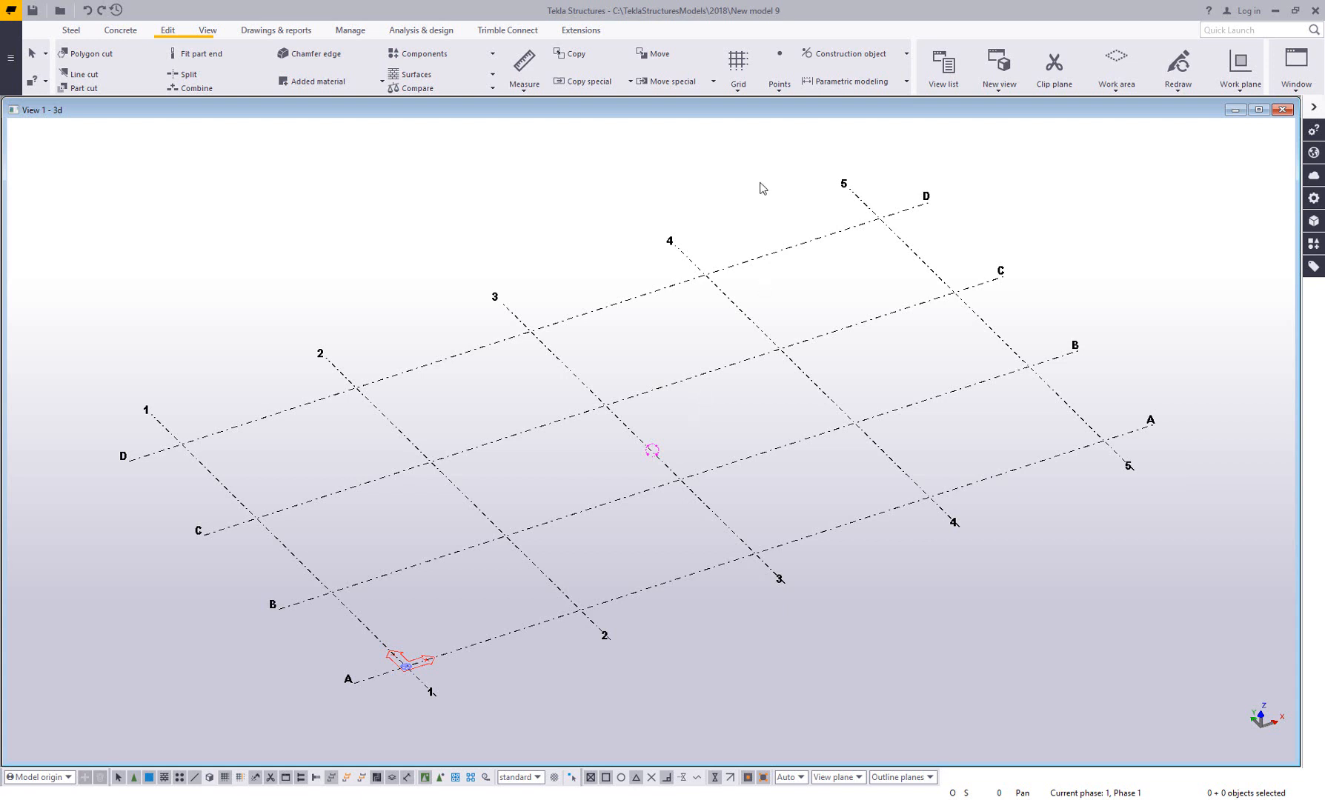
Show the Points tool list and review the Tangent to circle option
left_click(776, 68)
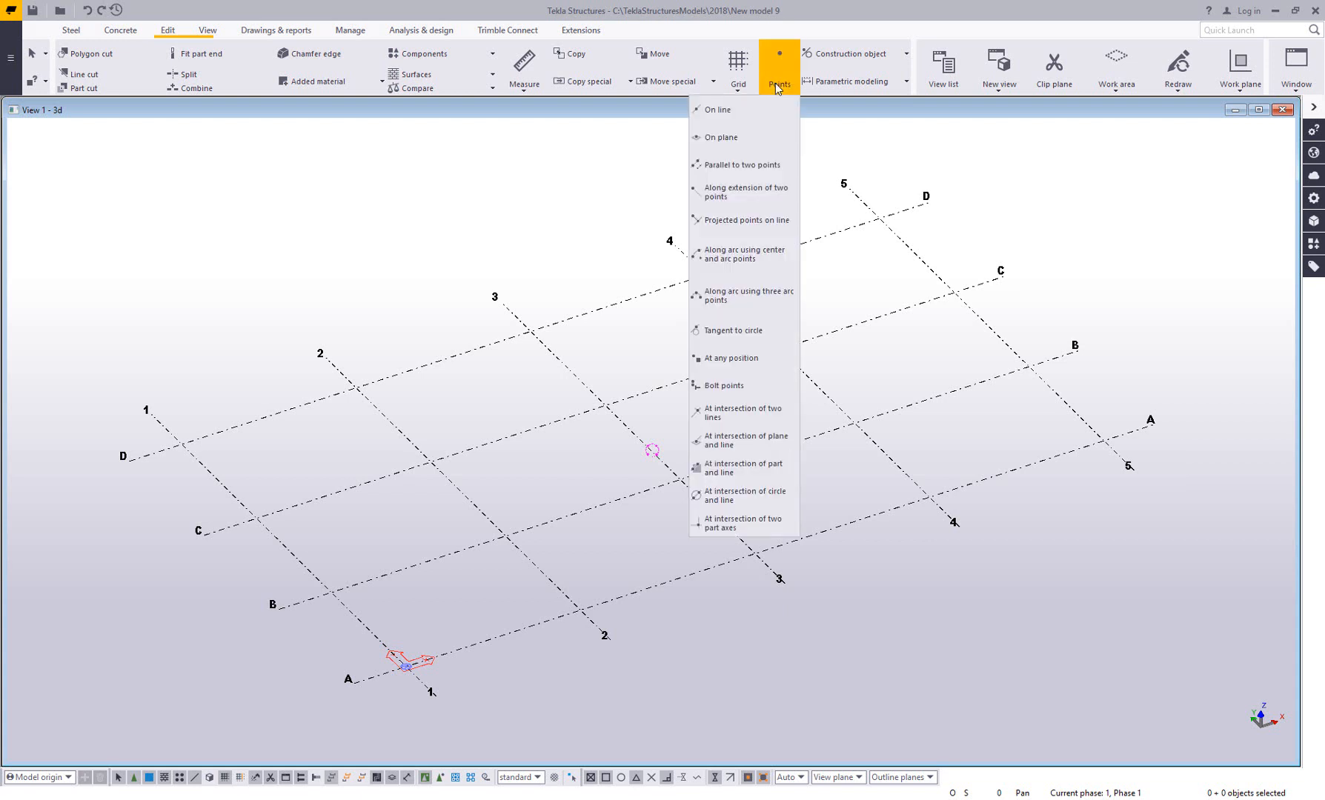
mouse_move(747, 329)
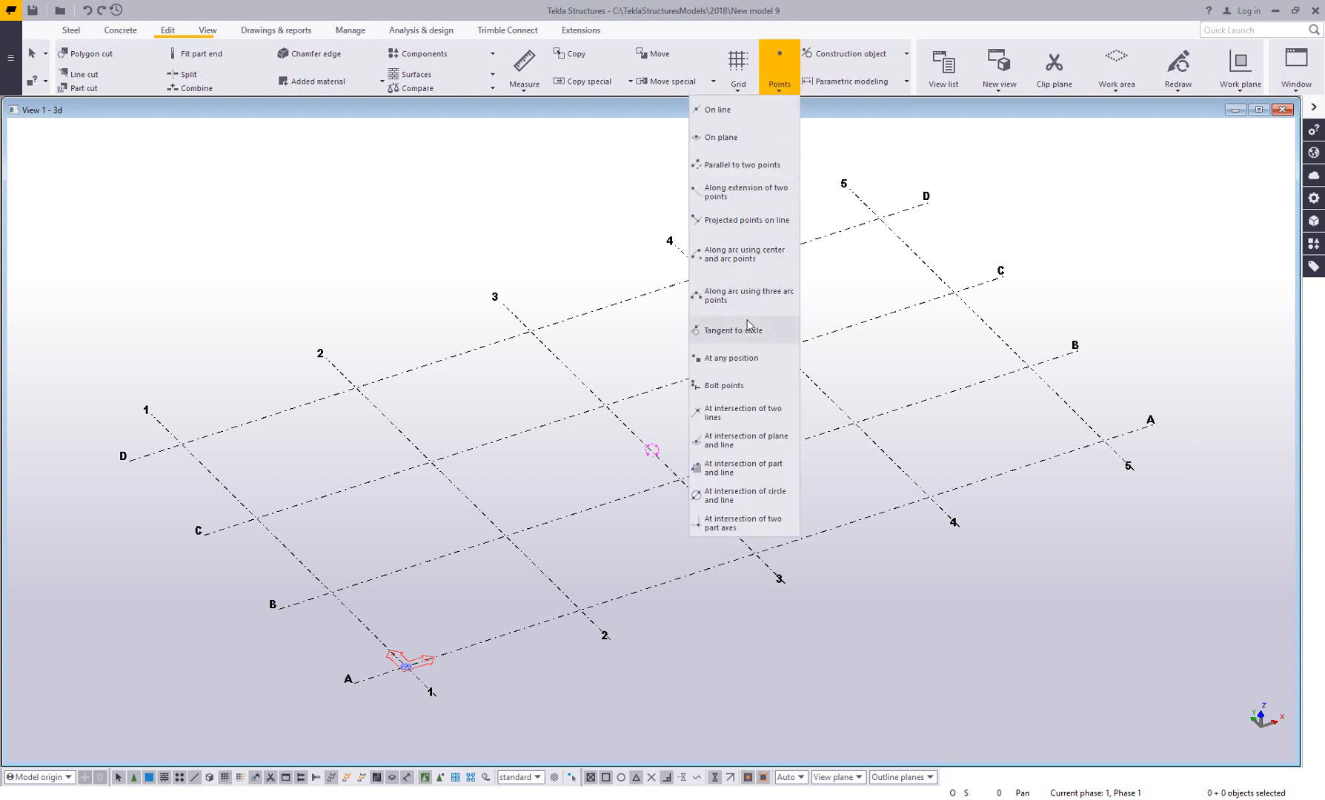
mouse_move(742, 140)
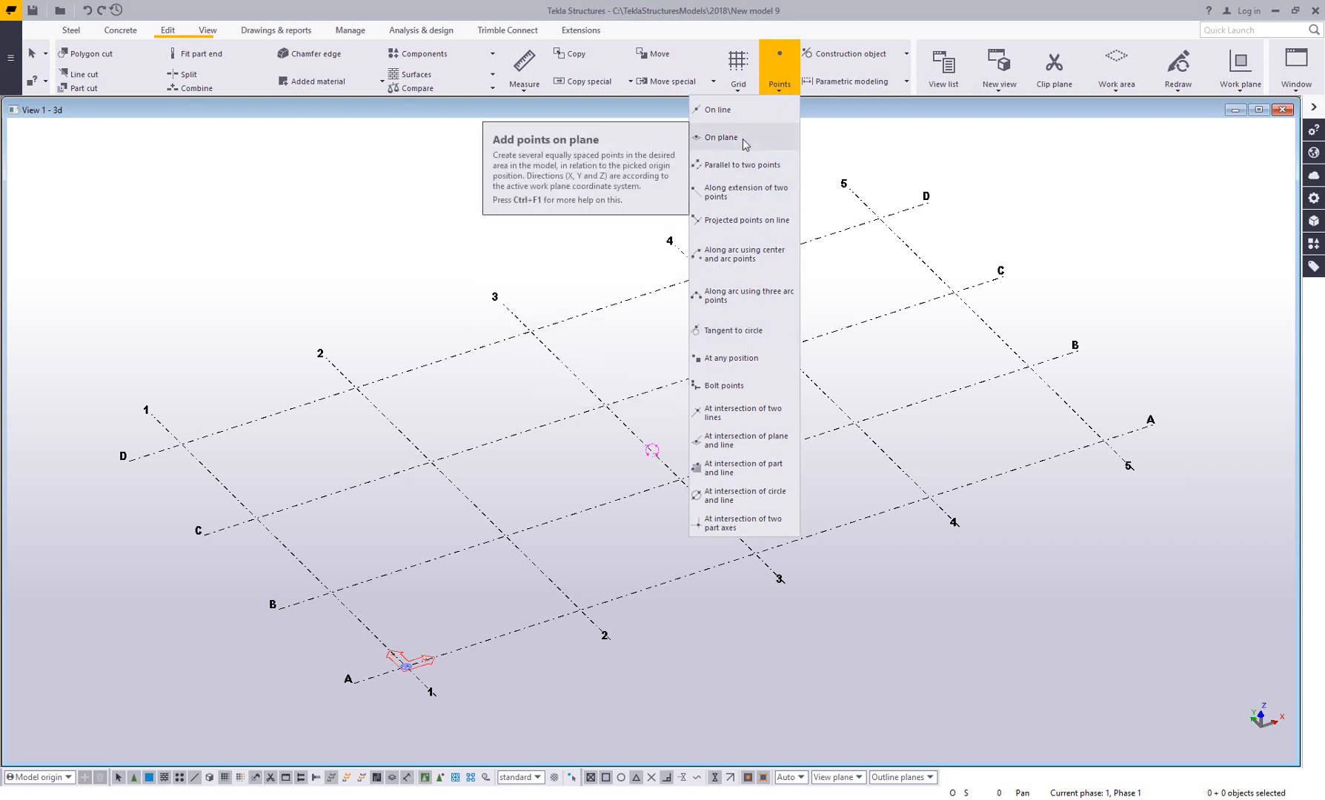
mouse_move(743, 253)
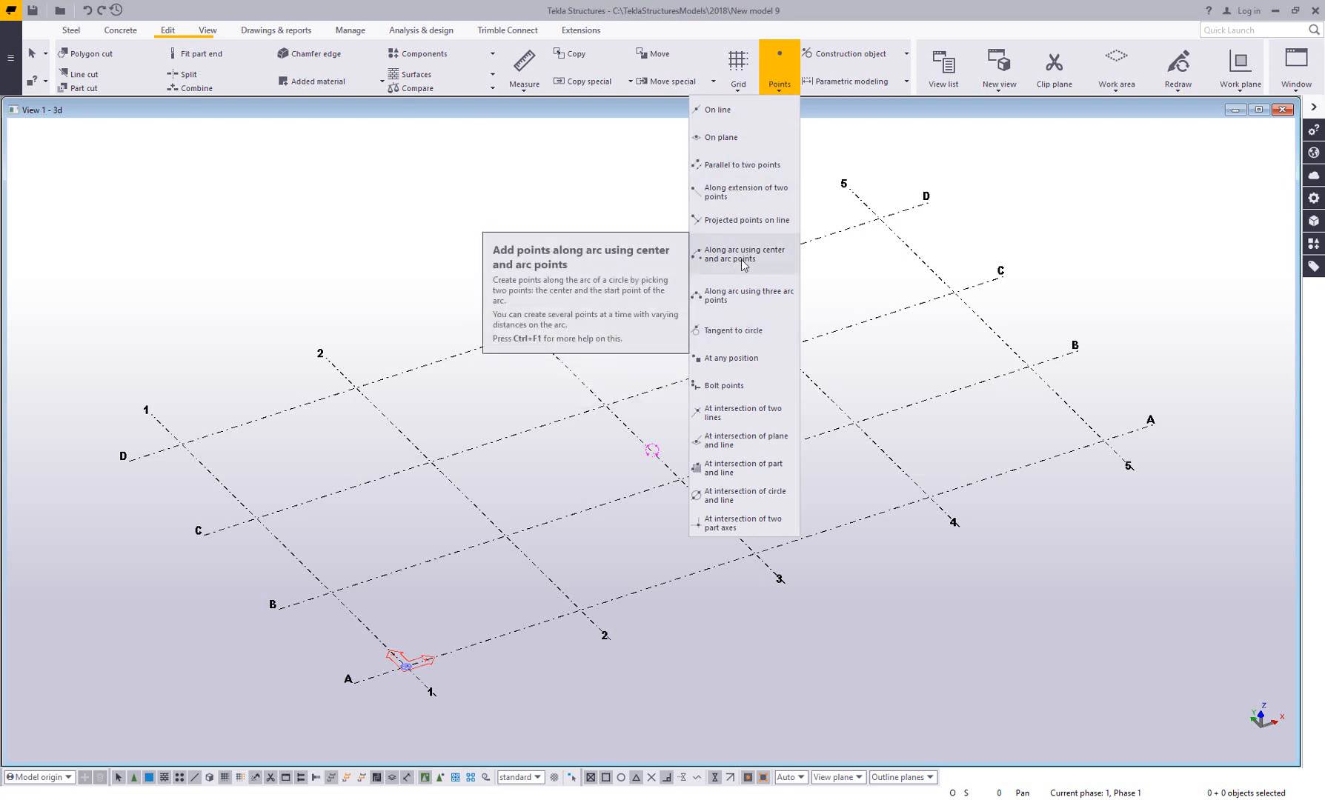
mouse_move(732, 330)
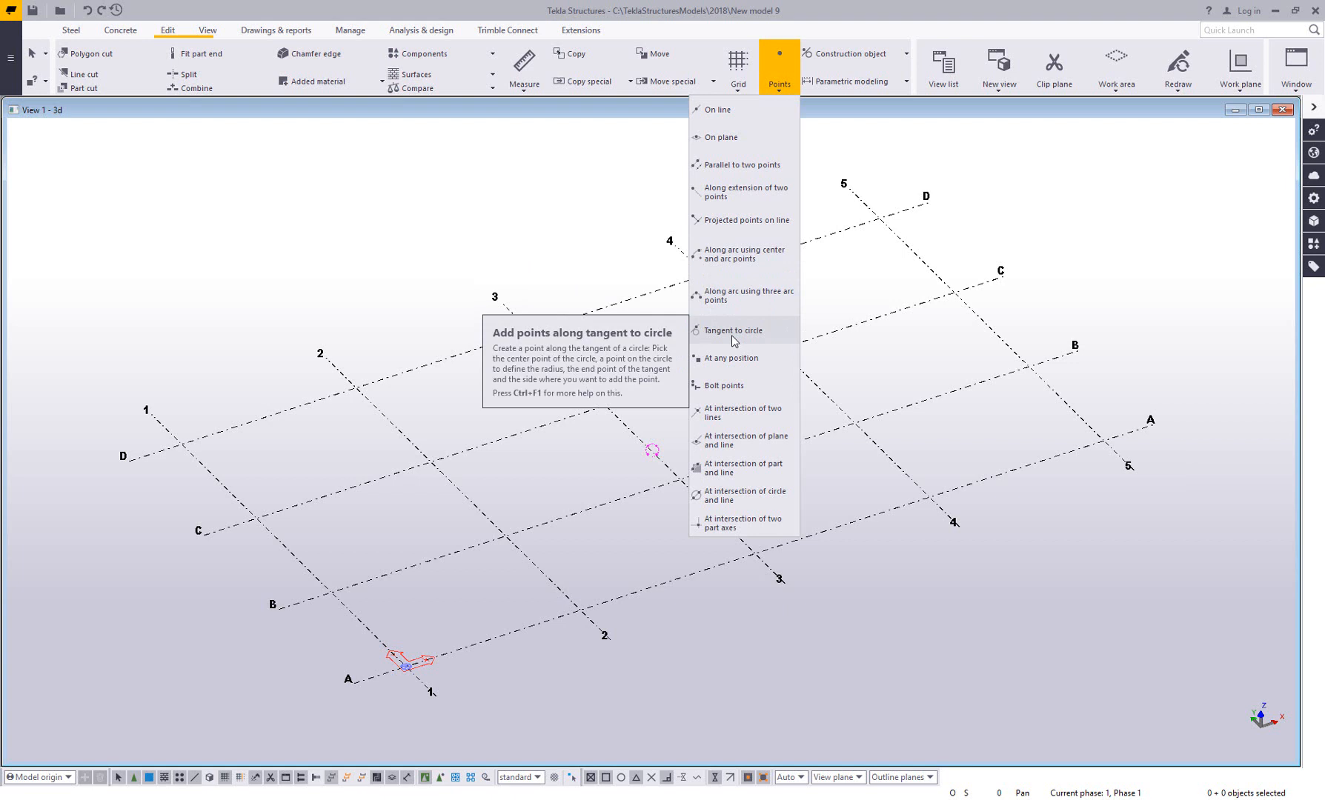
mouse_move(734, 338)
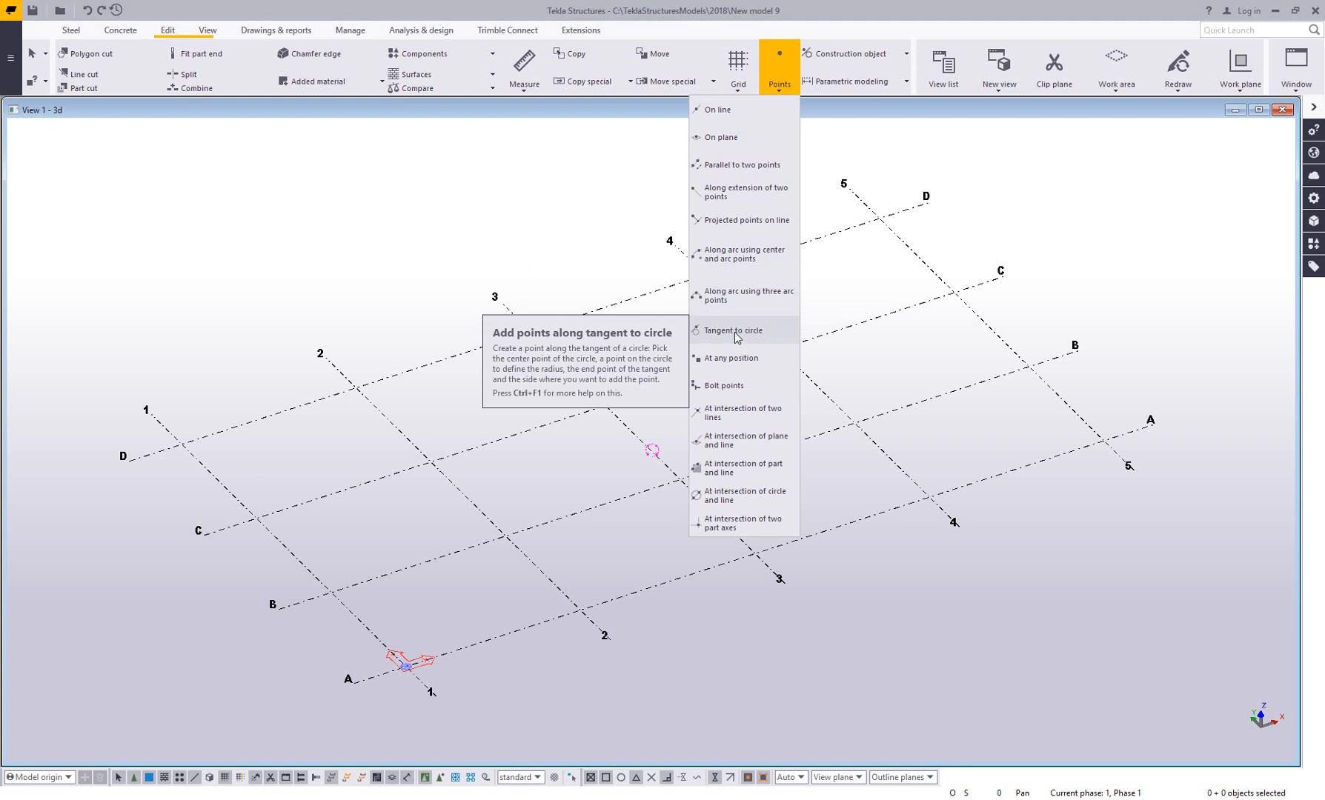
mouse_move(742, 339)
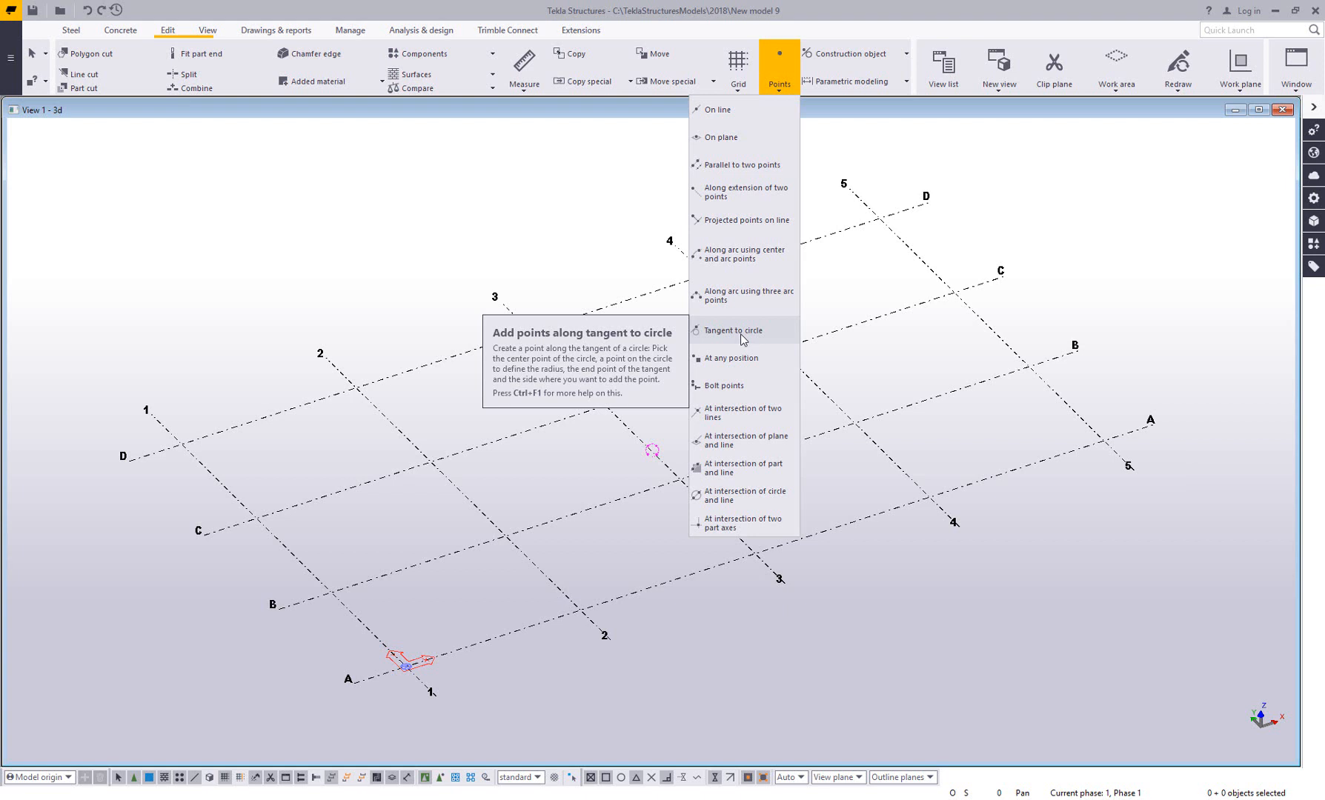
mouse_move(747, 344)
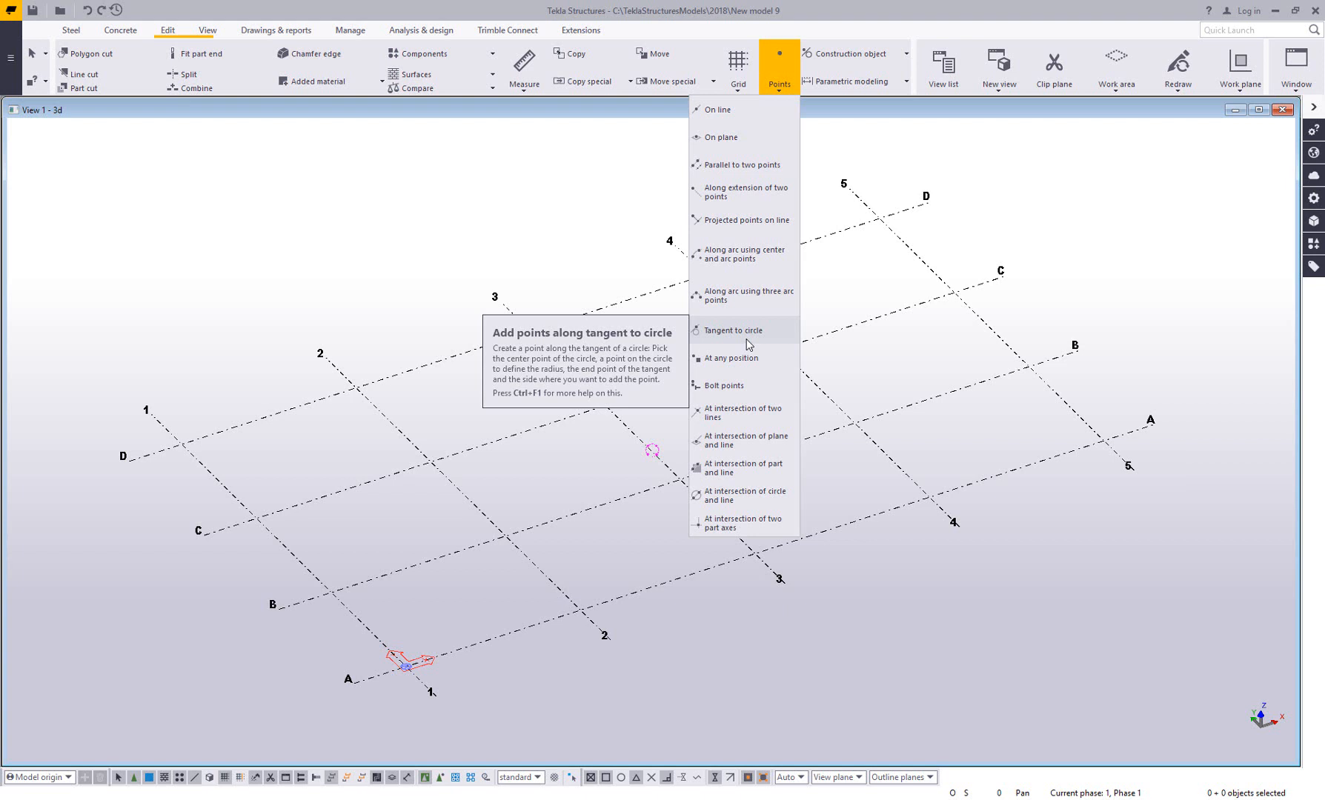
mouse_move(749, 342)
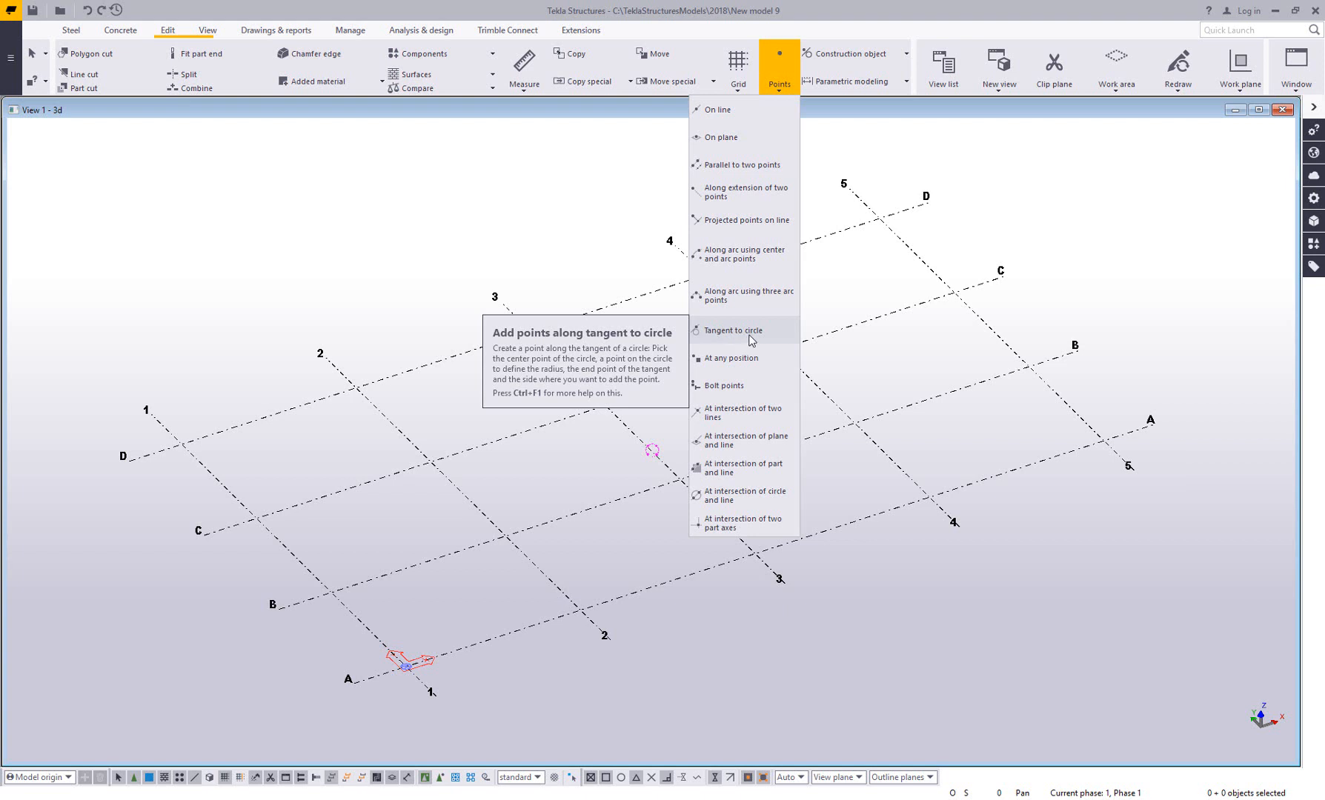
mouse_move(578, 264)
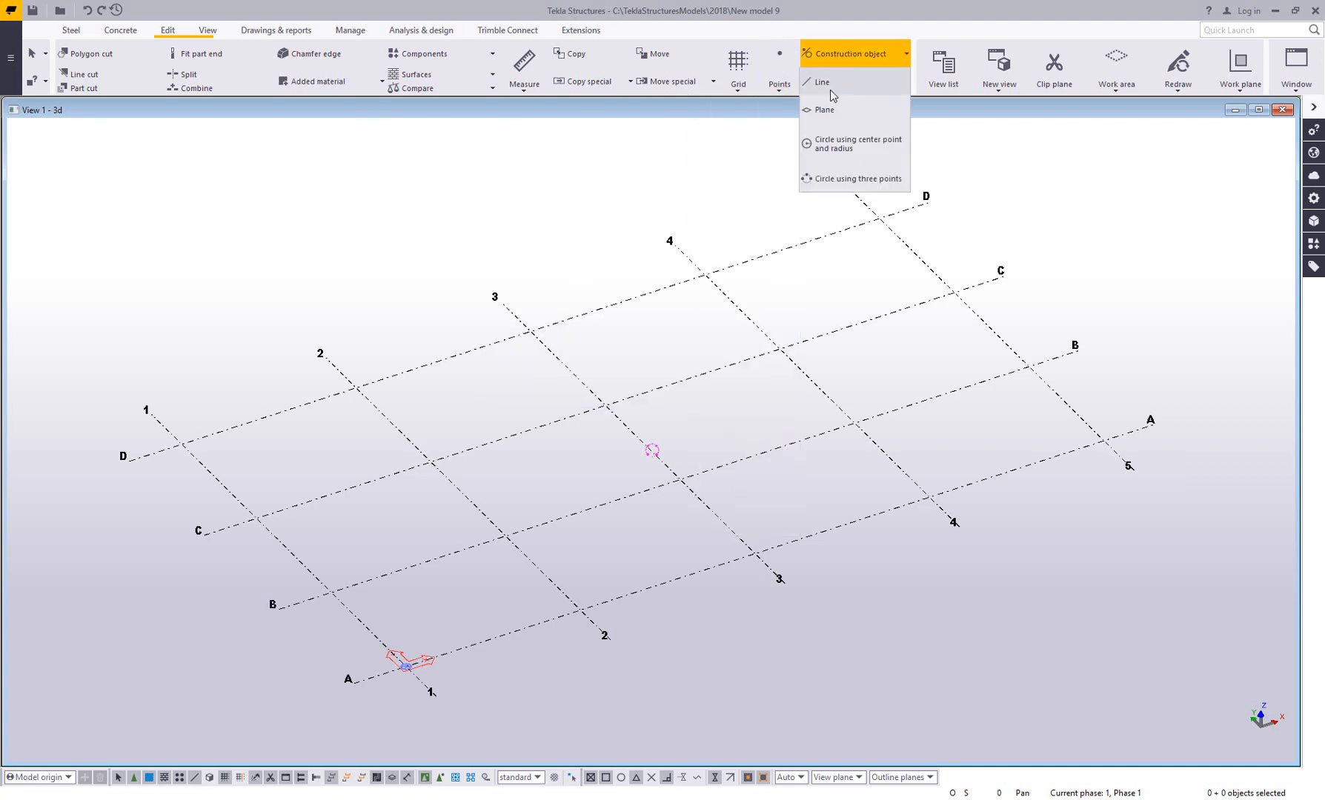
Draw a construction circle and add a single point beside it on the grid line
left_click(858, 144)
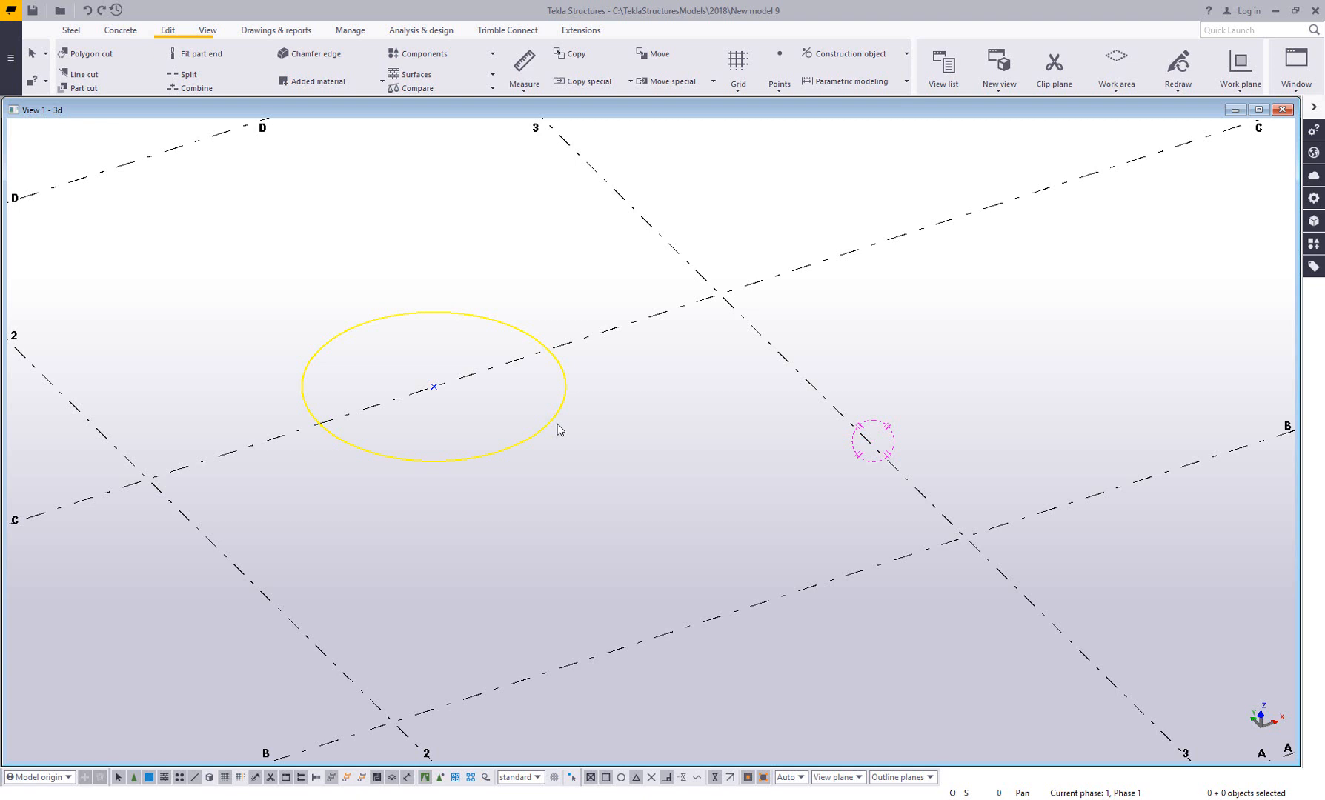
left_click(778, 68)
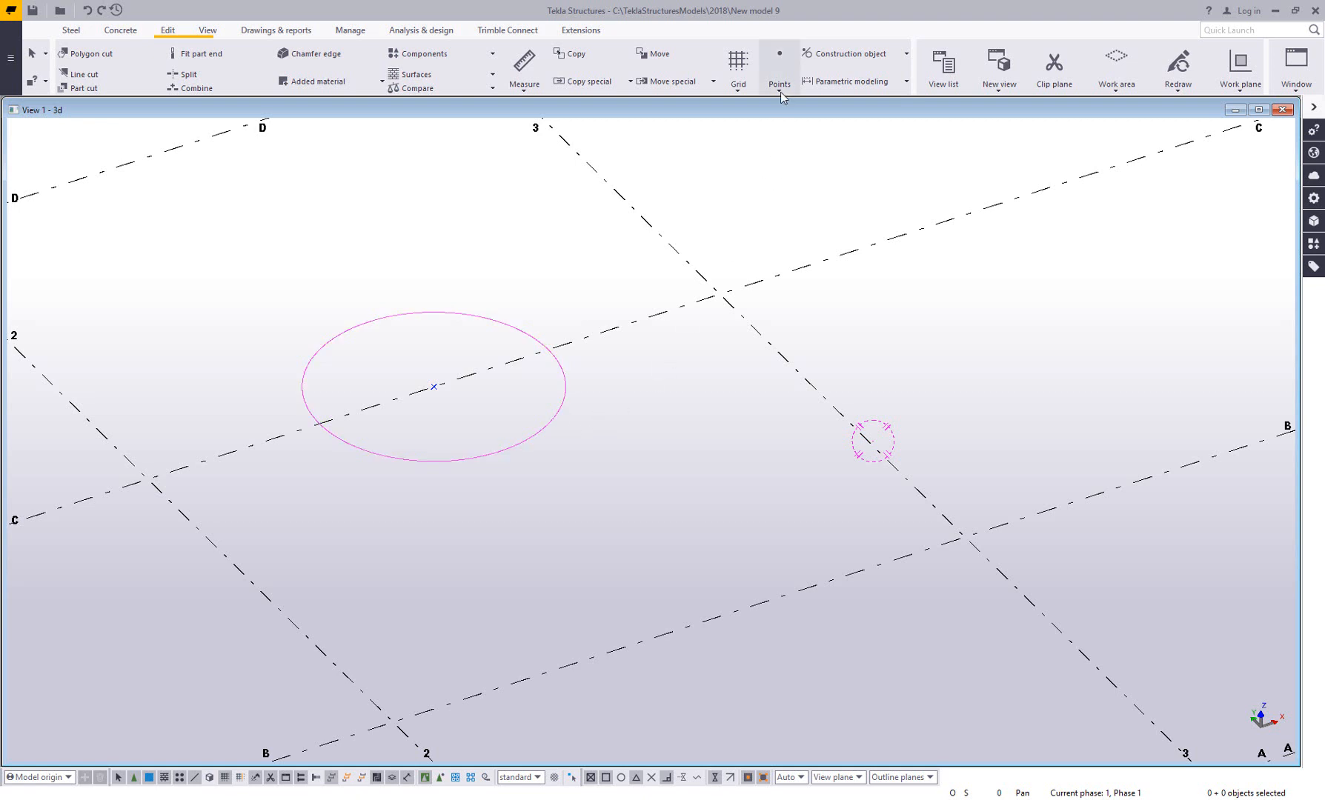
left_click(778, 68)
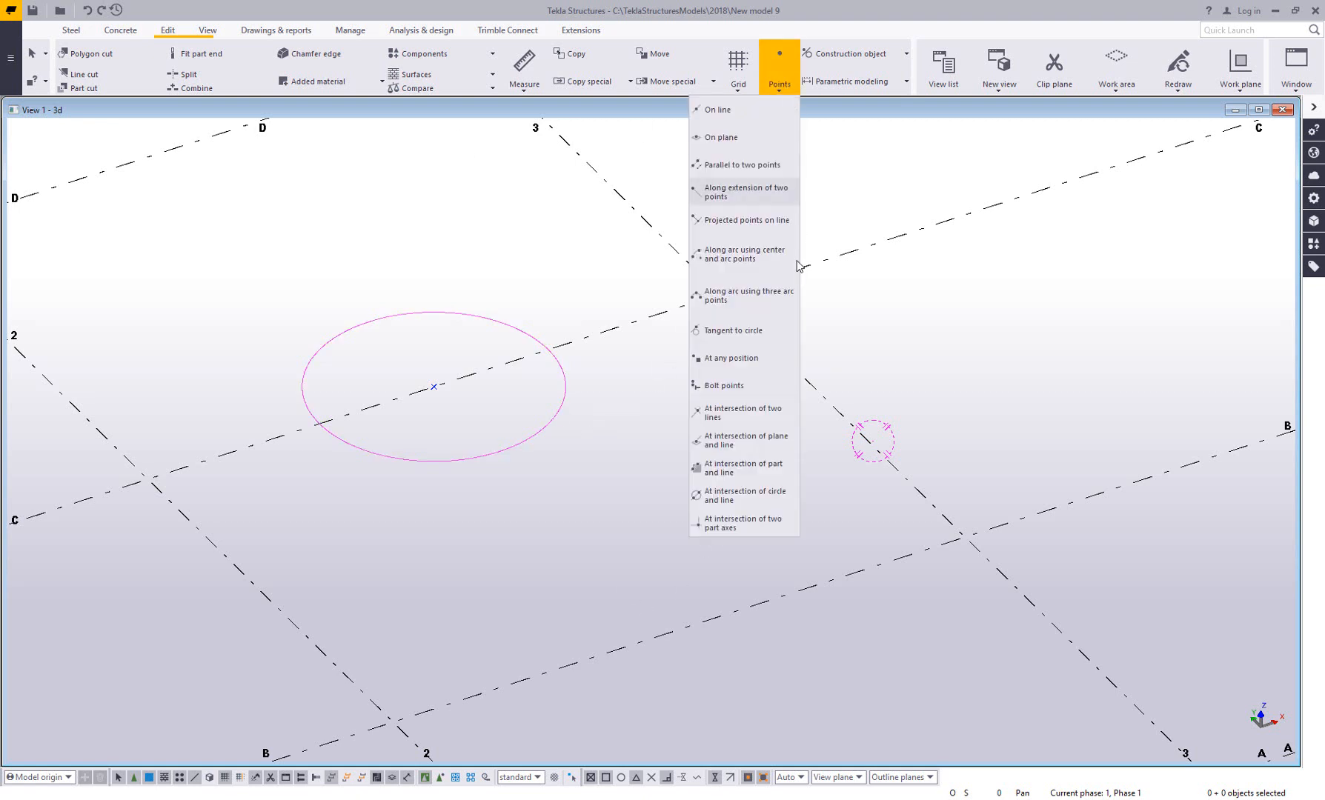
mouse_move(729, 358)
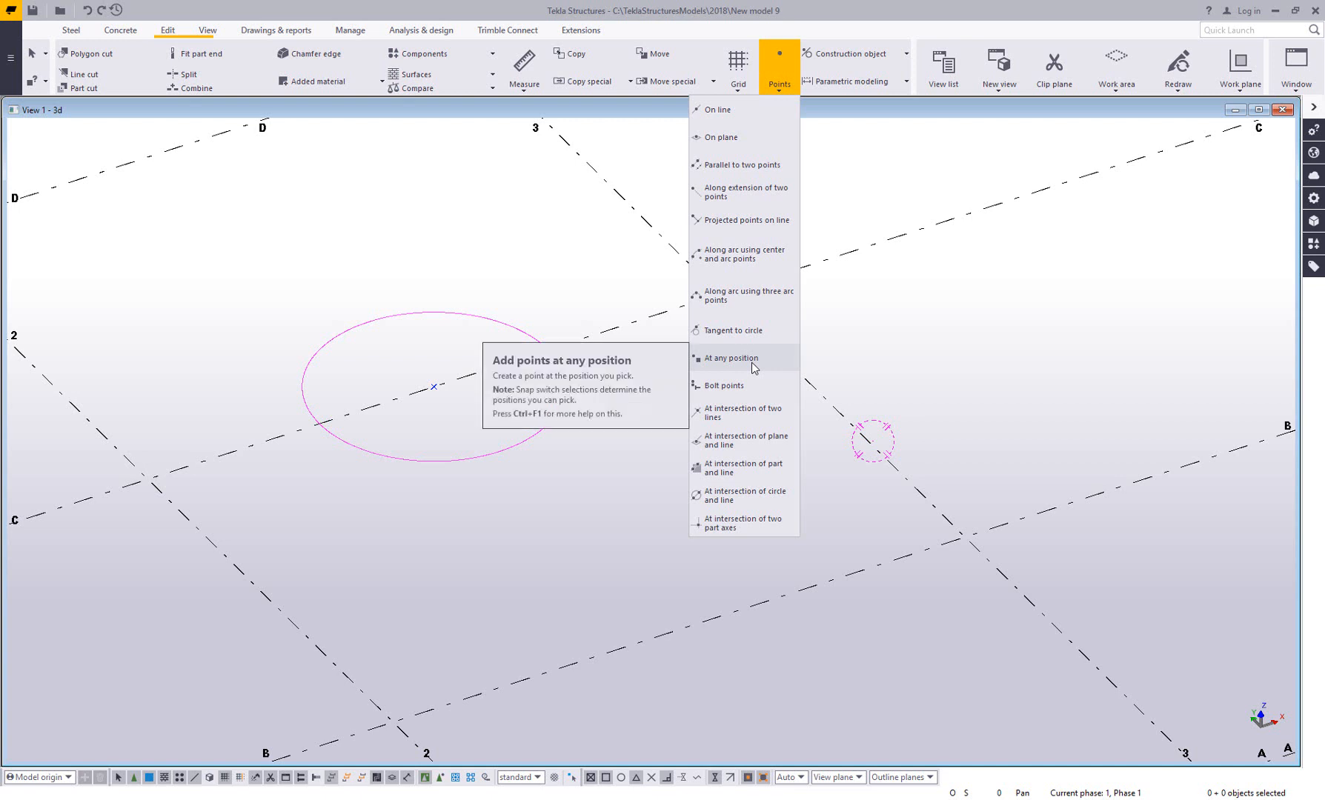
left_click(729, 357)
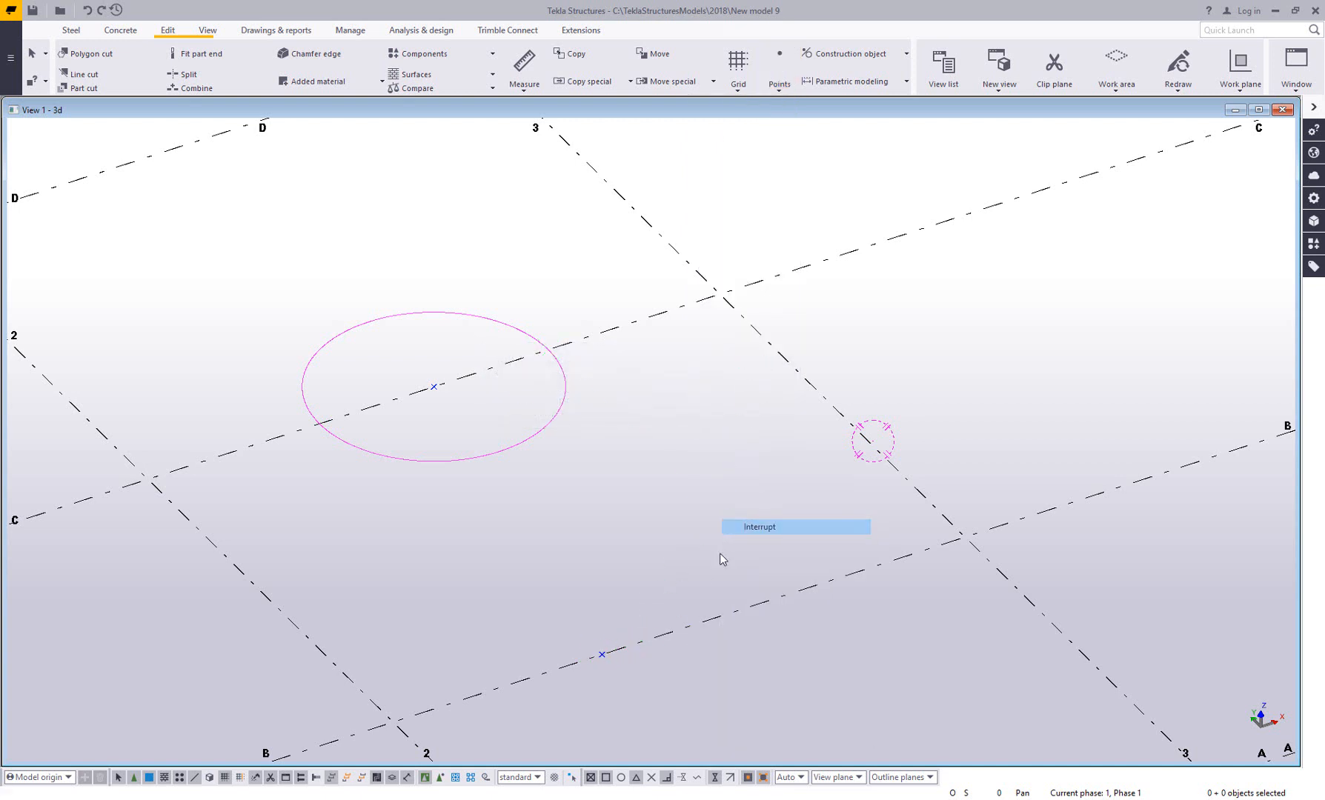
mouse_move(604, 660)
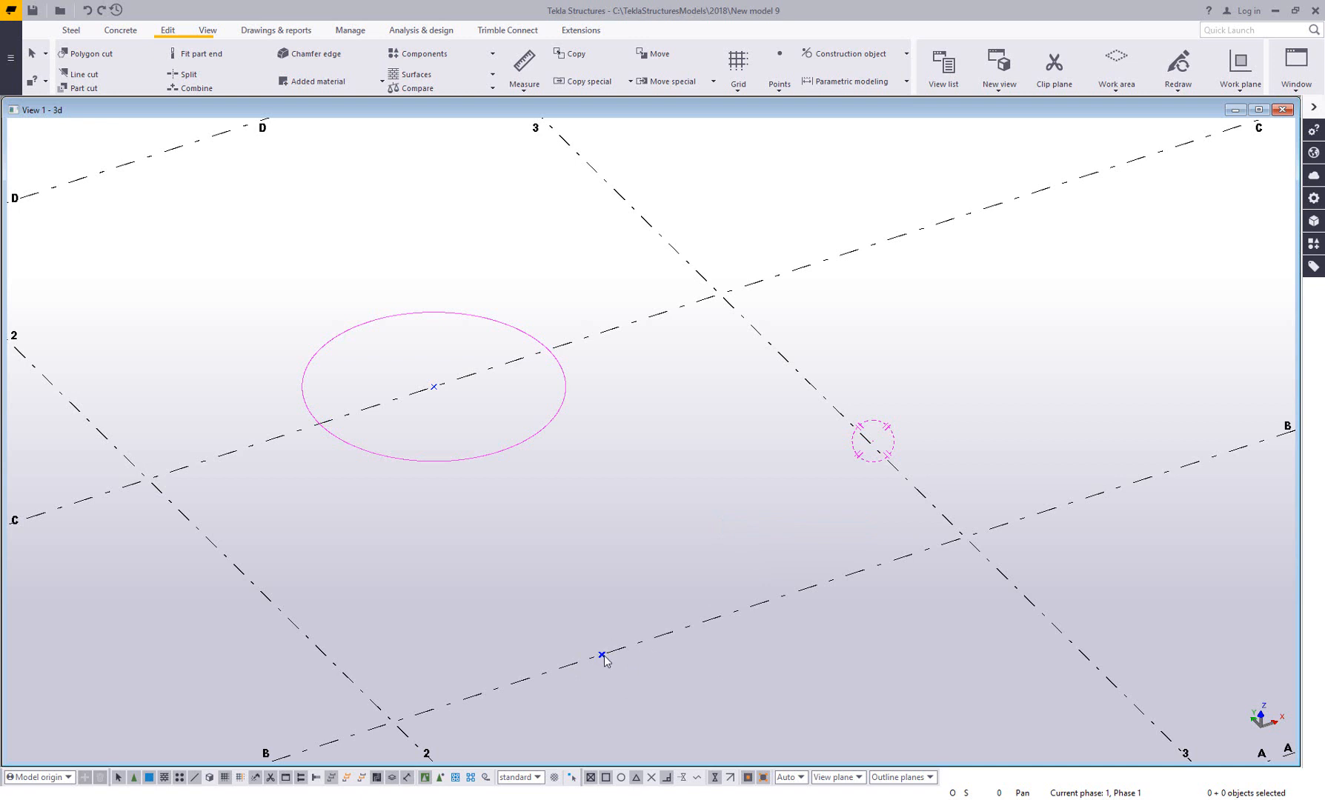
mouse_move(600, 418)
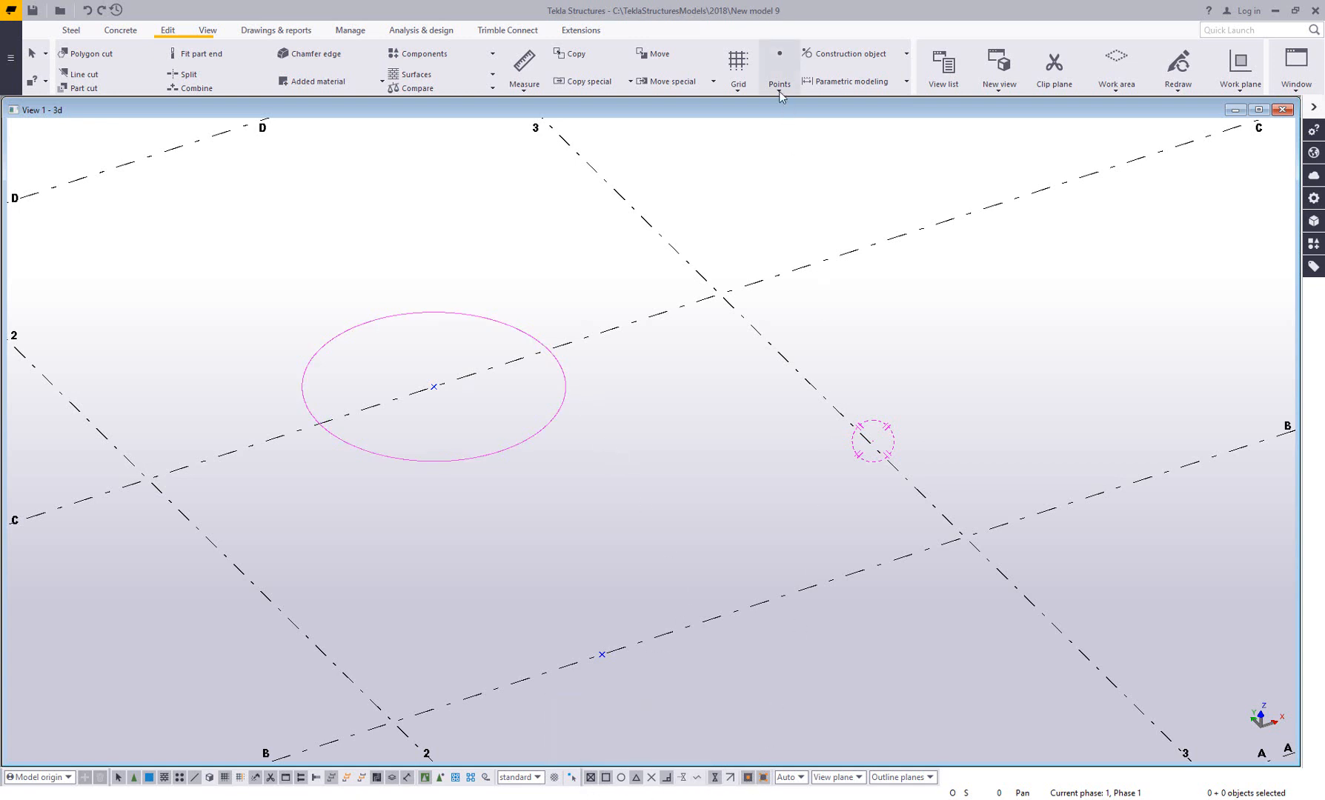
left_click(778, 65)
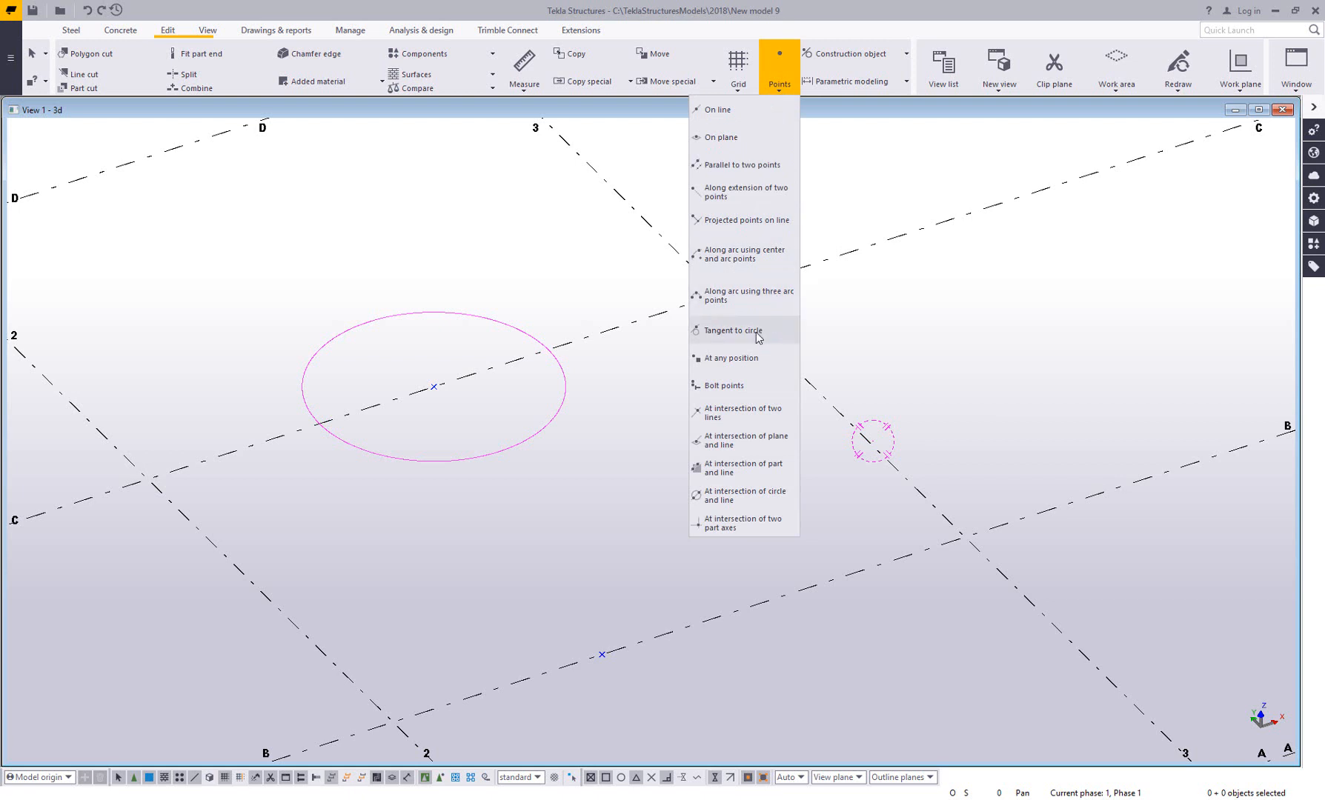
mouse_move(754, 330)
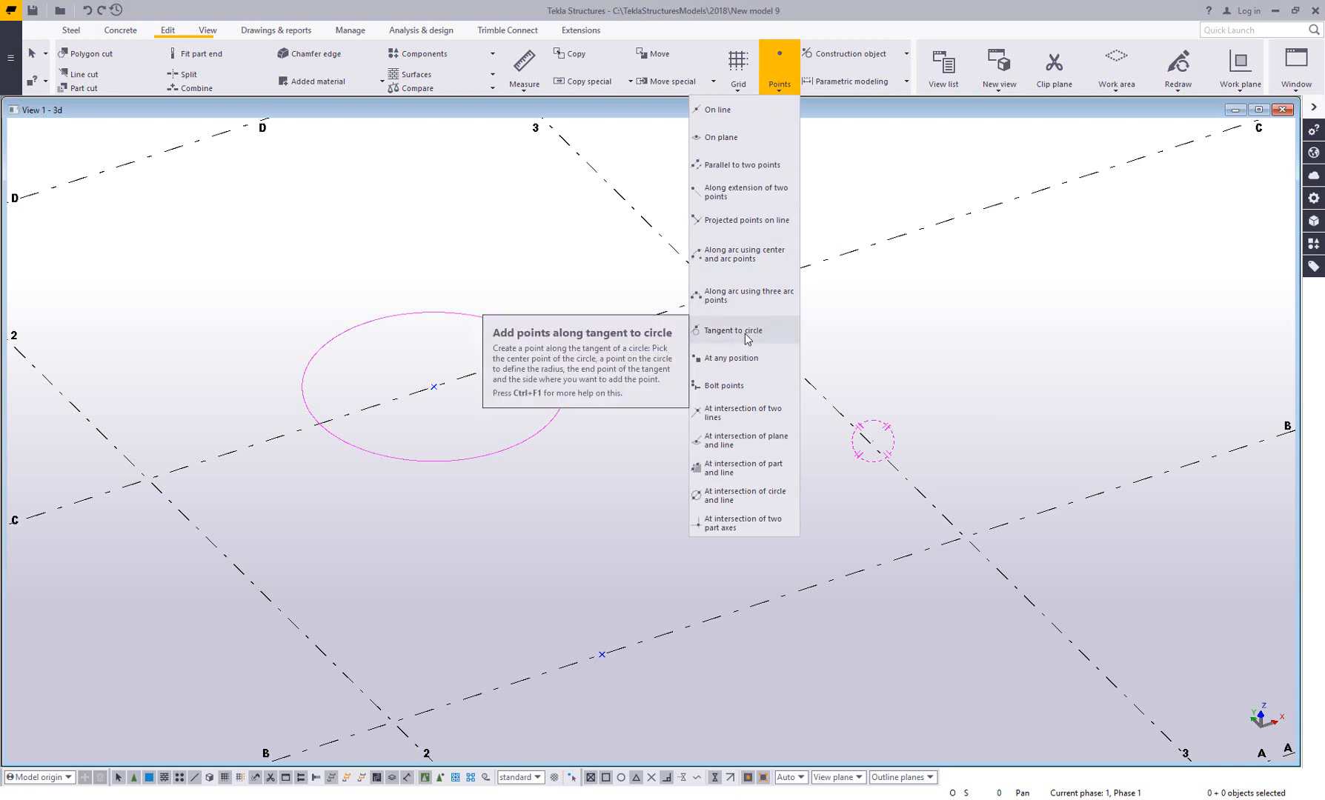
Start a tangent-to-circle point, picking the circle's centre and a radius point
left_click(732, 331)
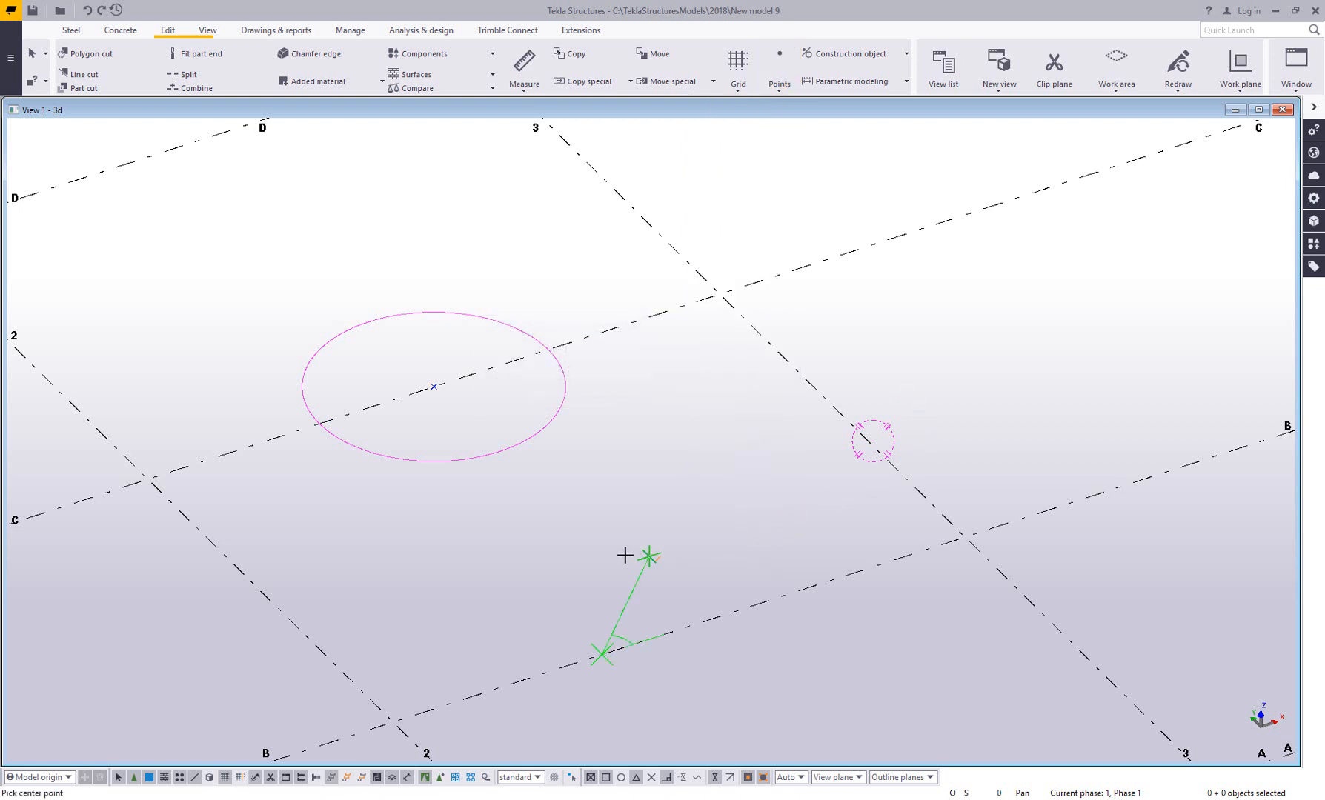
left_click(433, 387)
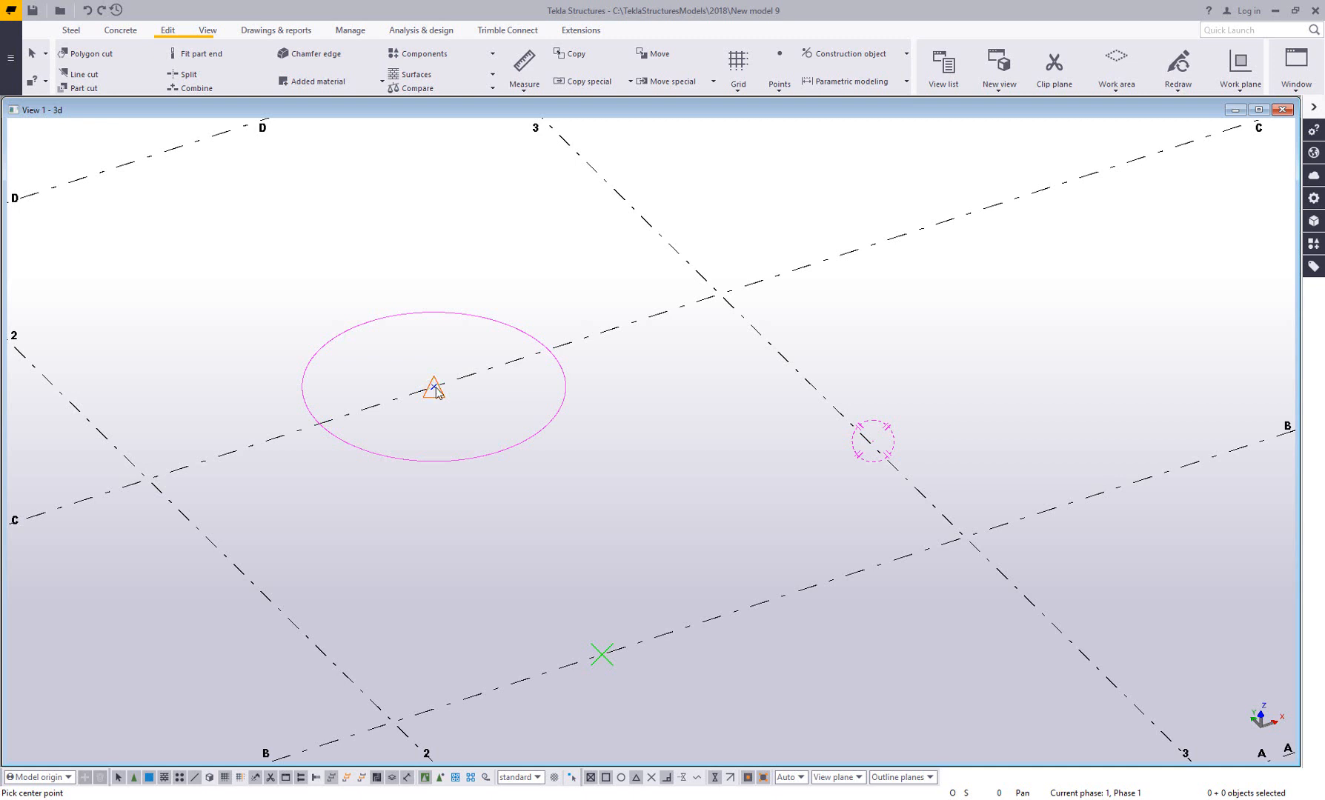
left_click(433, 389)
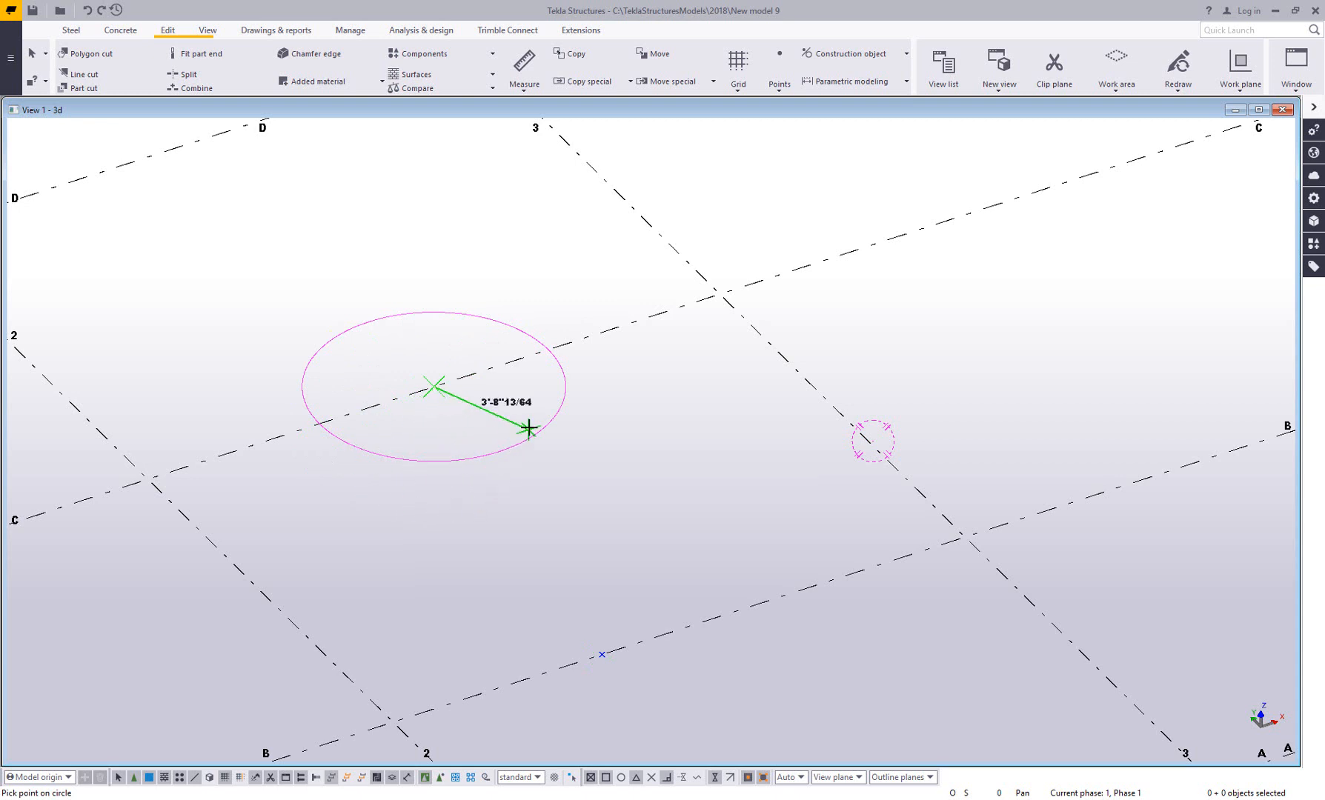
mouse_move(550, 351)
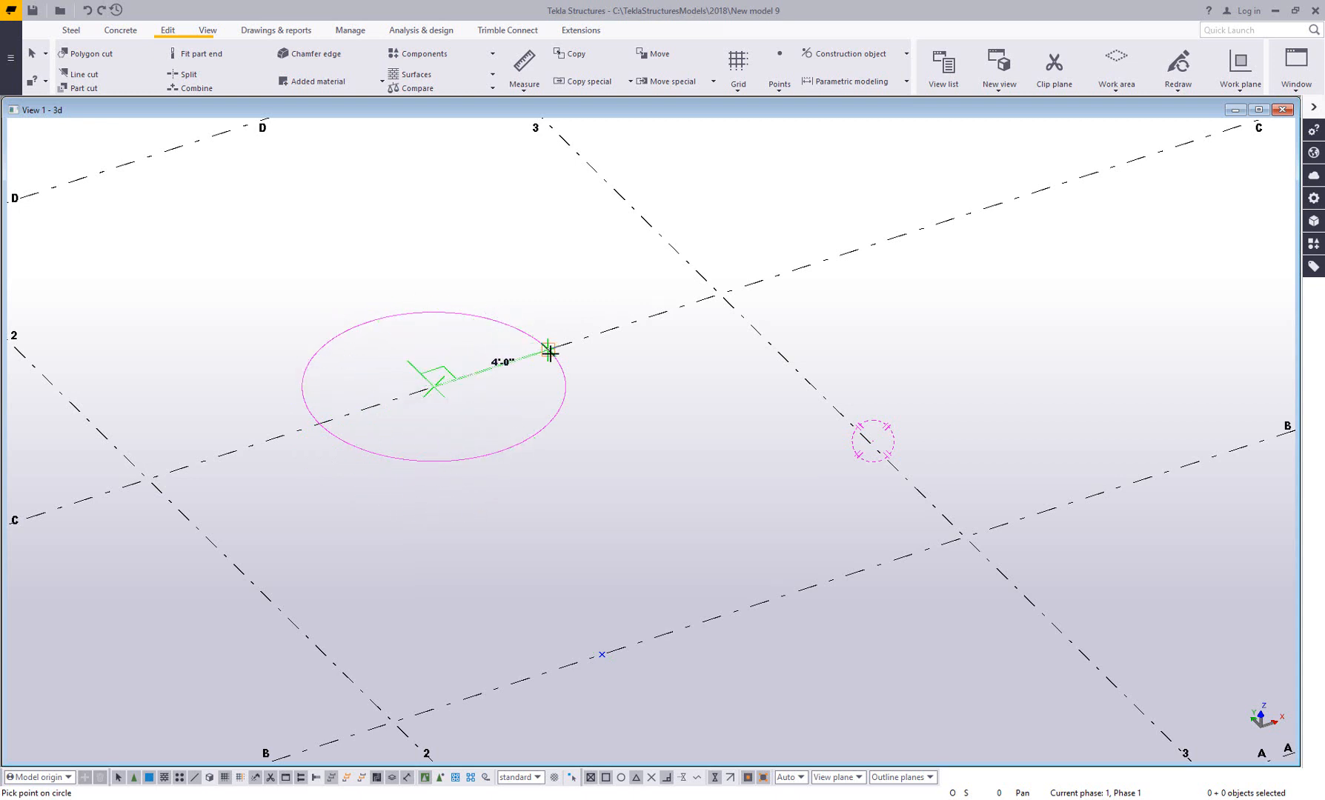
left_click(550, 353)
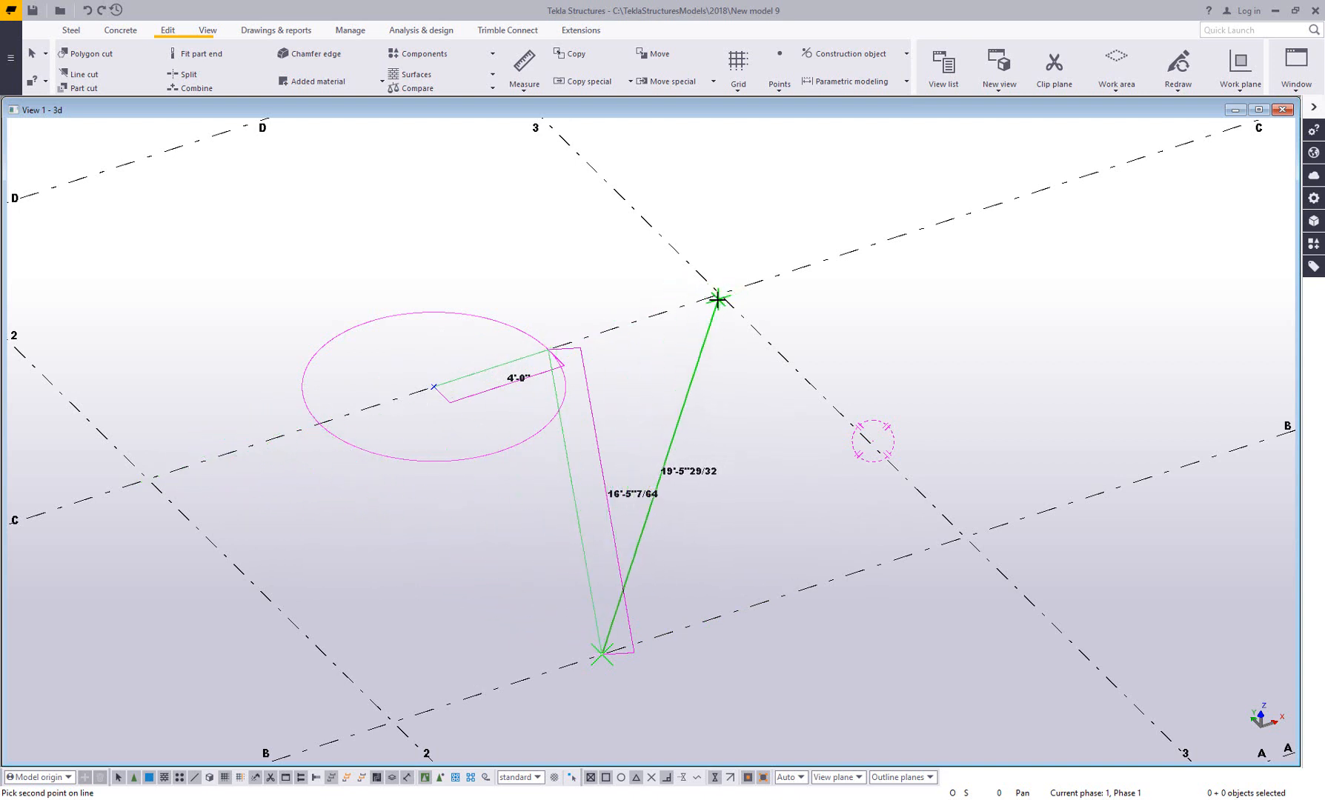
mouse_move(700, 299)
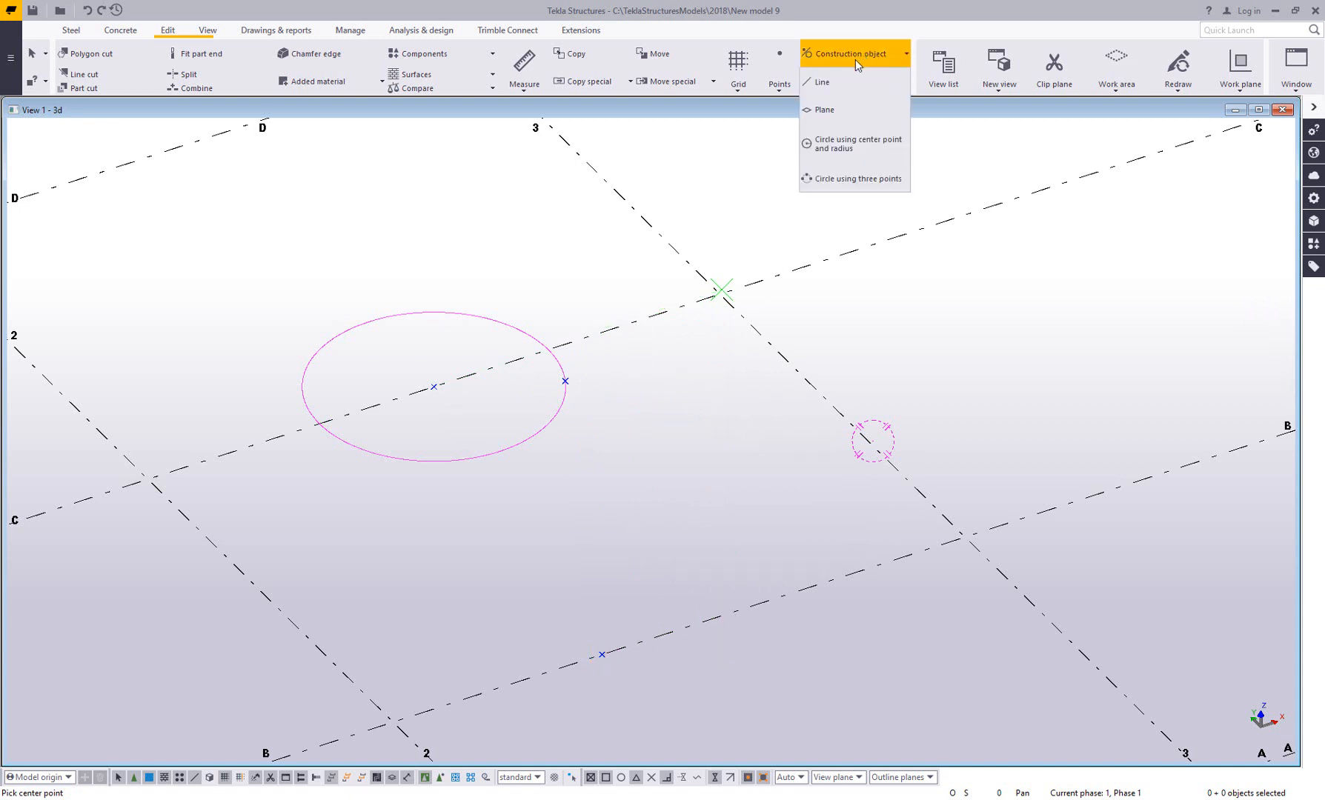
Undo the tangent point, leaving just the circles, and return to the Points list
left_click(821, 82)
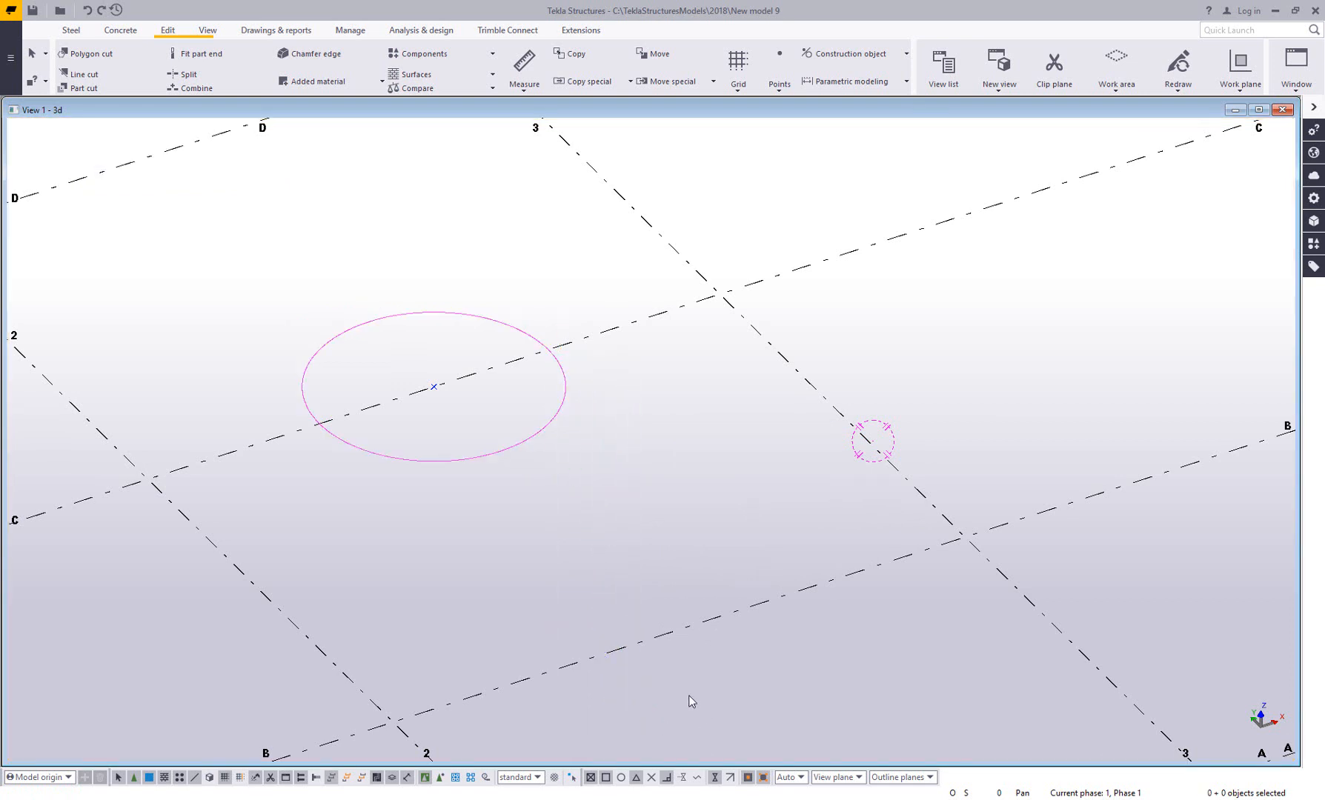
mouse_move(968, 527)
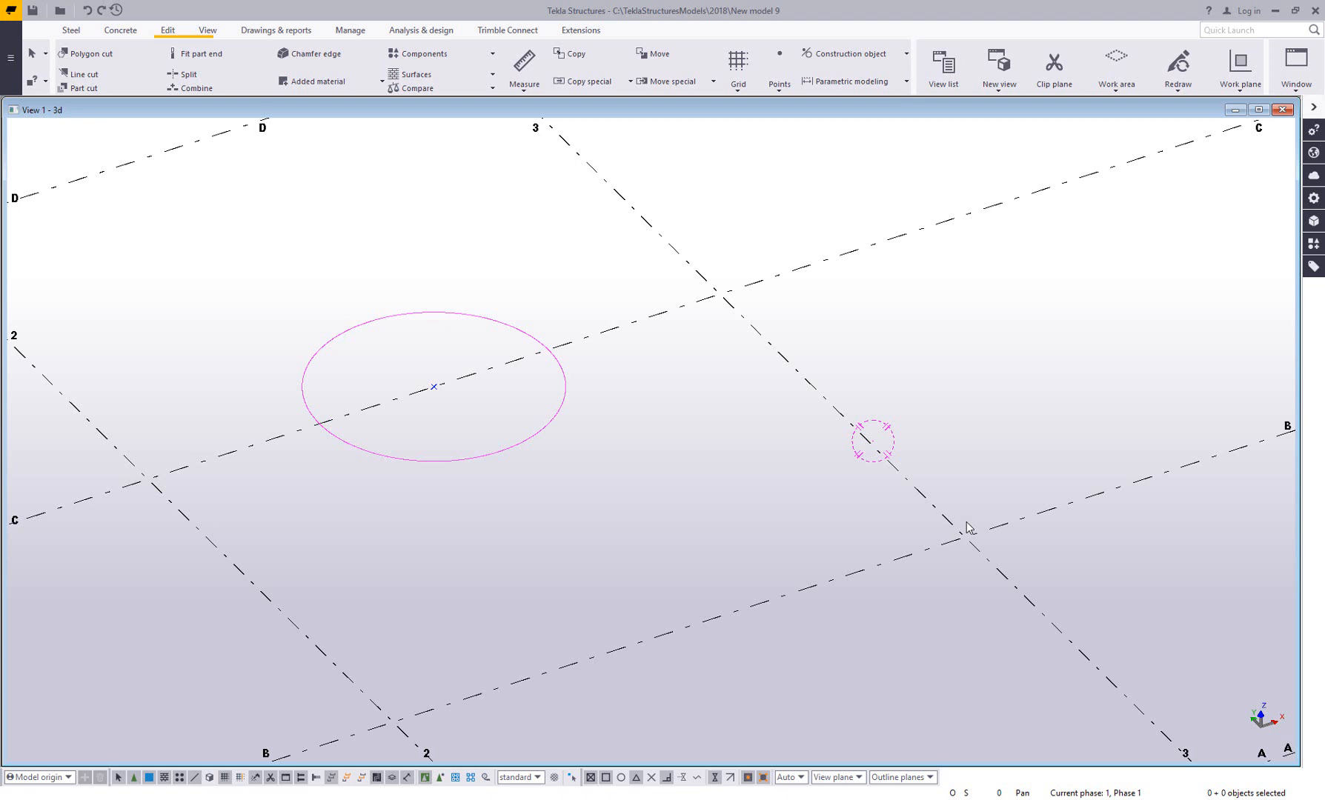
mouse_move(506, 339)
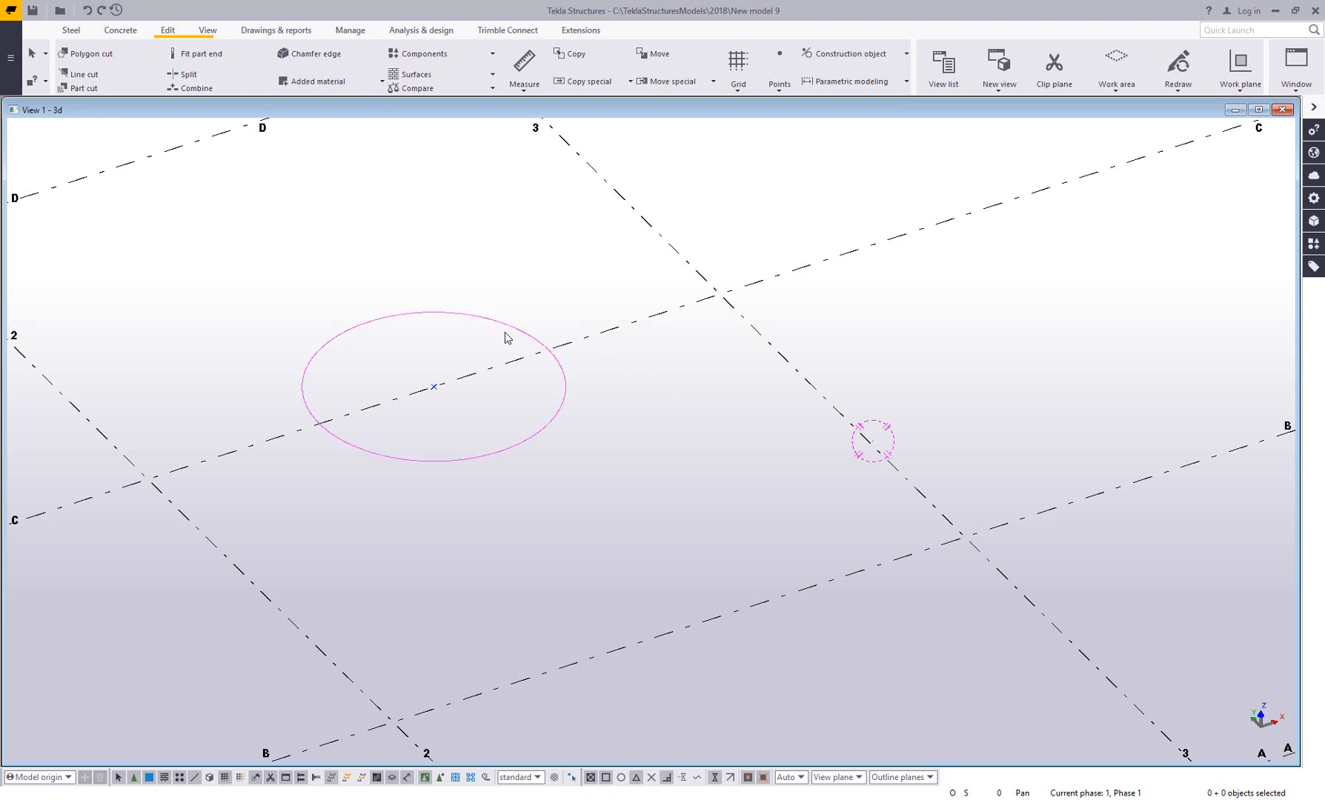
left_click(778, 64)
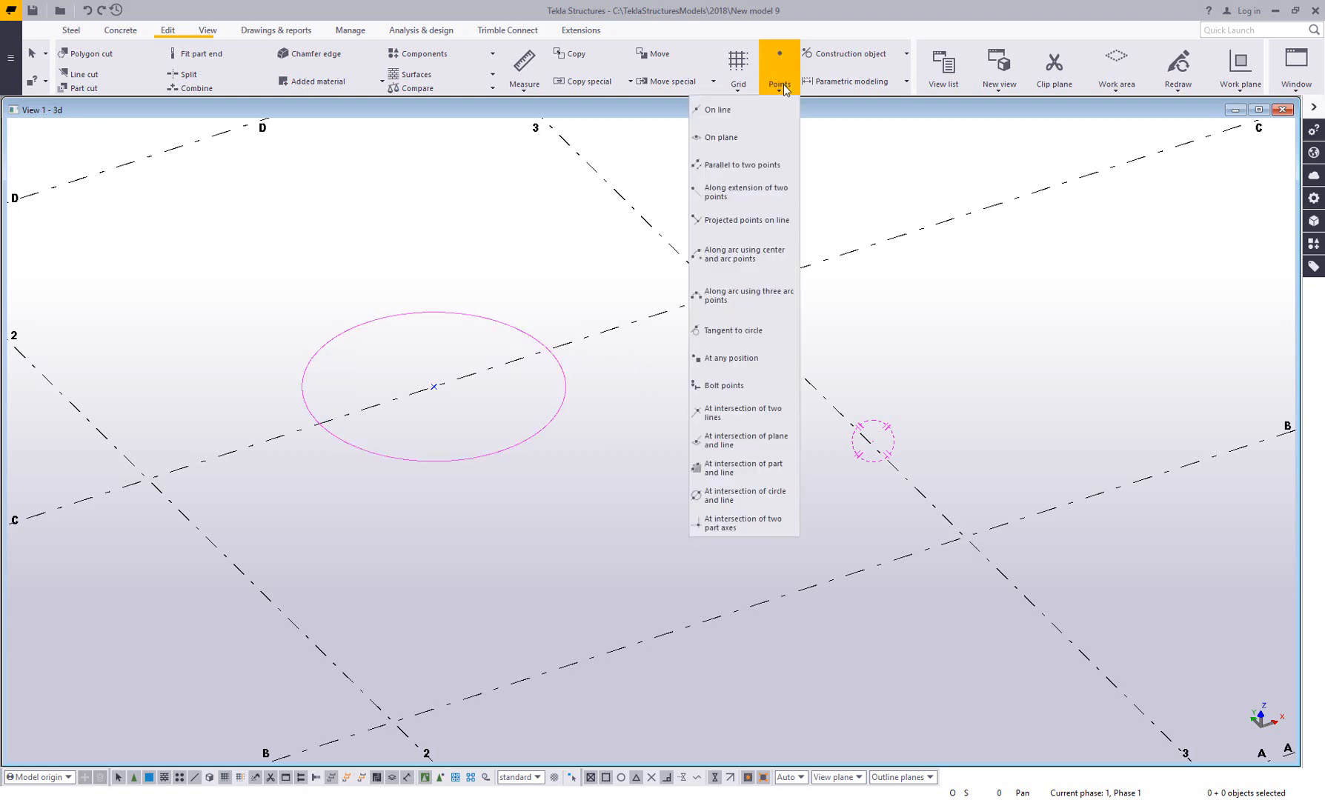
mouse_move(734, 331)
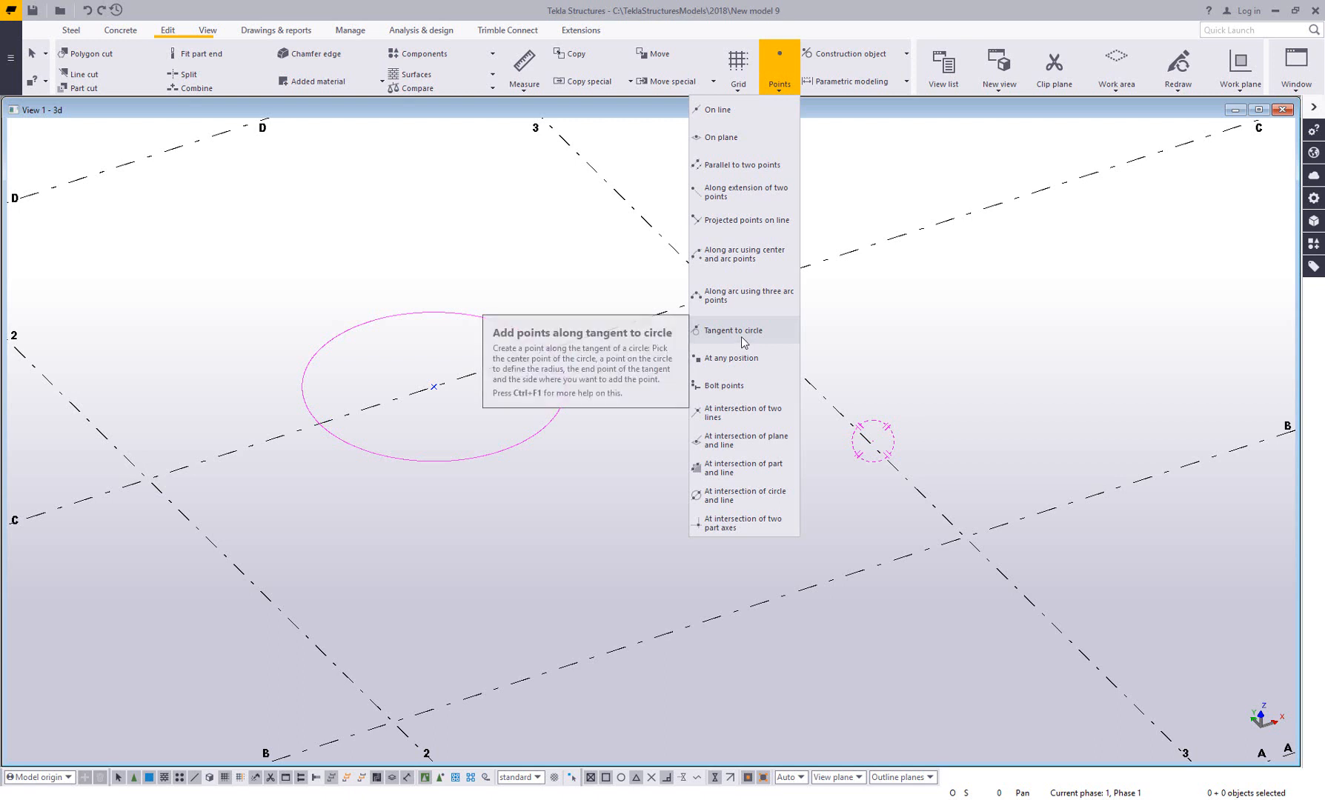
Place a tangent point on the circle's lower side and draw a construction line along it
left_click(732, 330)
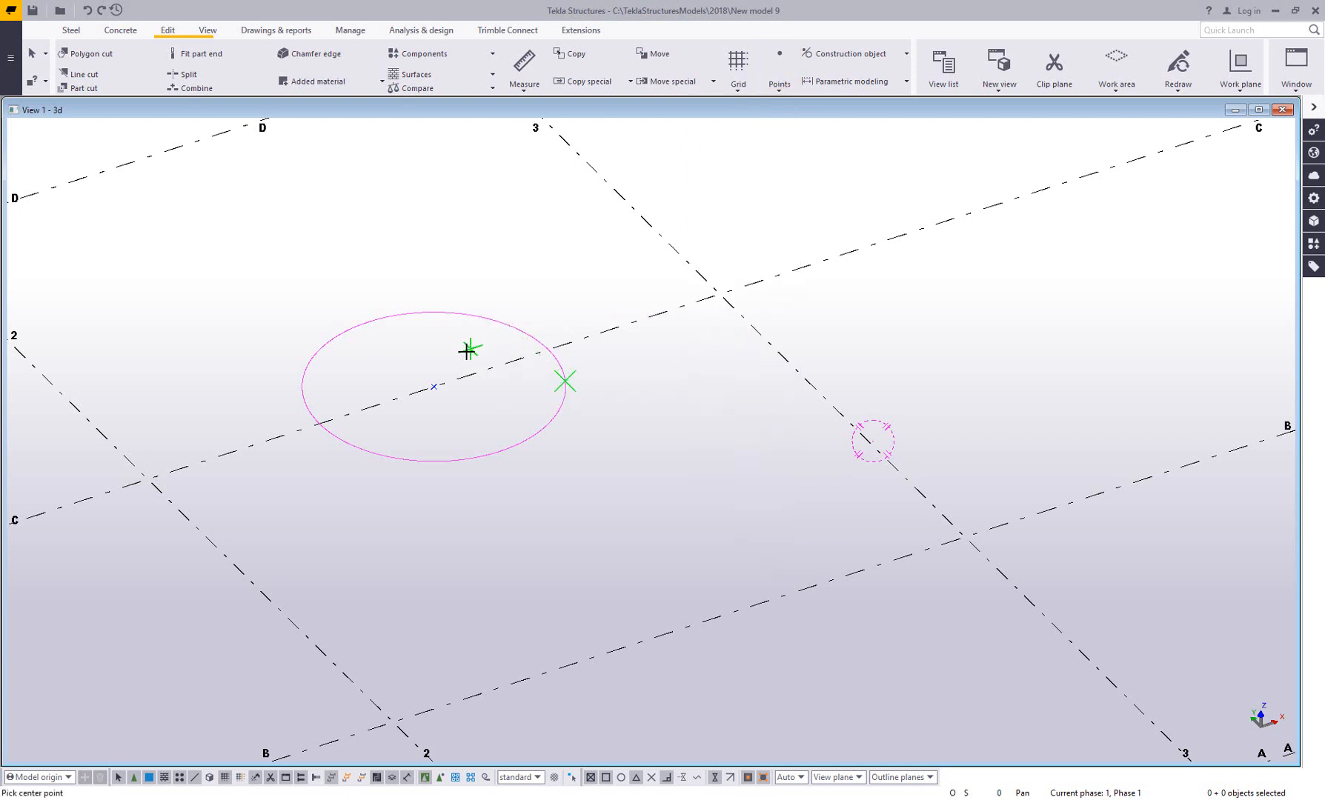
mouse_move(309, 357)
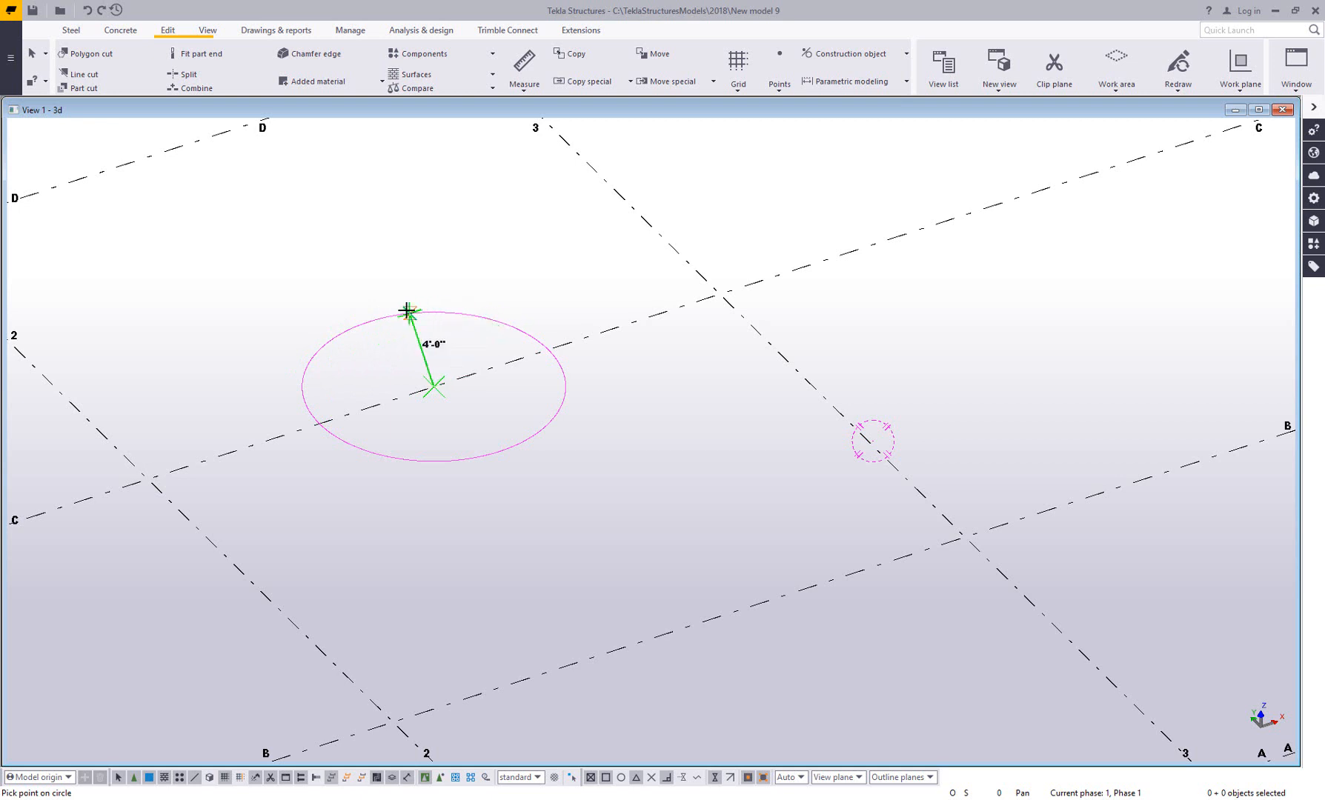
mouse_move(438, 314)
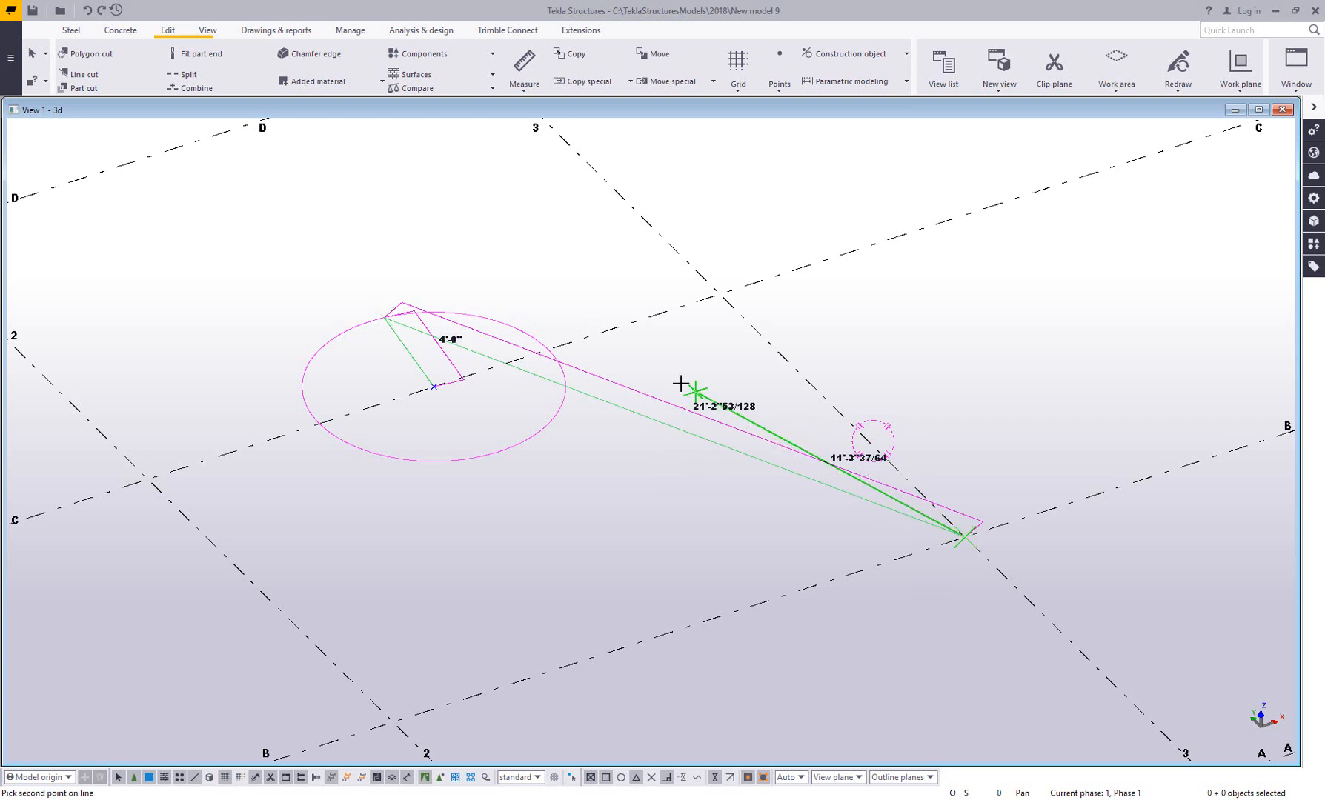
mouse_move(522, 286)
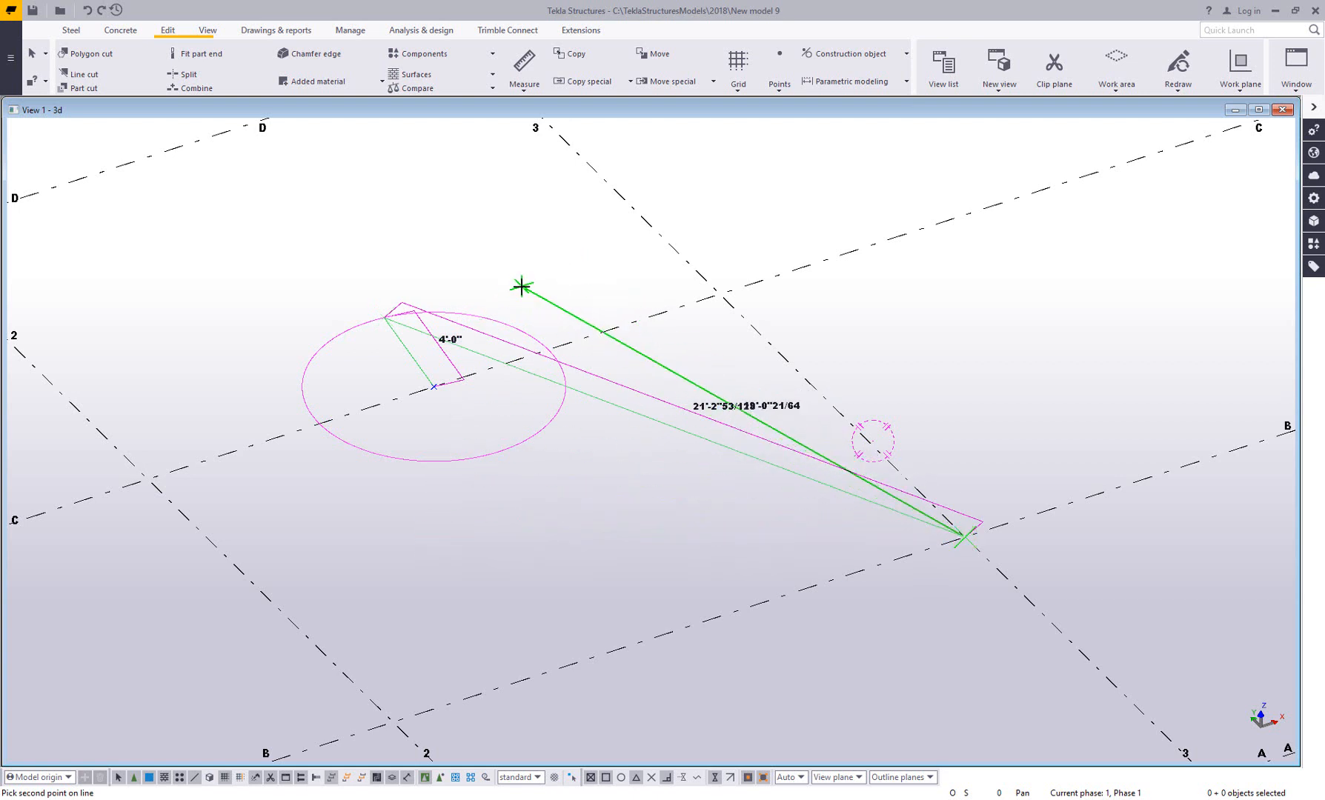
mouse_move(534, 316)
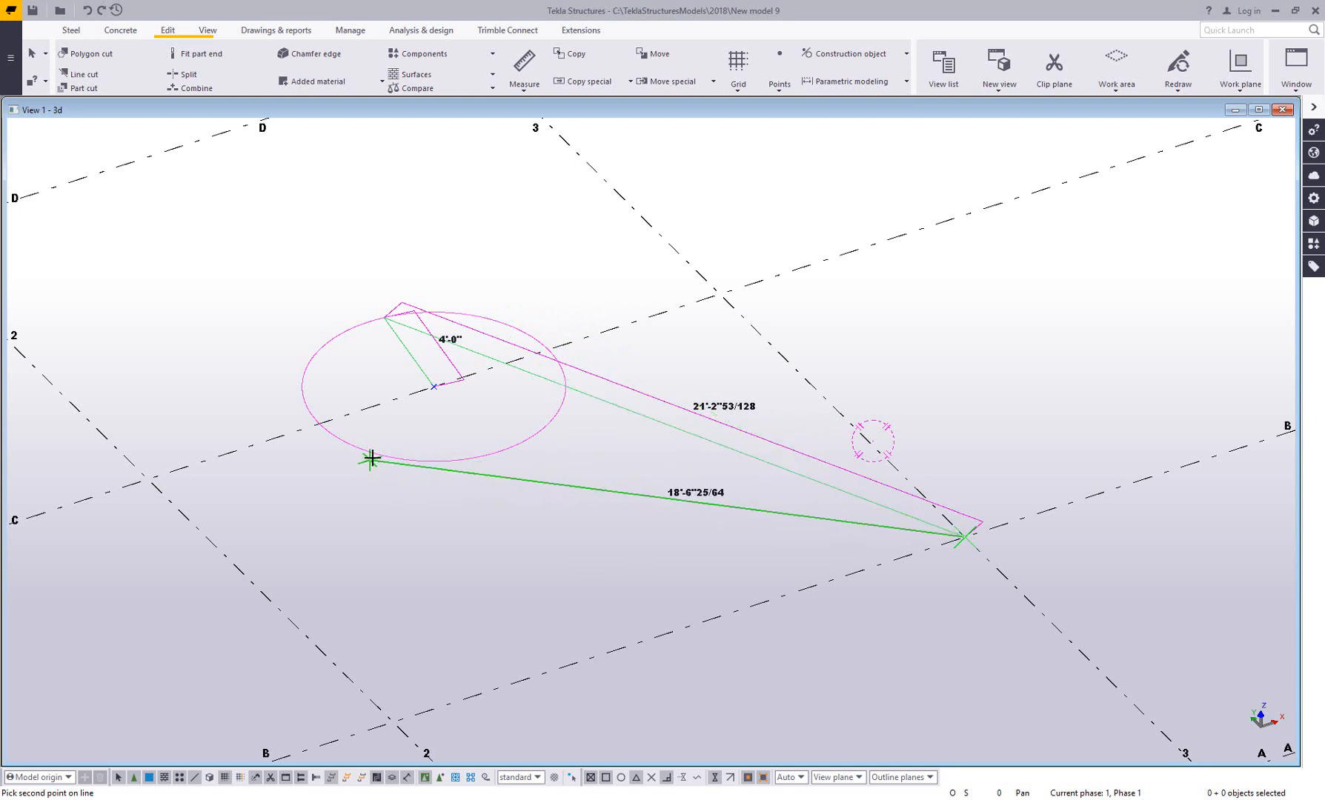
left_click(372, 459)
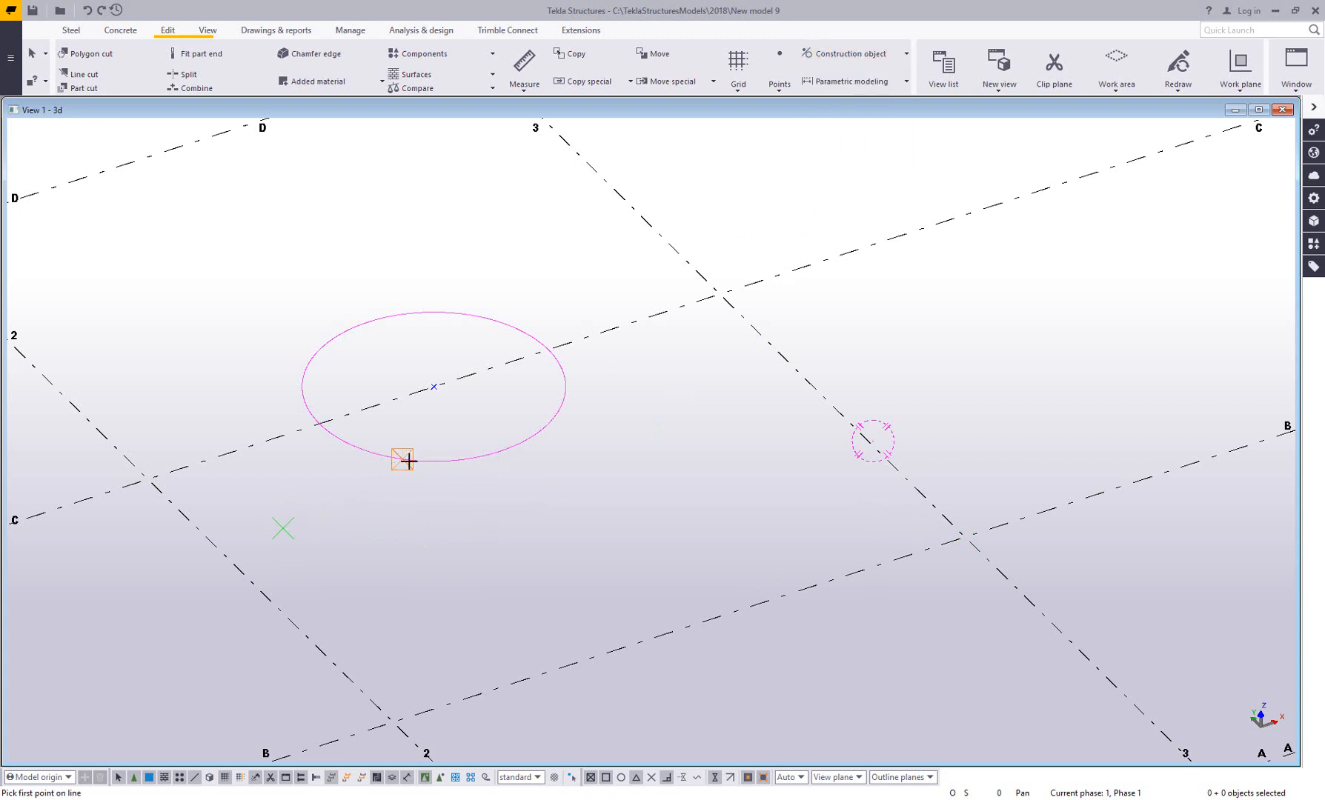
left_click(403, 461)
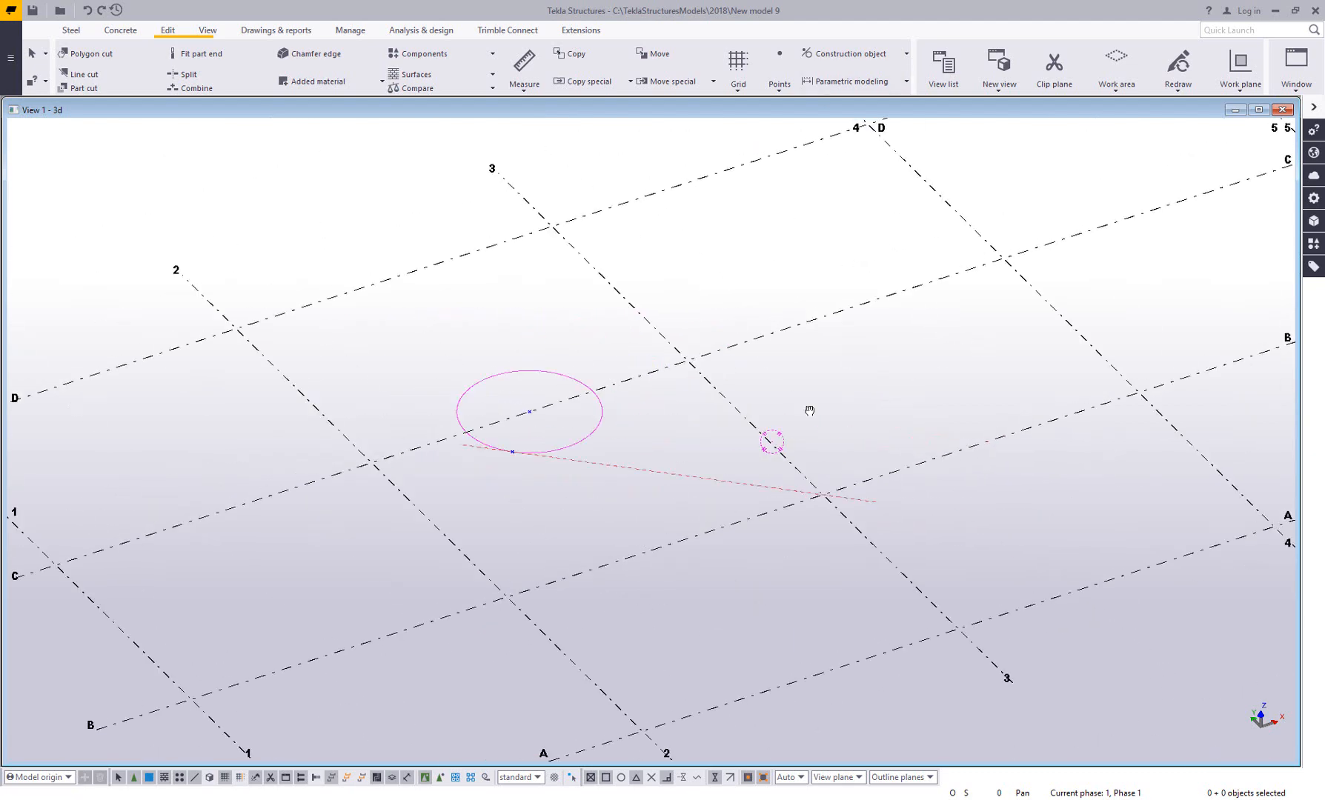
left_click(778, 68)
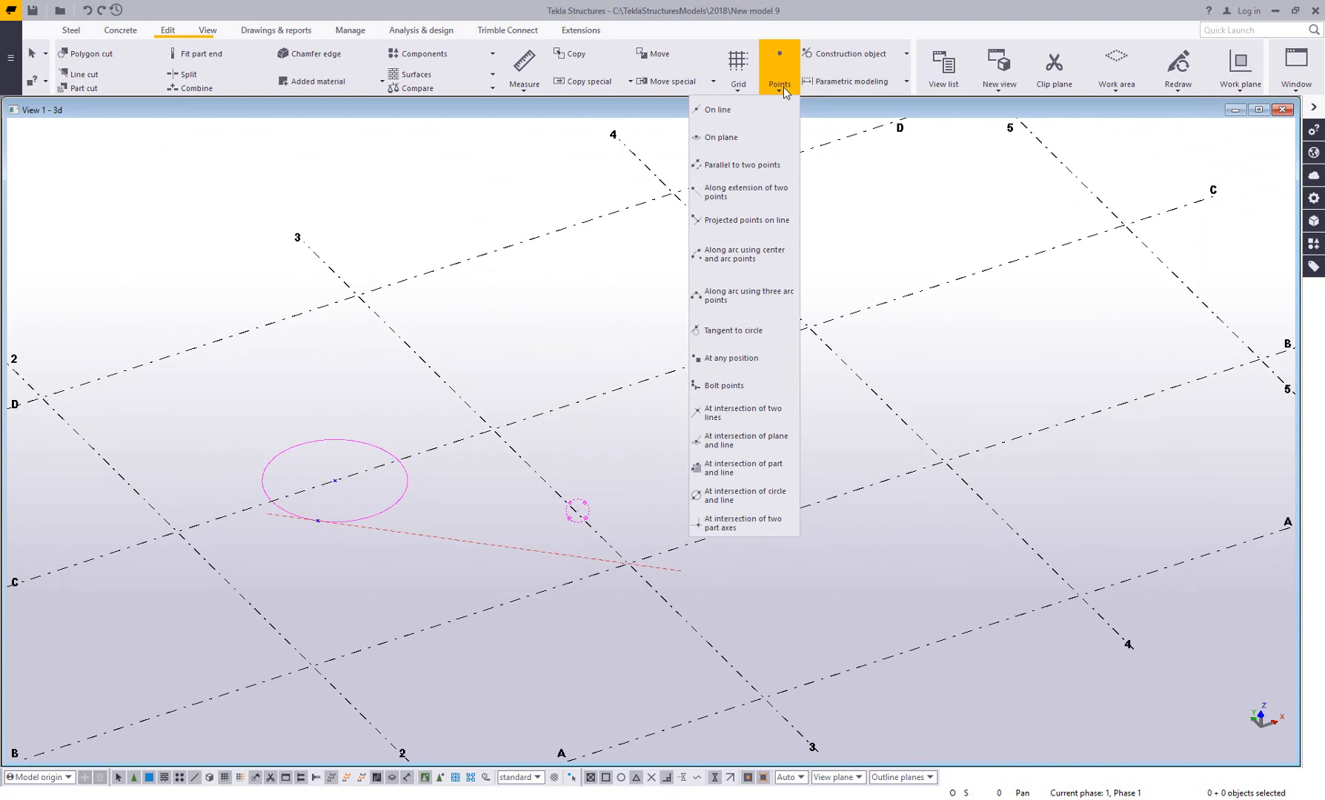
mouse_move(753, 413)
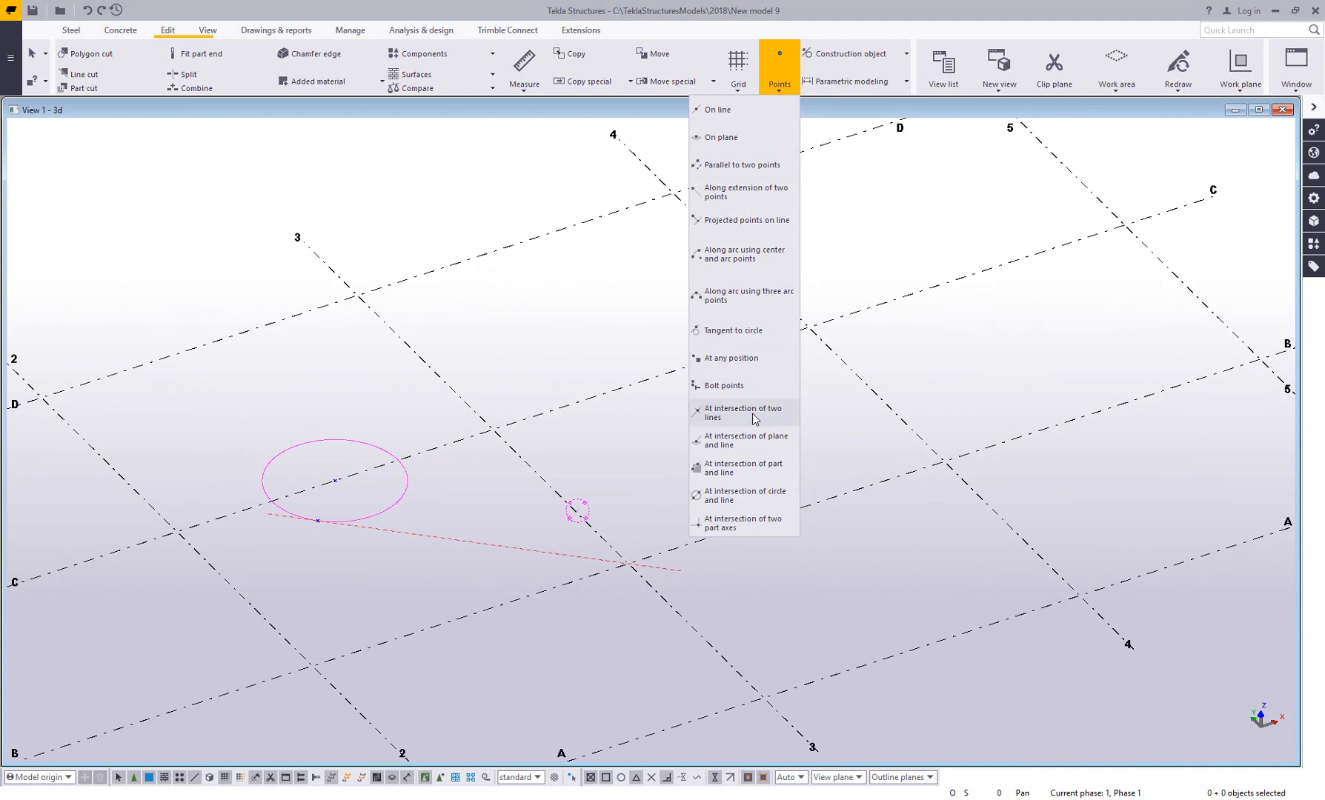
mouse_move(751, 418)
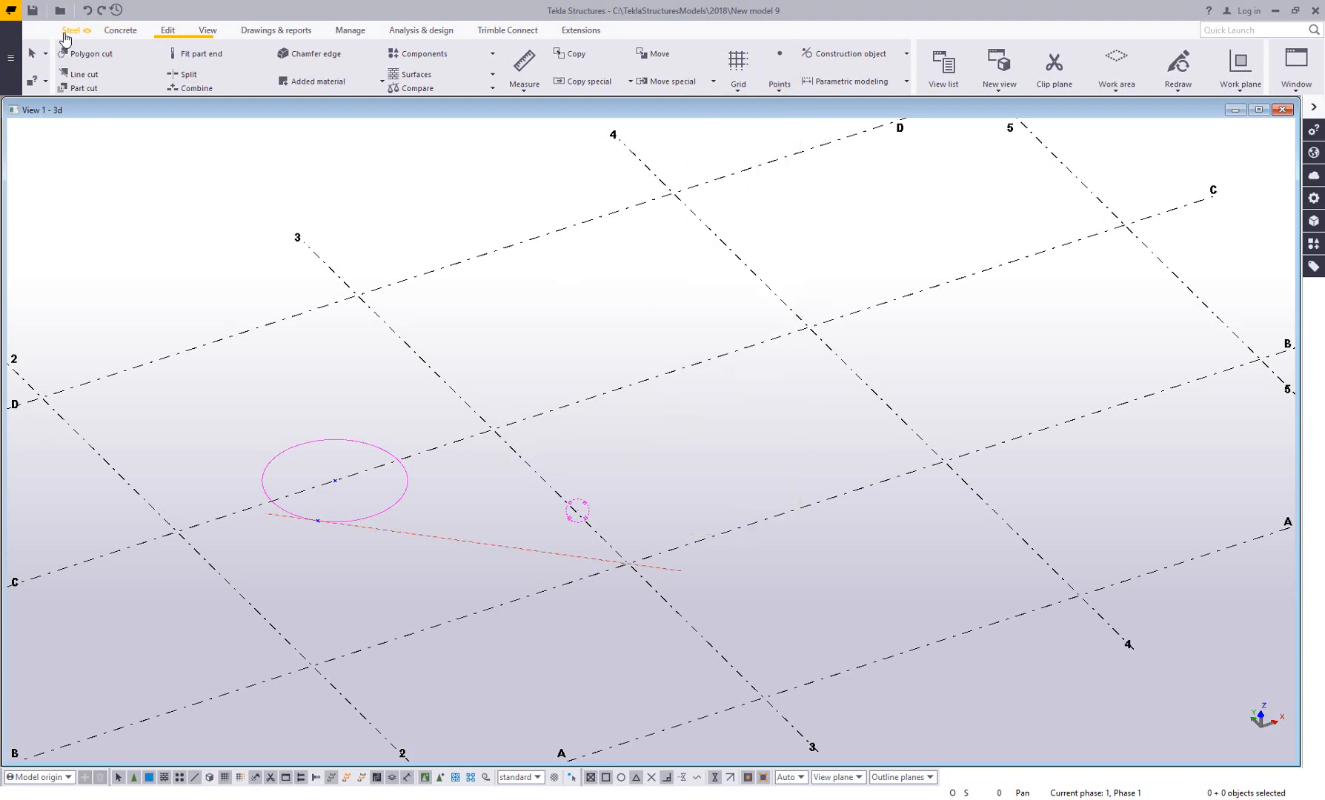
Model a short steel beam from grid 3/C and a diagonal beam from grid C to B
left_click(117, 68)
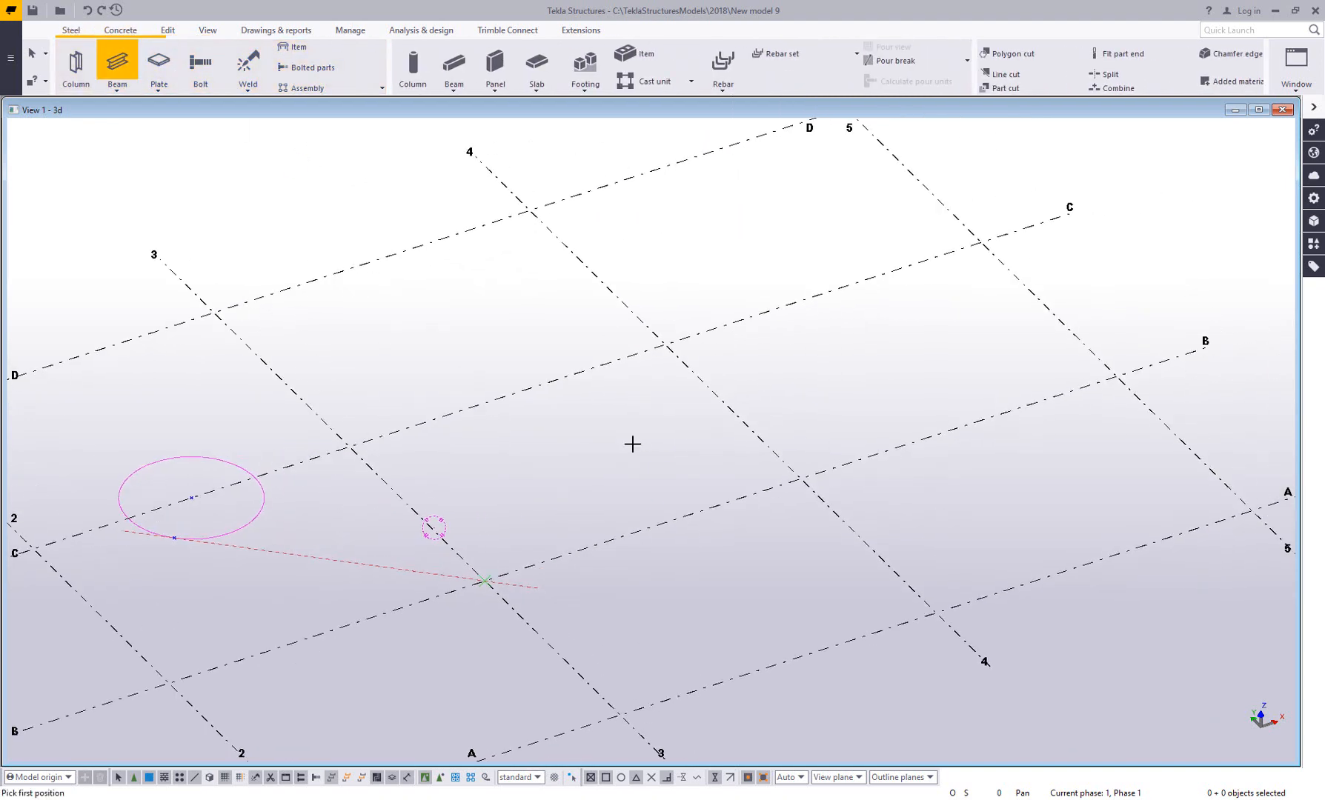
left_click(348, 448)
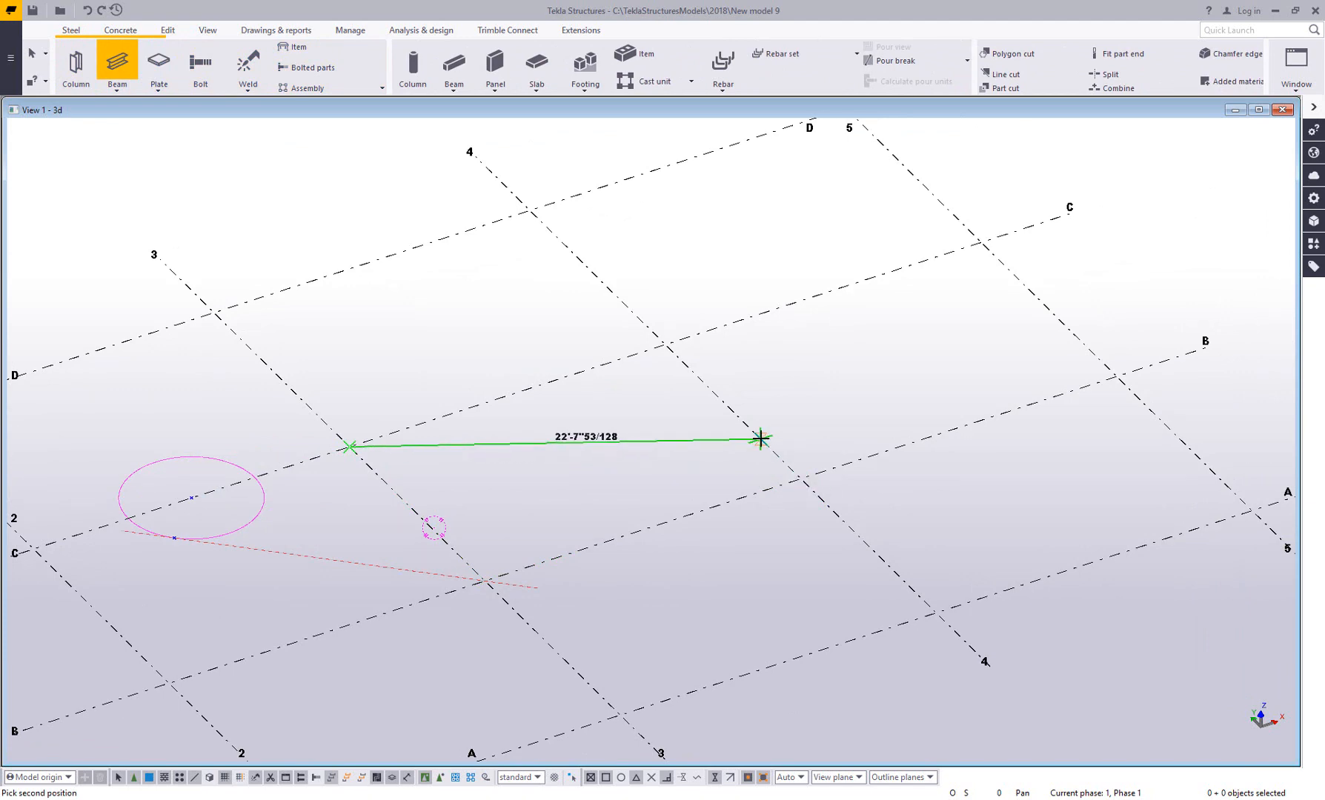
left_click(760, 440)
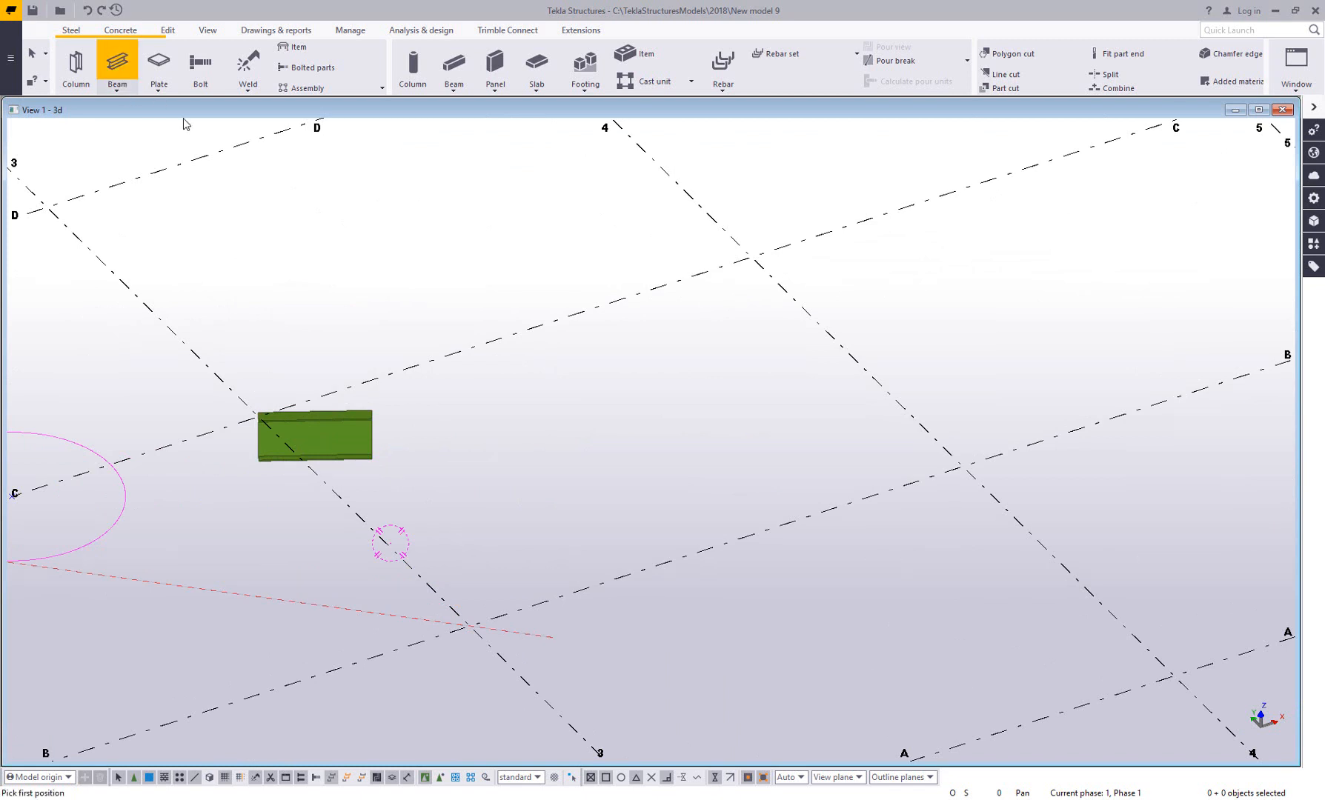
left_click(503, 338)
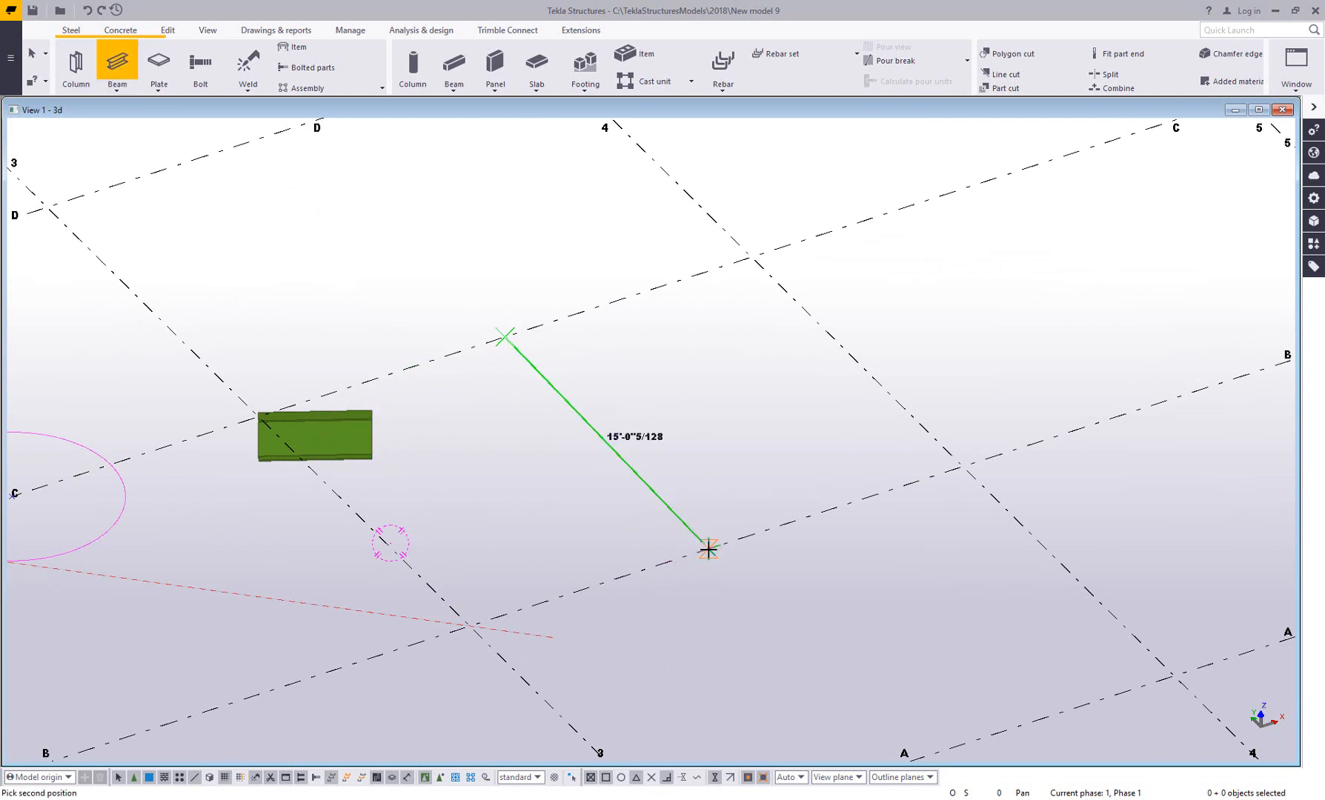
left_click(707, 548)
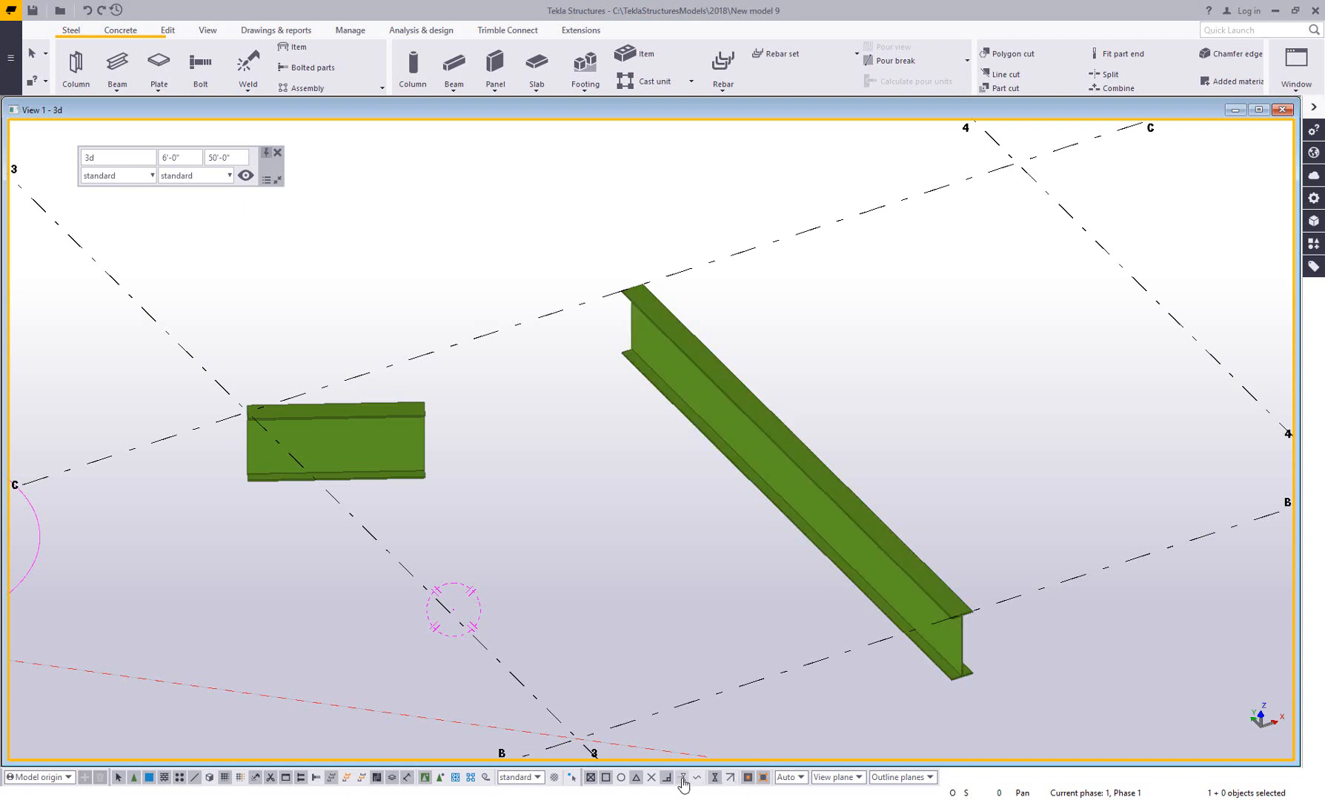
mouse_move(682, 778)
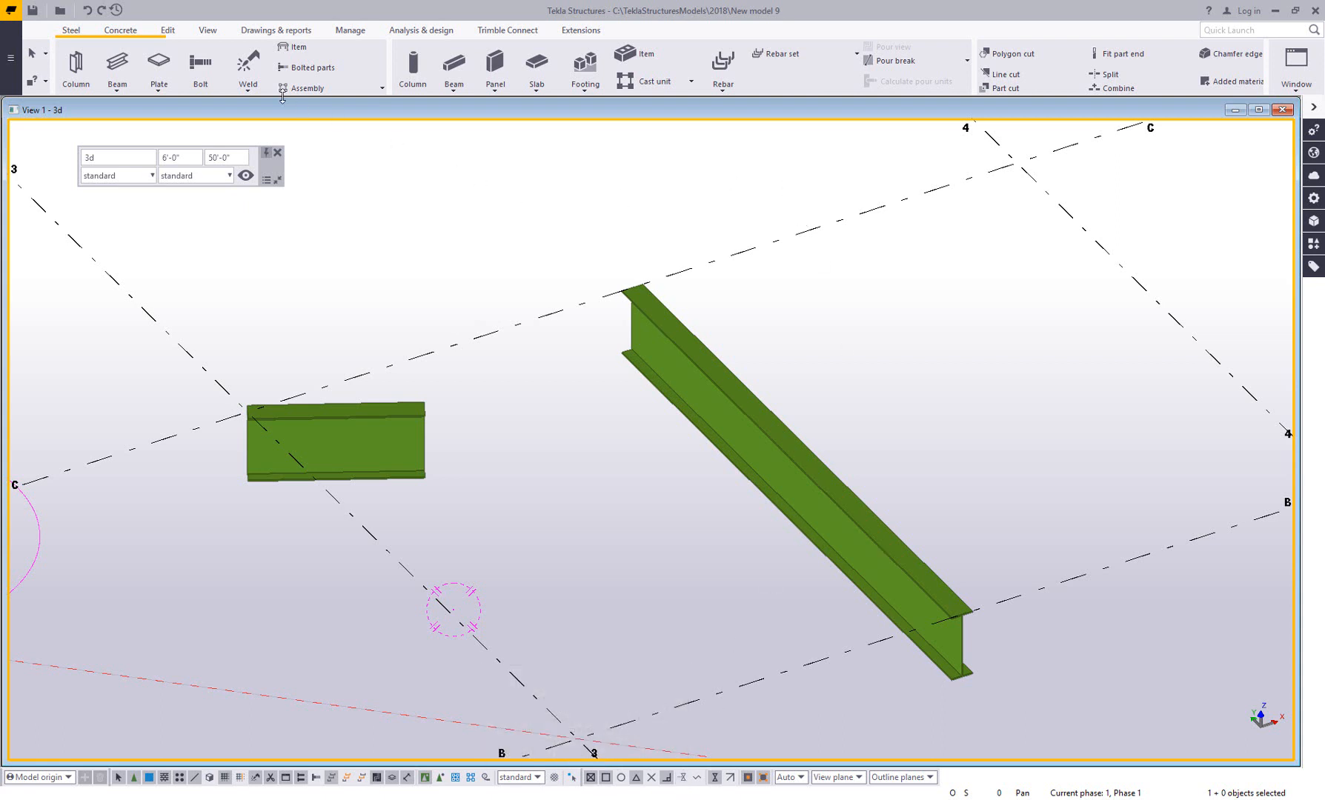
Create a point on the diagonal beam at its intersection with the short beam's line
left_click(167, 30)
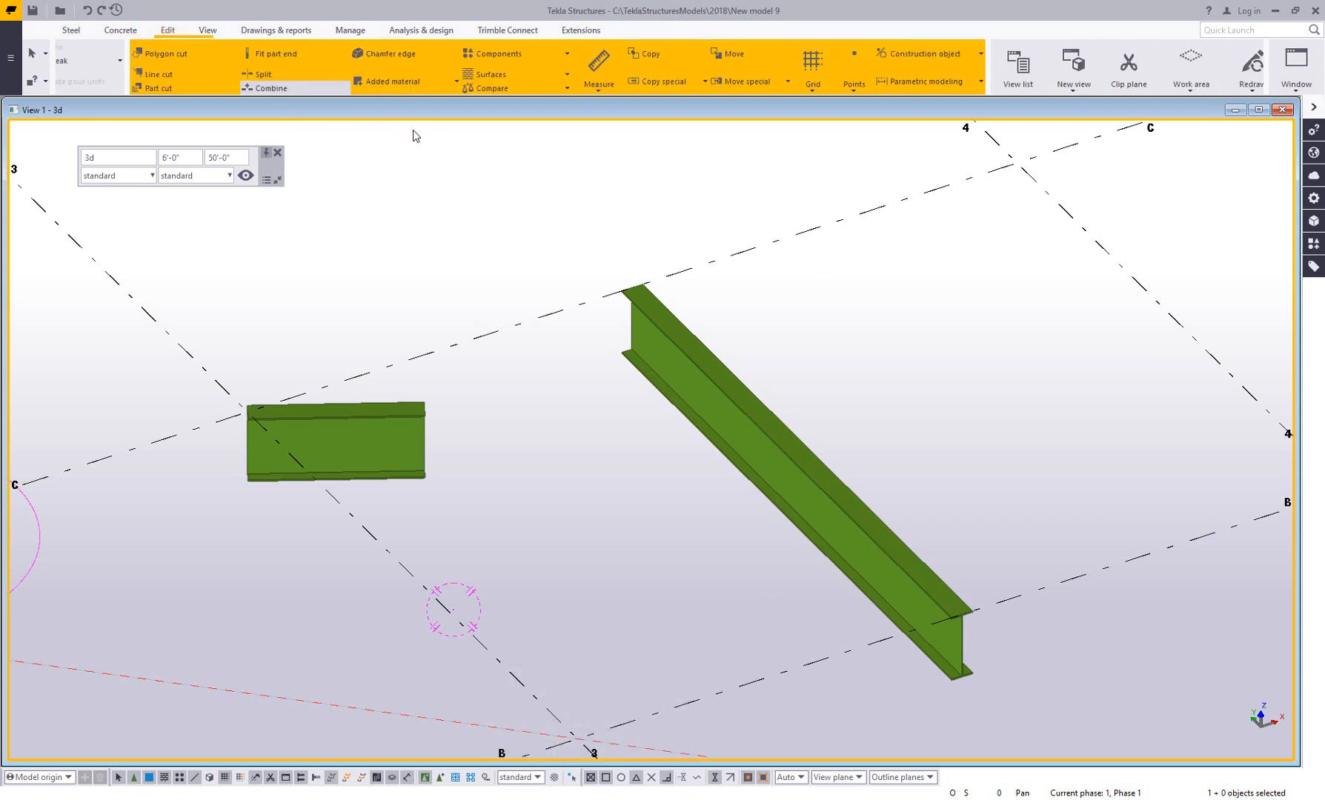
left_click(778, 69)
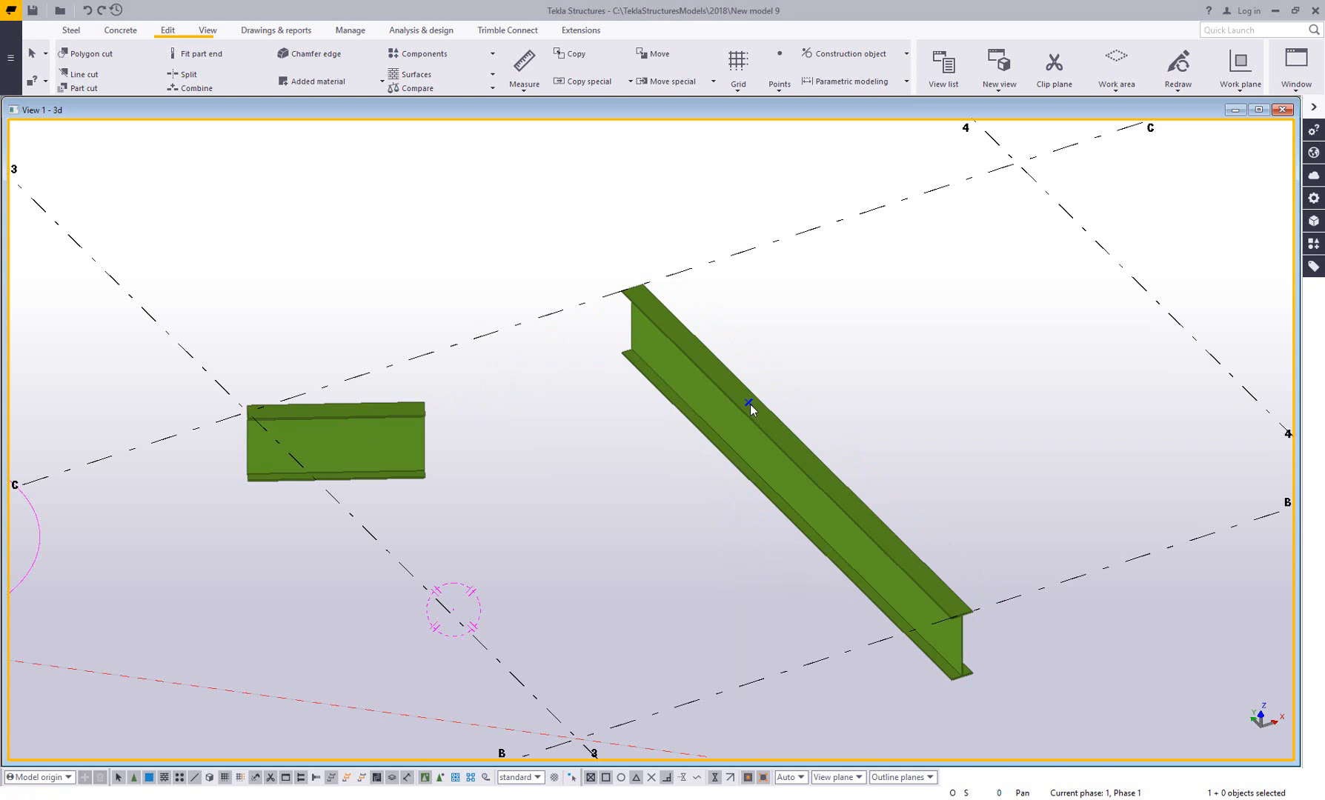
mouse_move(495, 448)
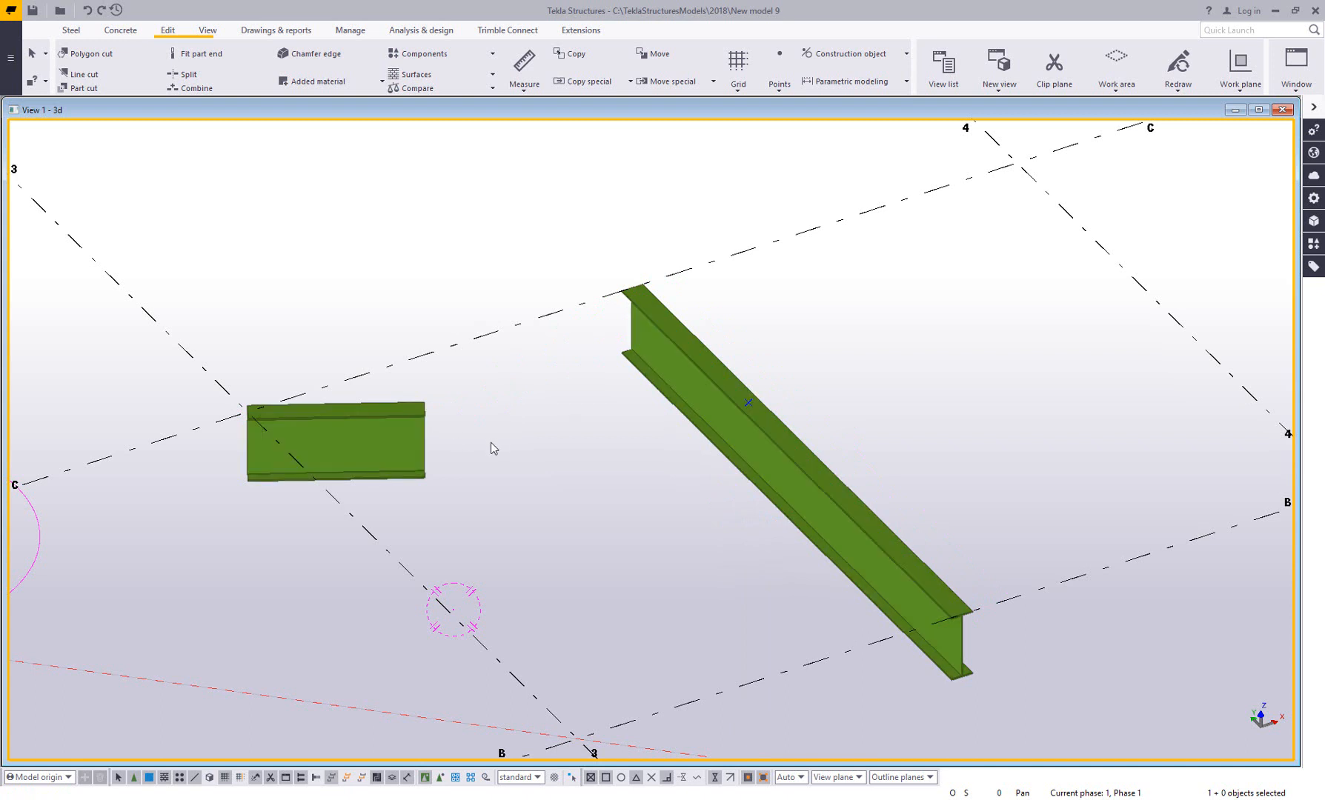
Move the short beam's end handle onto the intersection point, forming a T connection
right_click(334, 443)
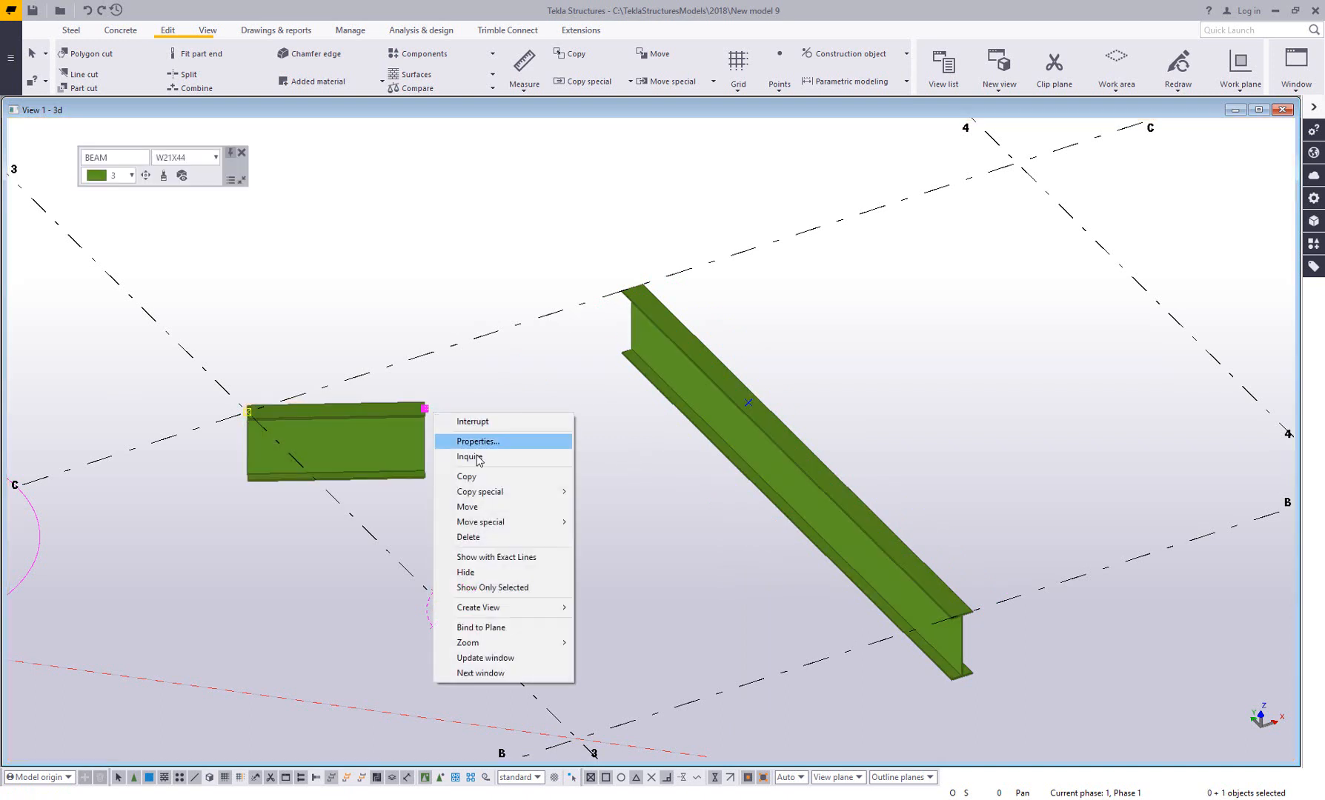
left_click(467, 507)
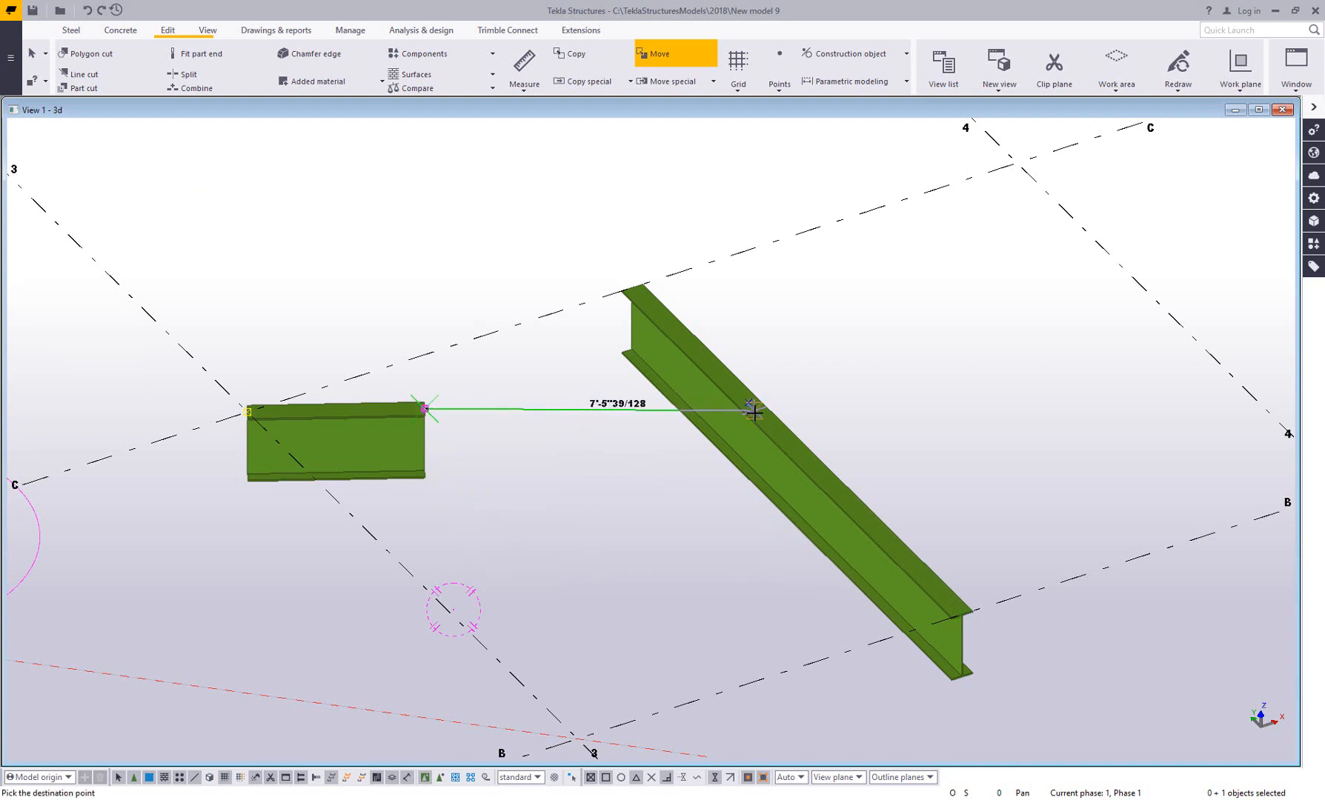
left_click(749, 405)
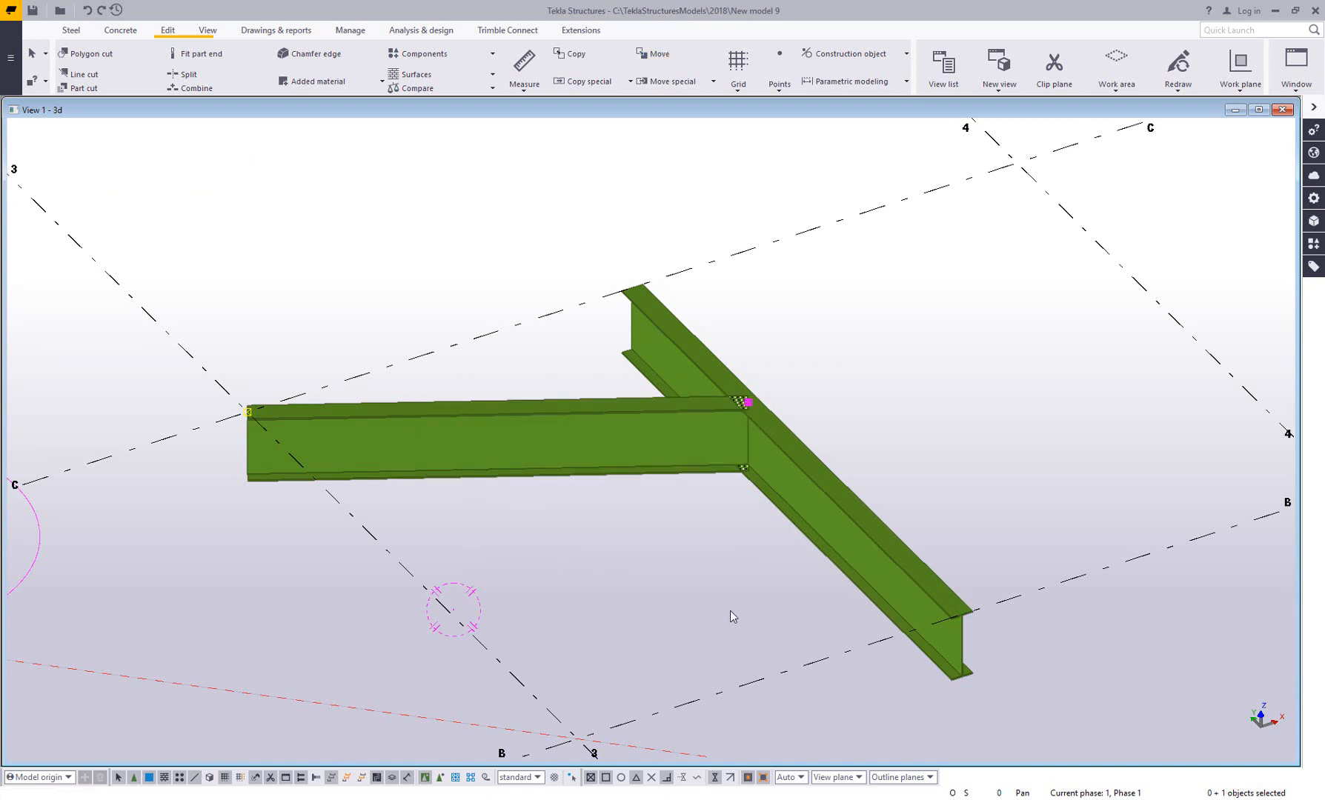
mouse_move(731, 639)
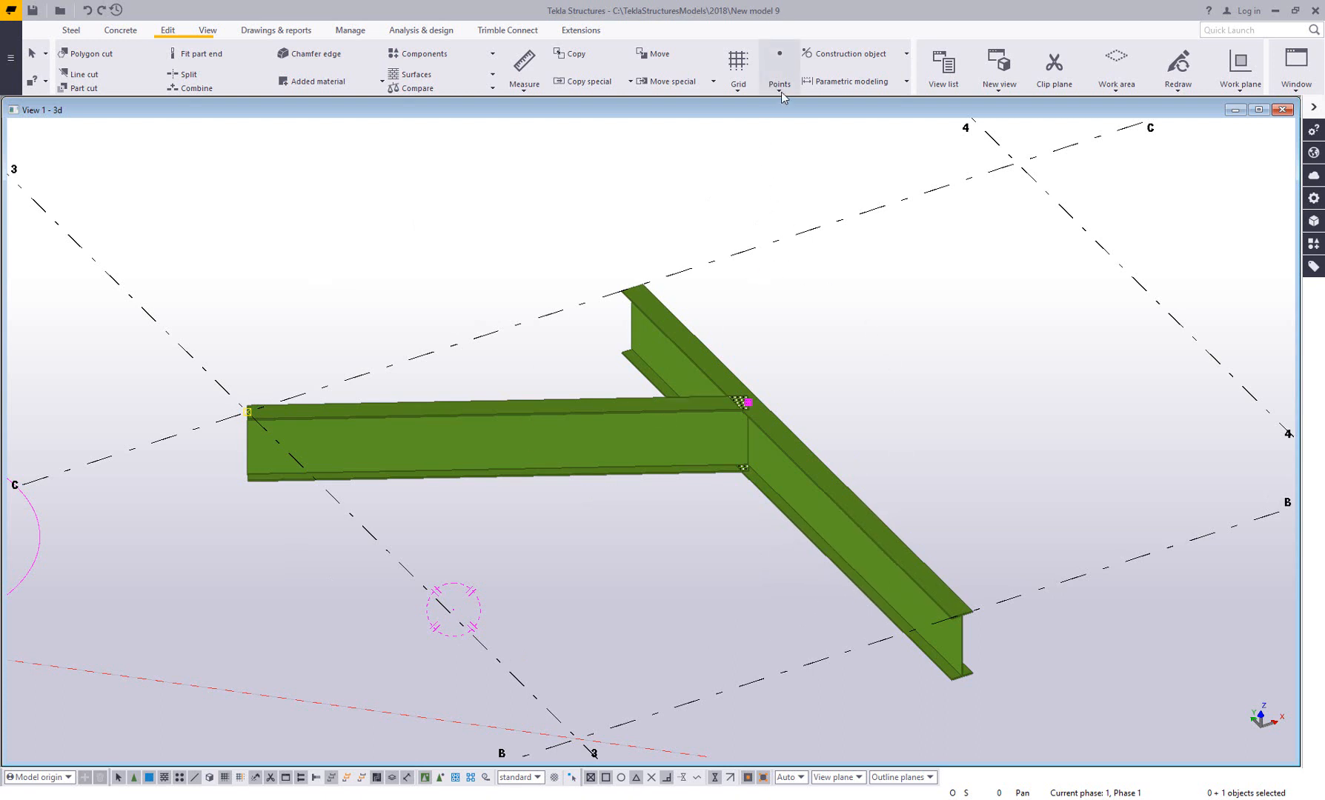
left_click(778, 69)
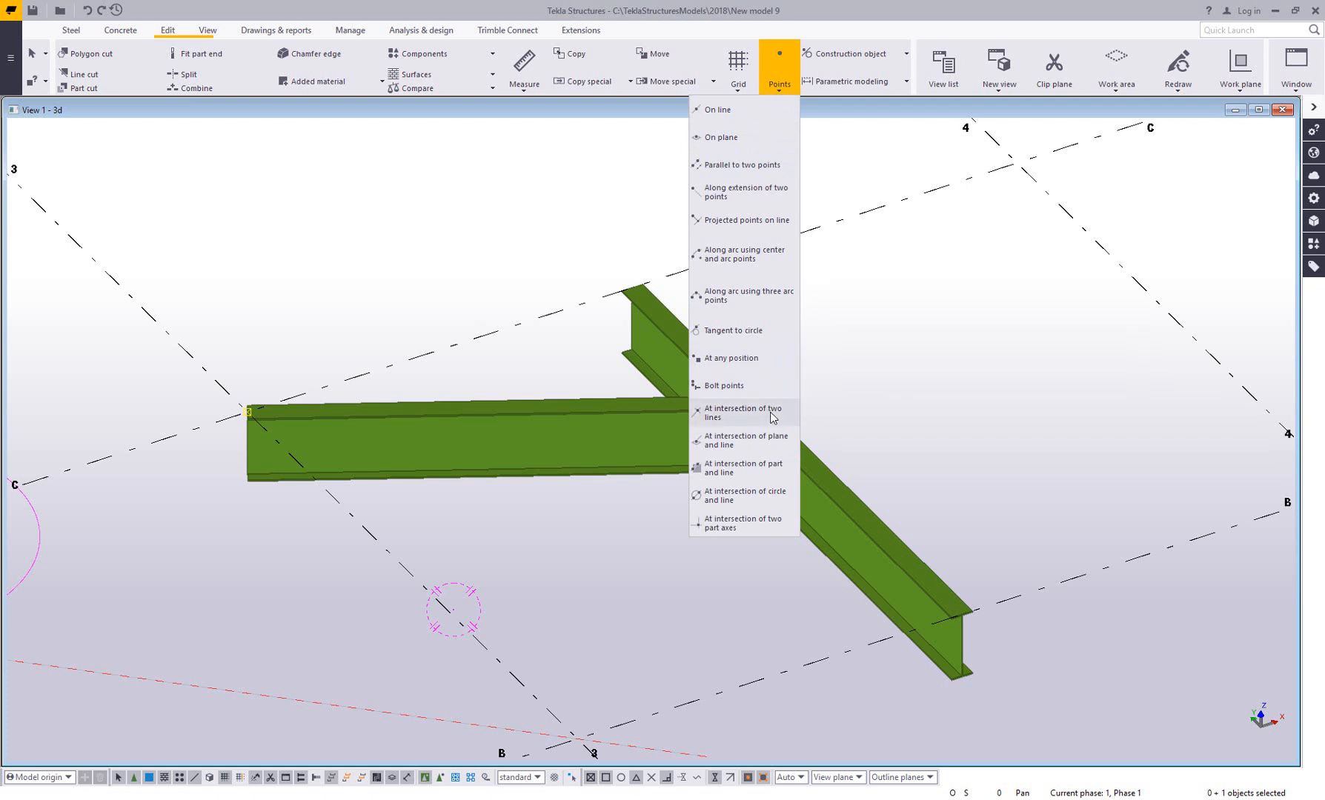
mouse_move(744, 413)
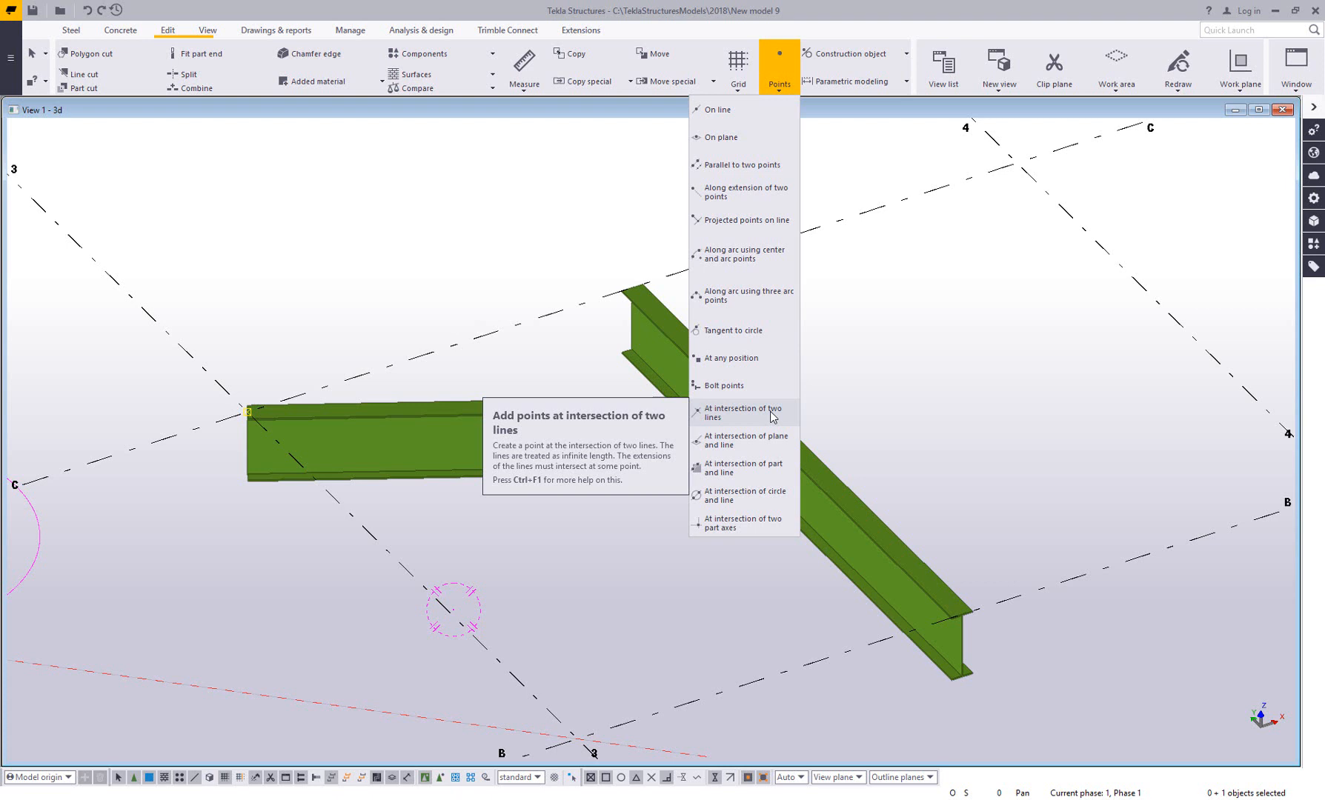
mouse_move(751, 441)
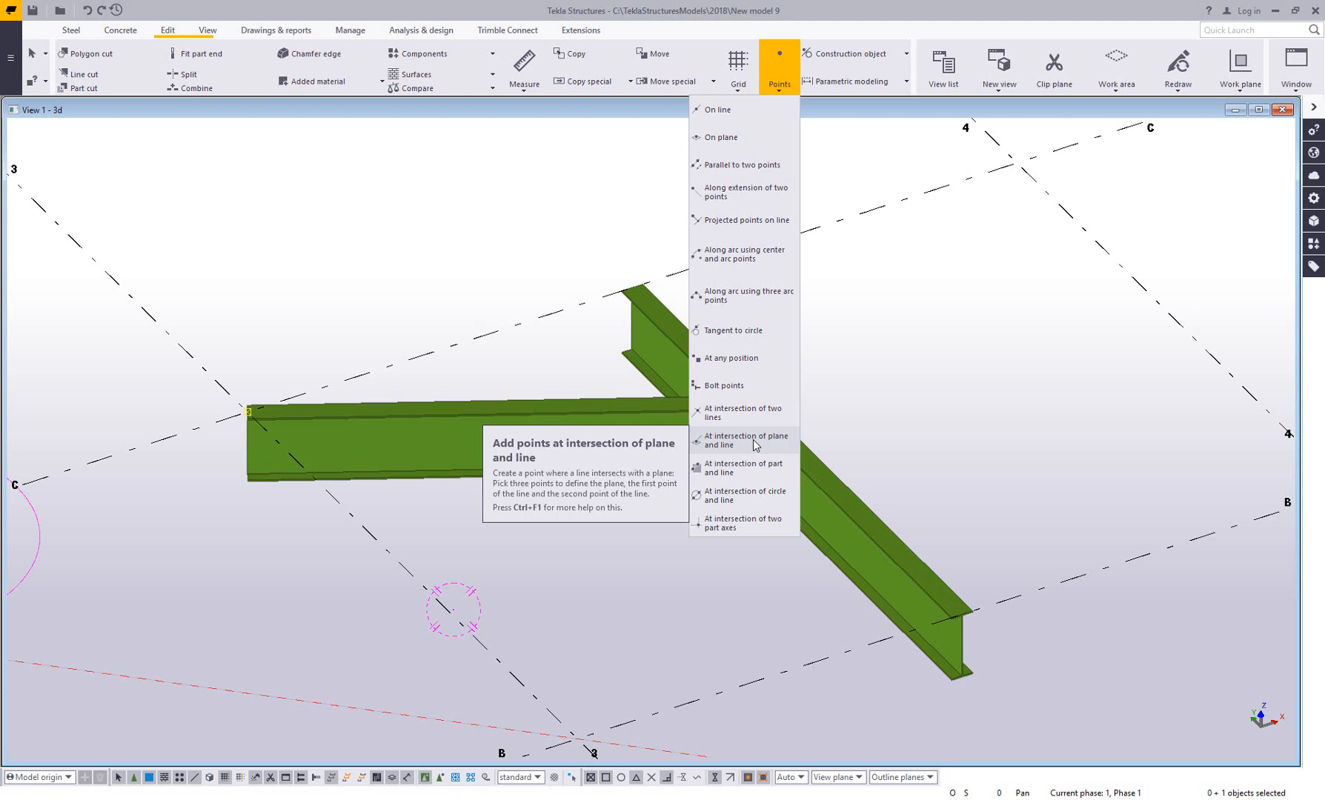
mouse_move(743, 467)
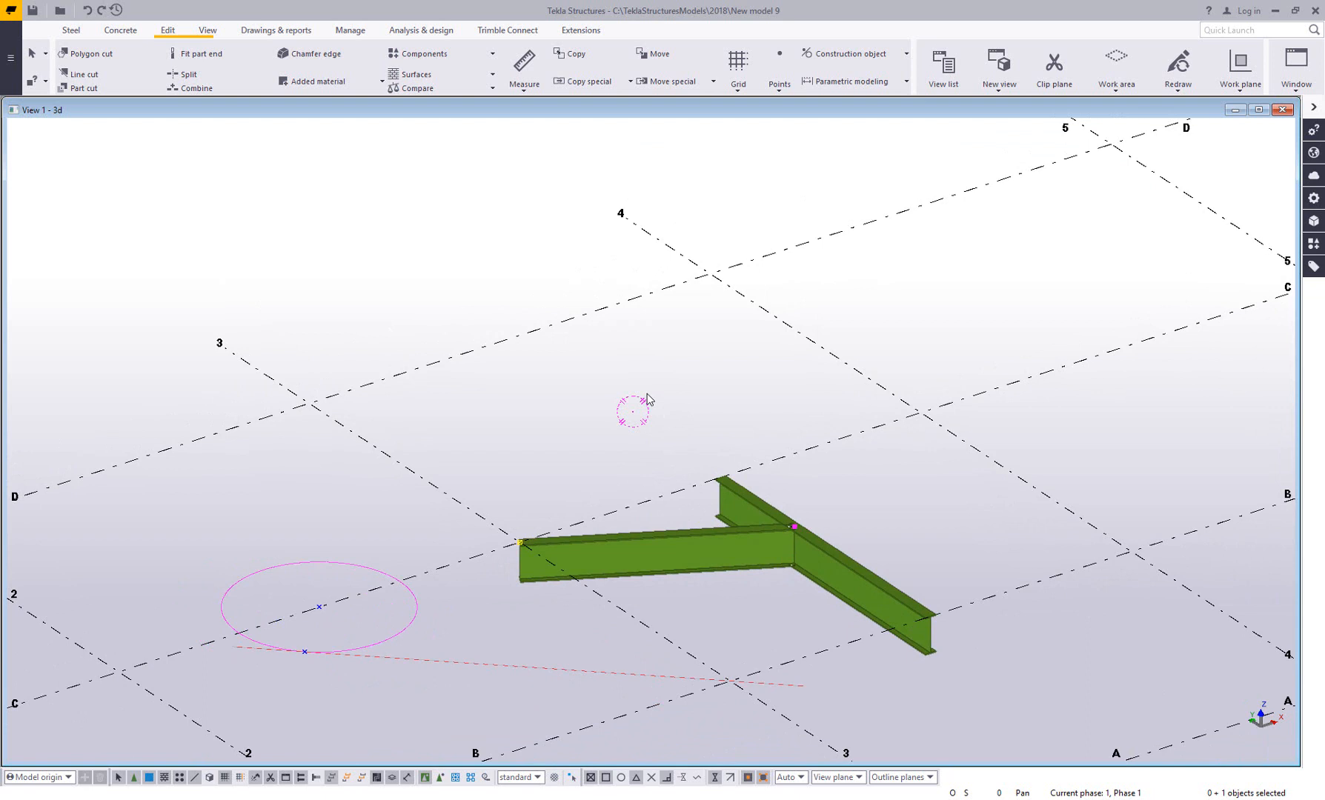
mouse_move(690, 456)
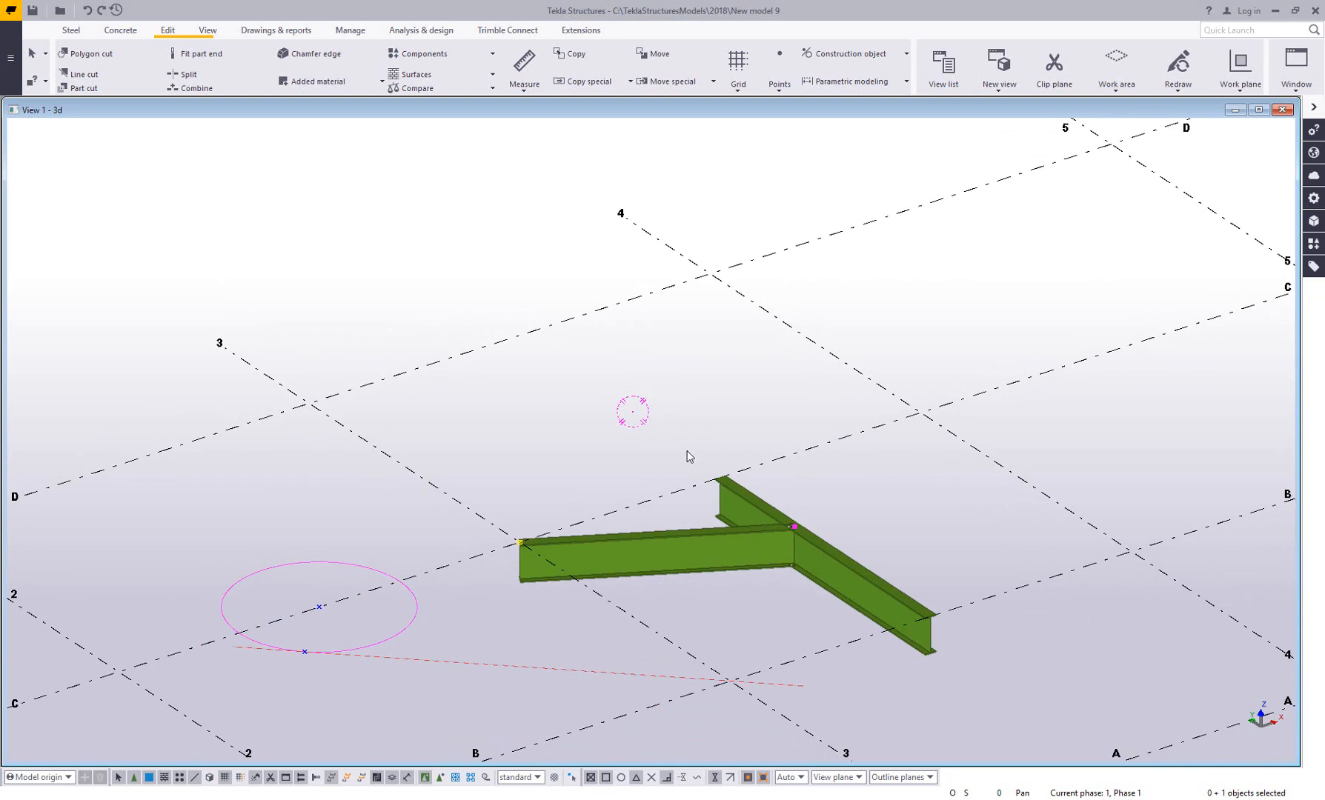
Bring the curved steel beam into view and dismiss its property pane
left_click(70, 30)
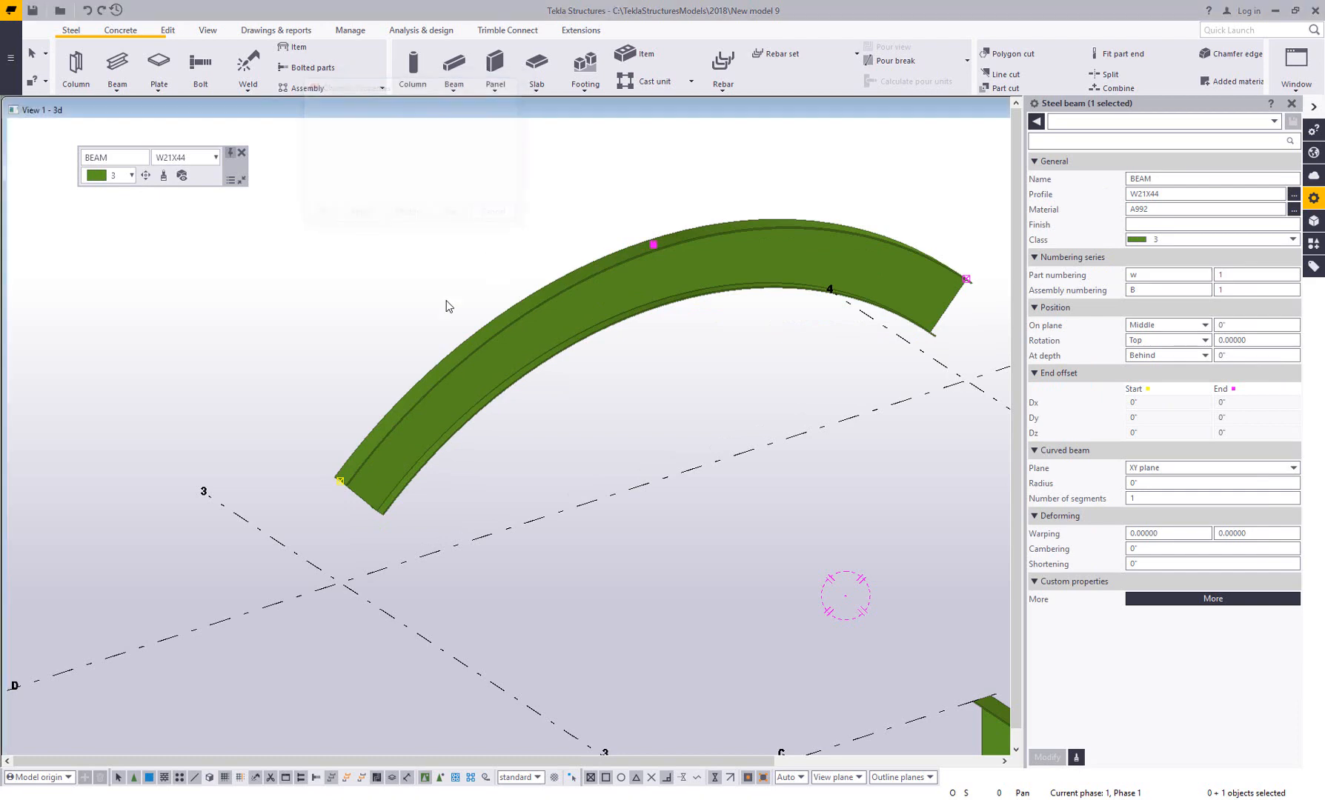
left_click(1291, 104)
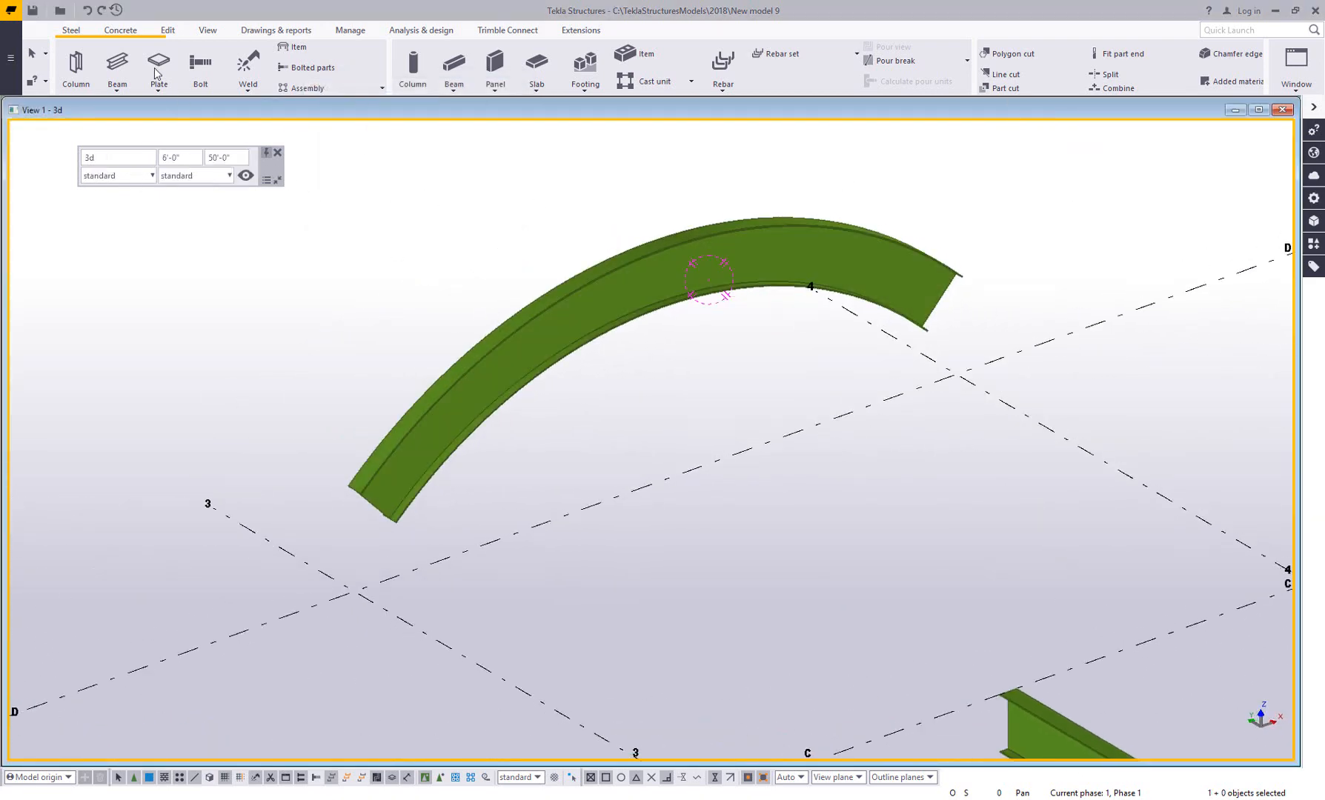
Place vertical construction lines through the curved beam at numeric location 1.5
left_click(166, 31)
type("1.5")
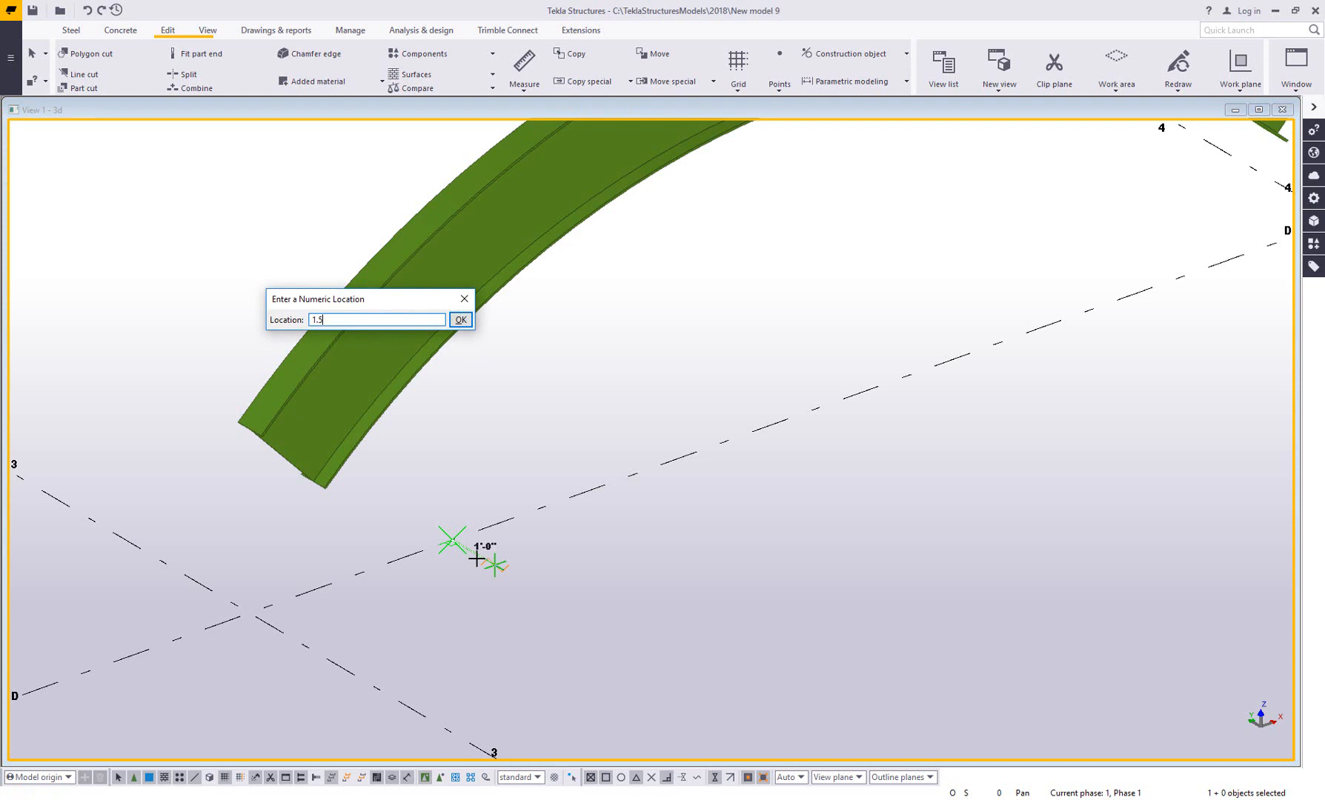
left_click(460, 320)
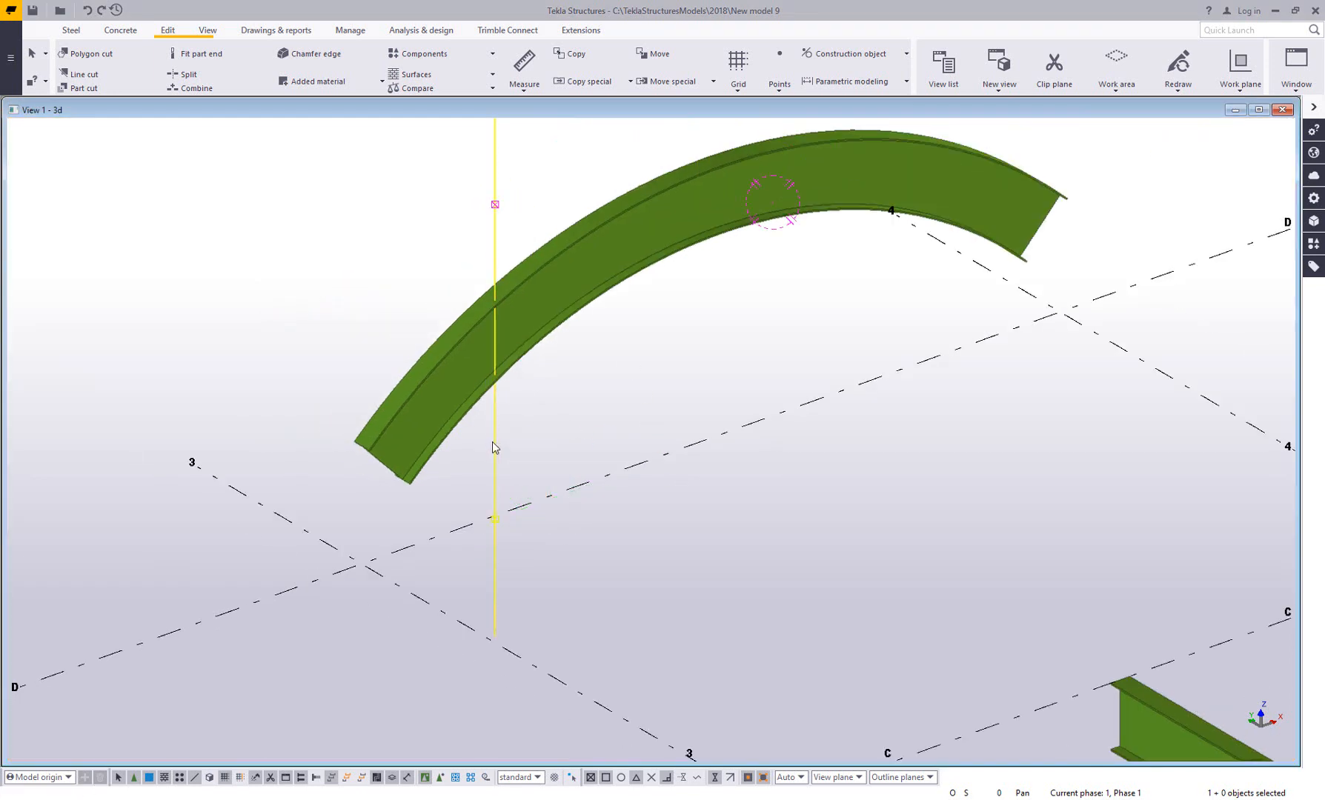
left_click(575, 54)
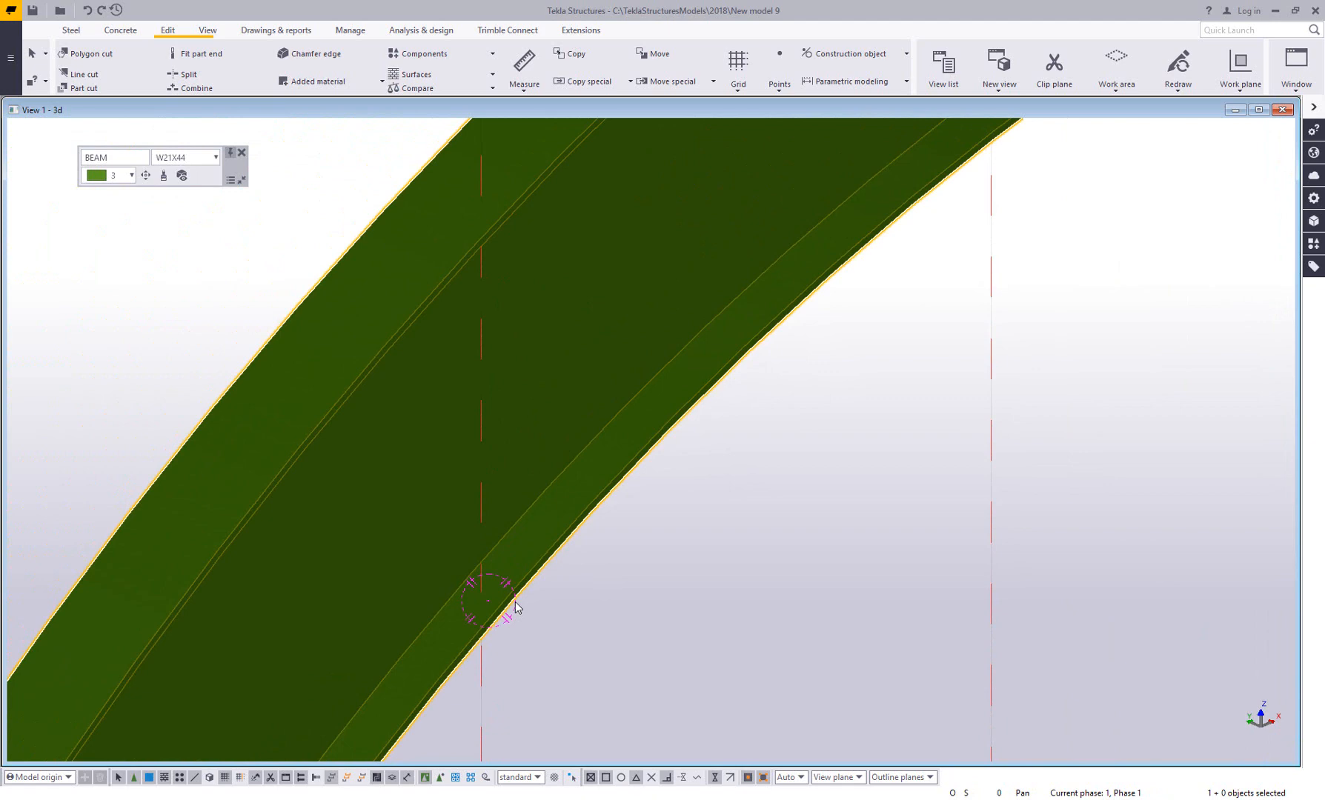
mouse_move(481, 210)
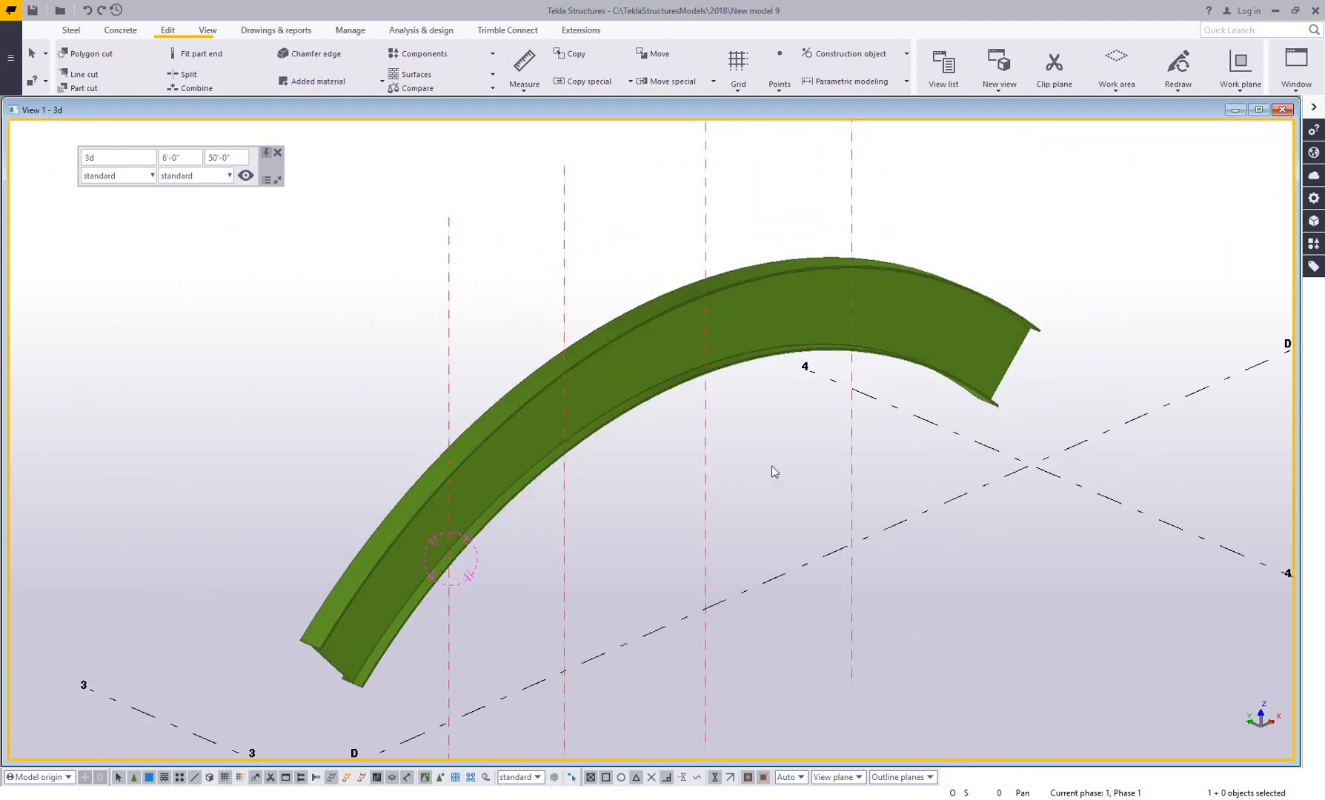
Create intersection points where the leftmost vertical line pierces the curved beam
left_click(778, 66)
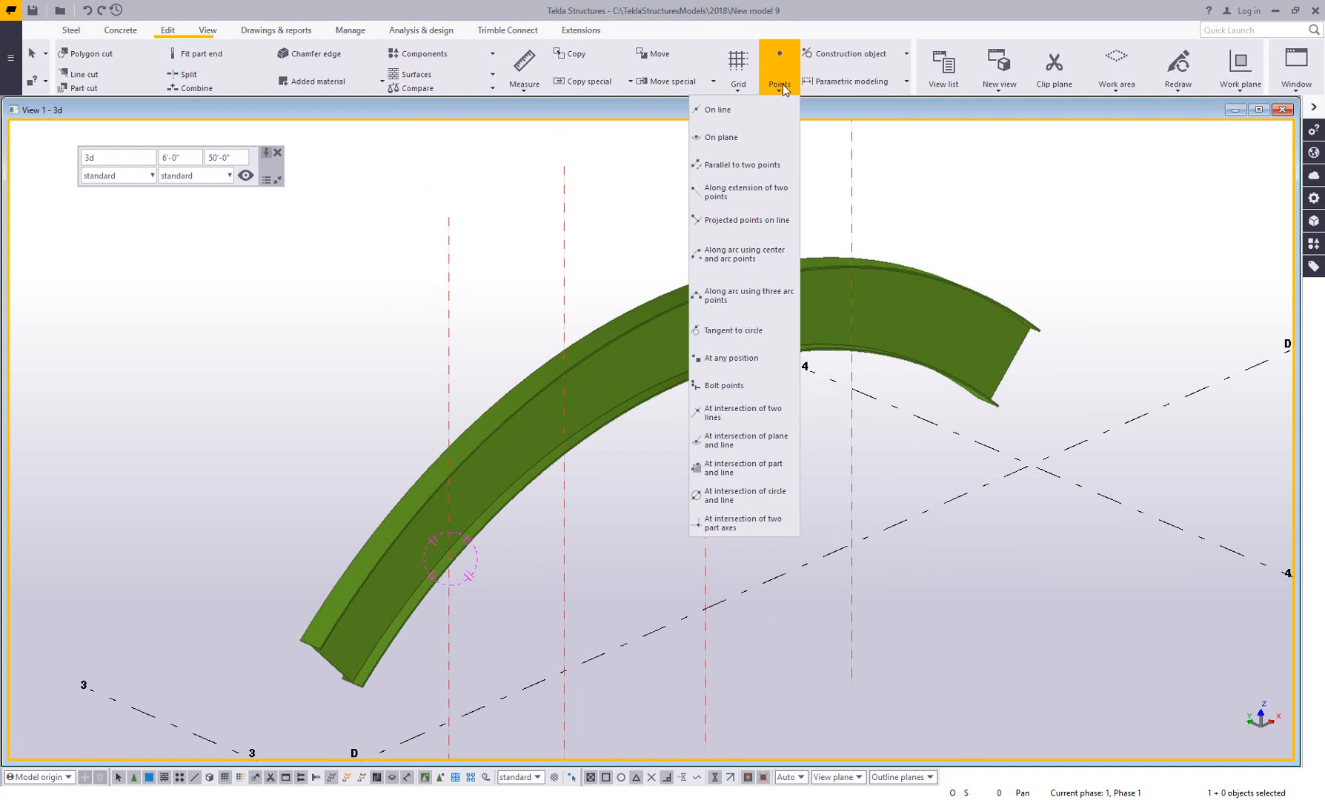
mouse_move(763, 412)
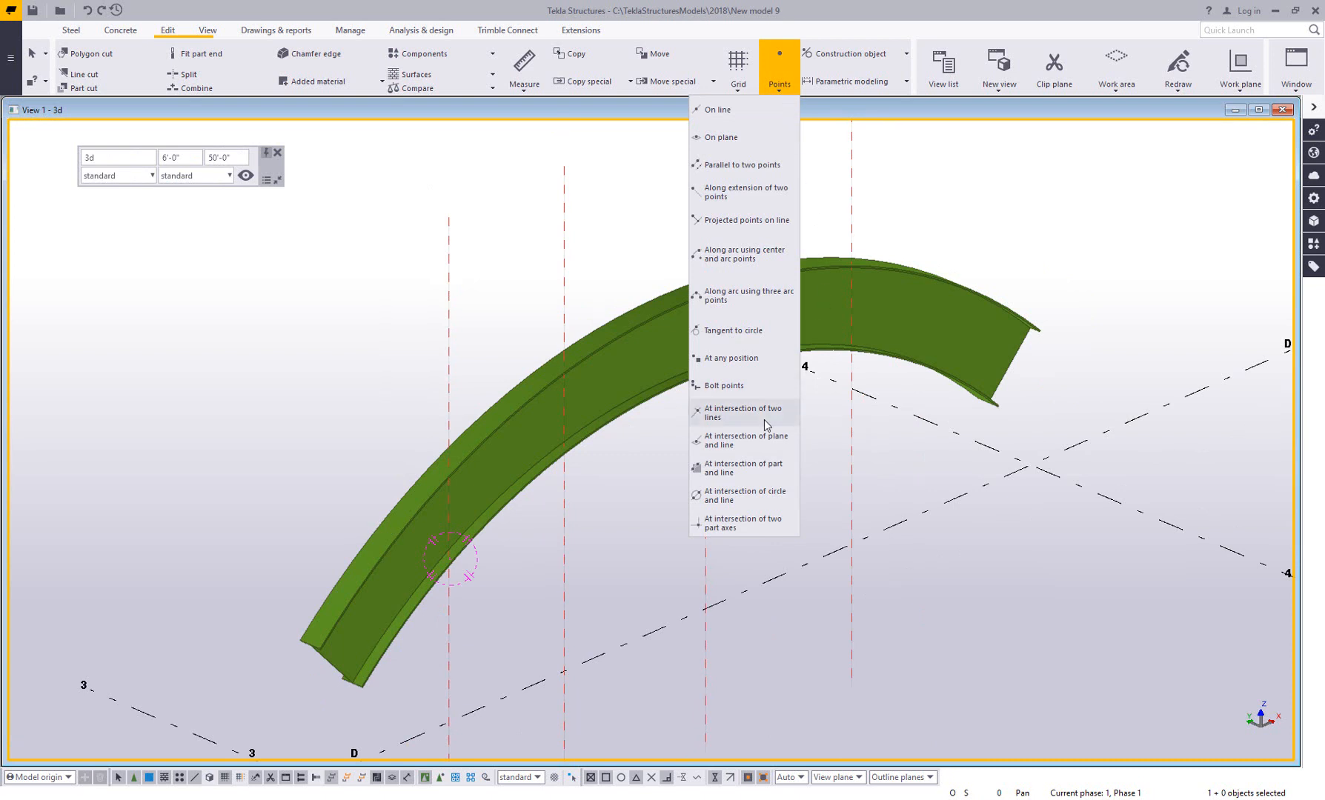
mouse_move(743, 467)
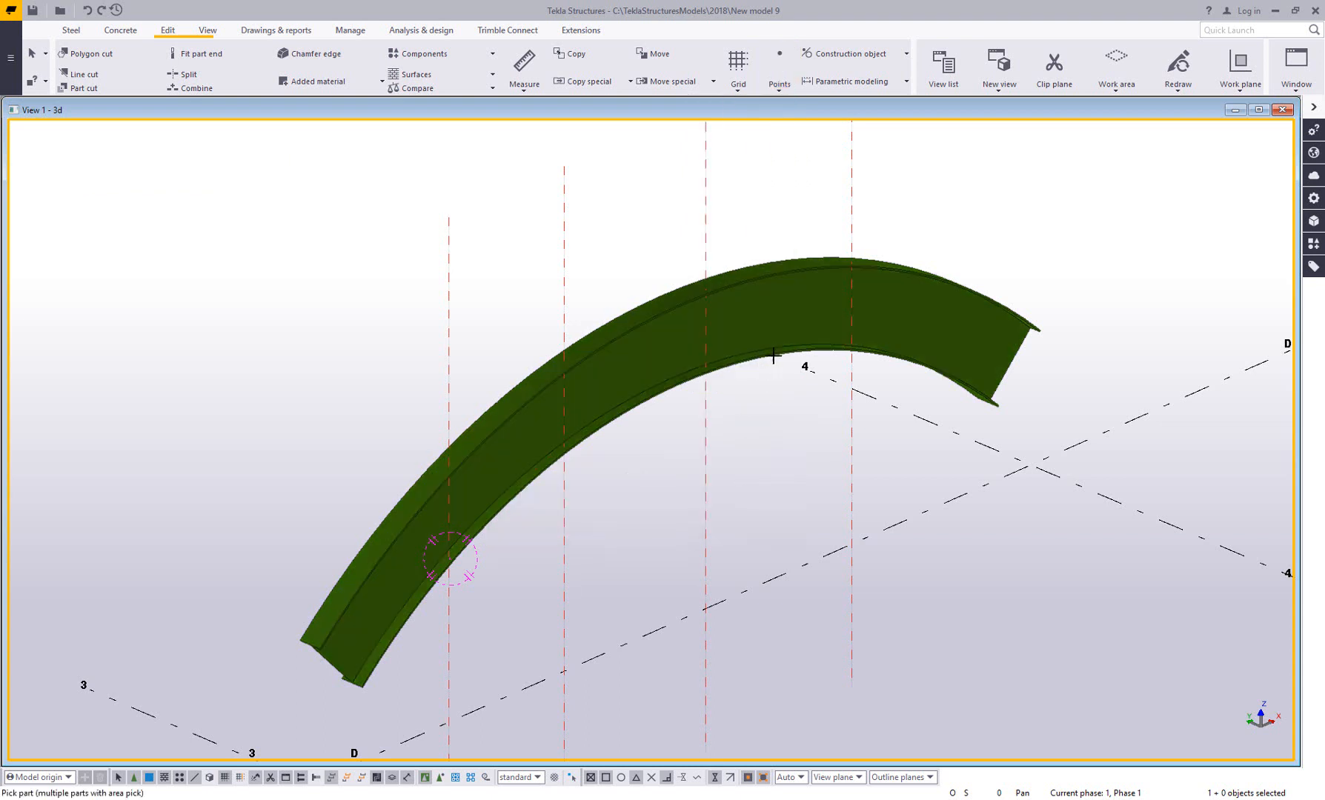
mouse_move(775, 347)
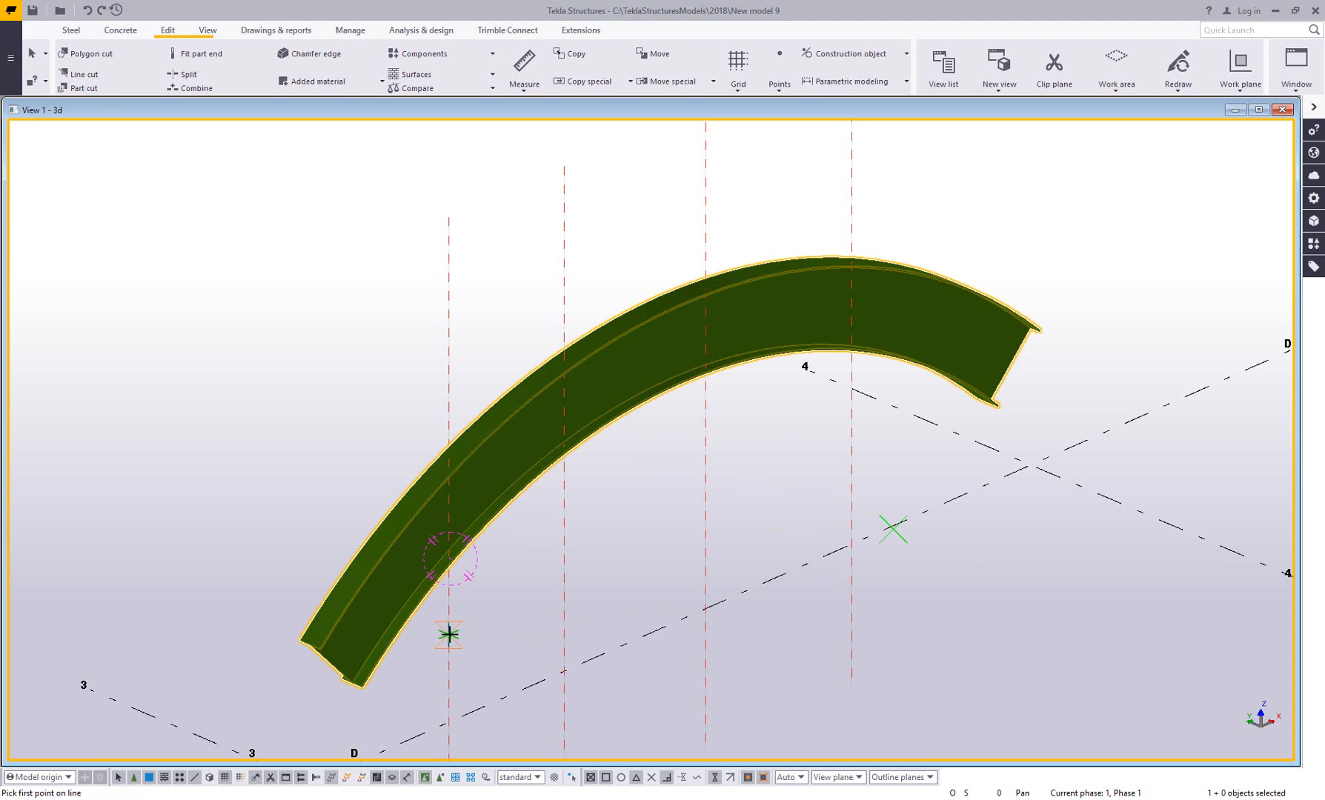
left_click(448, 634)
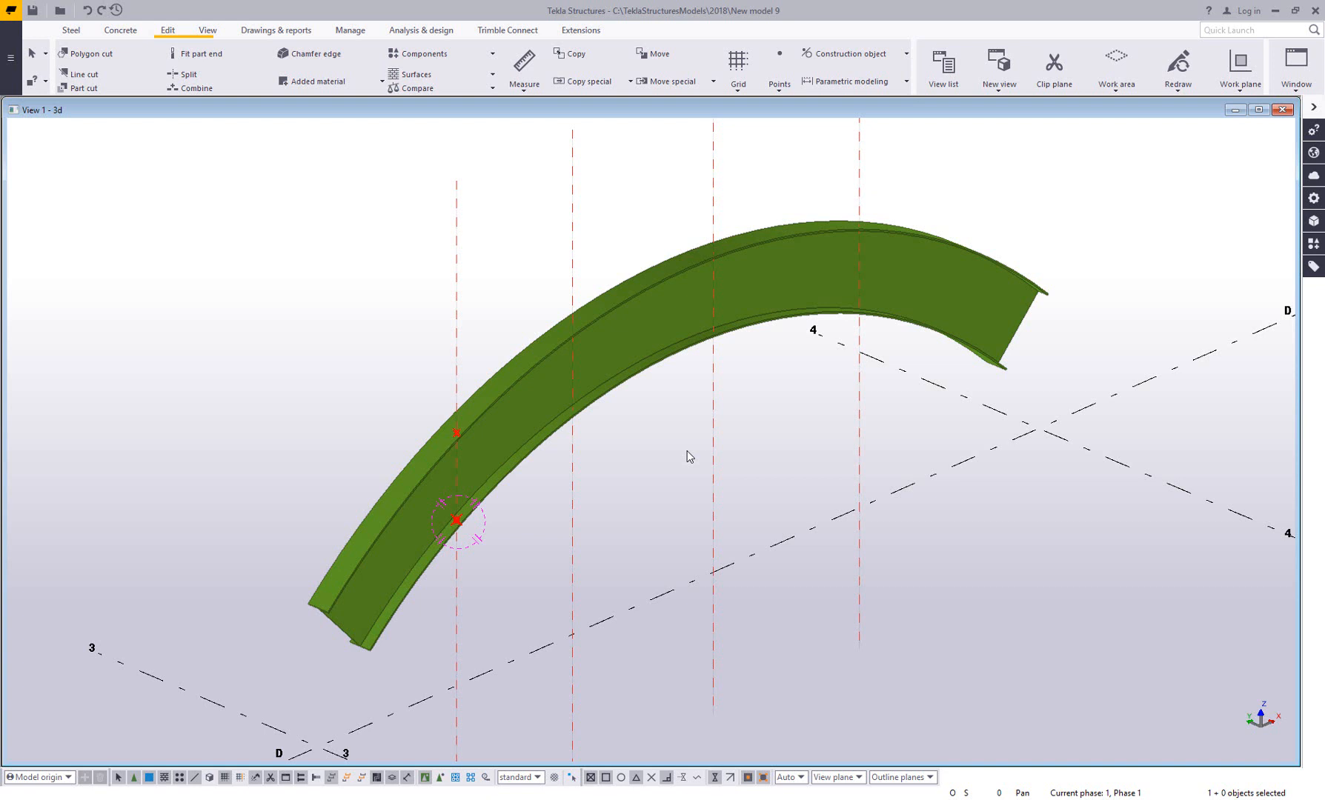
mouse_move(643, 461)
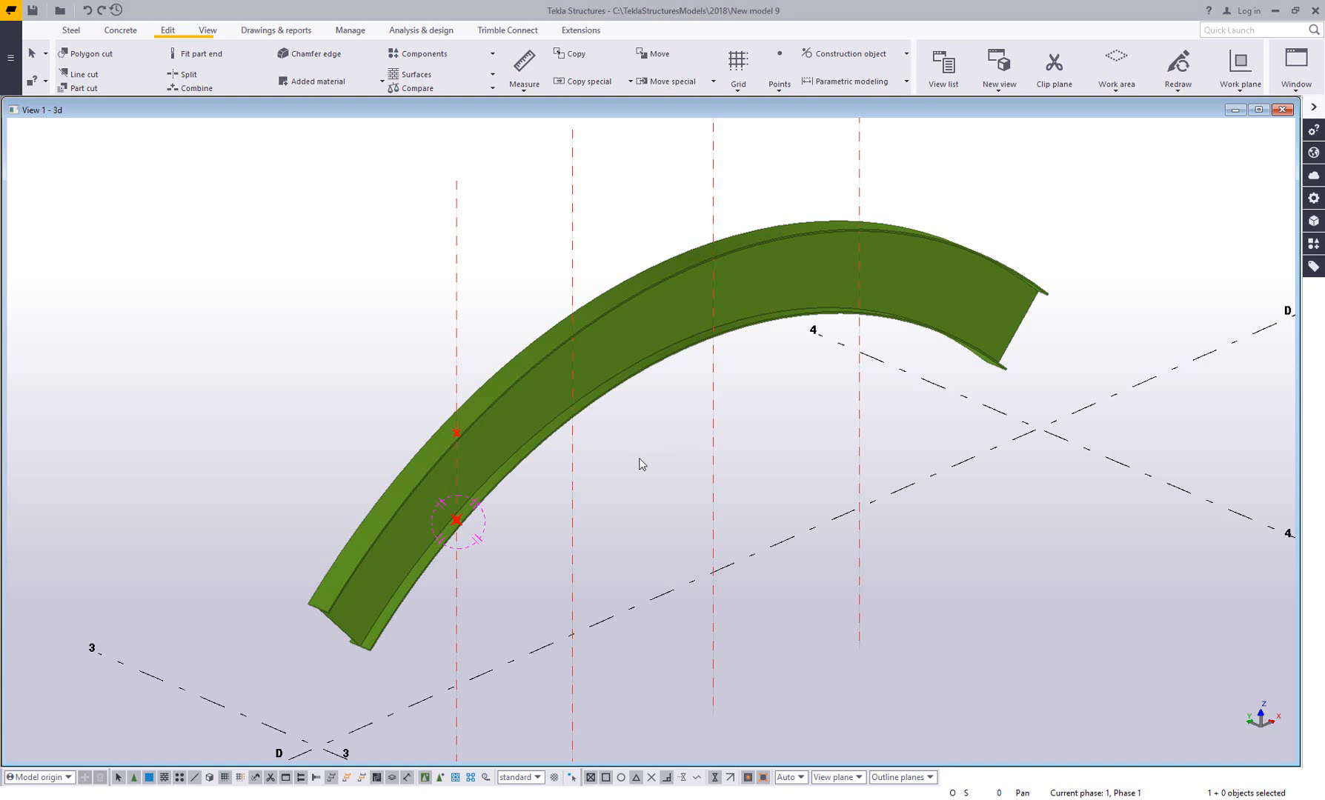
mouse_move(629, 465)
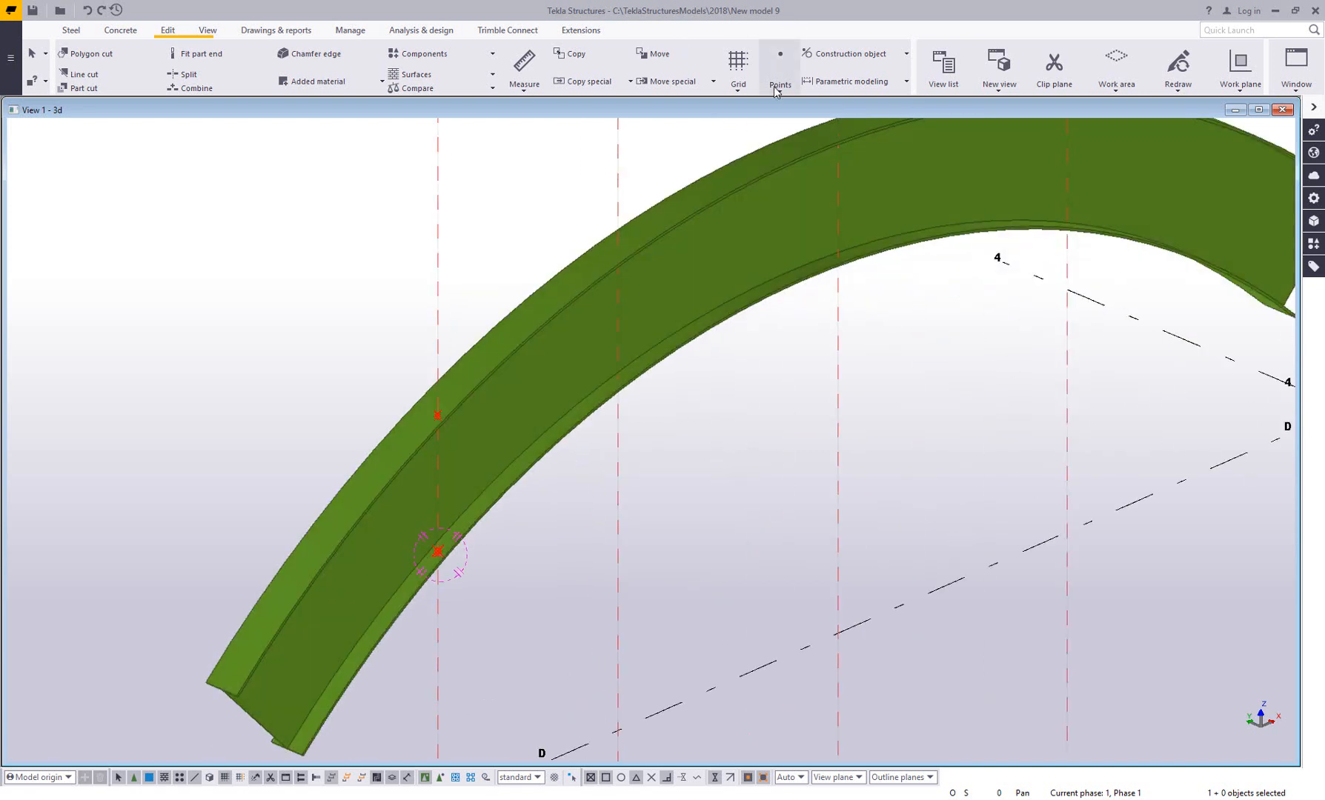
Start the part-and-line intersection point tool for the second vertical line
left_click(778, 68)
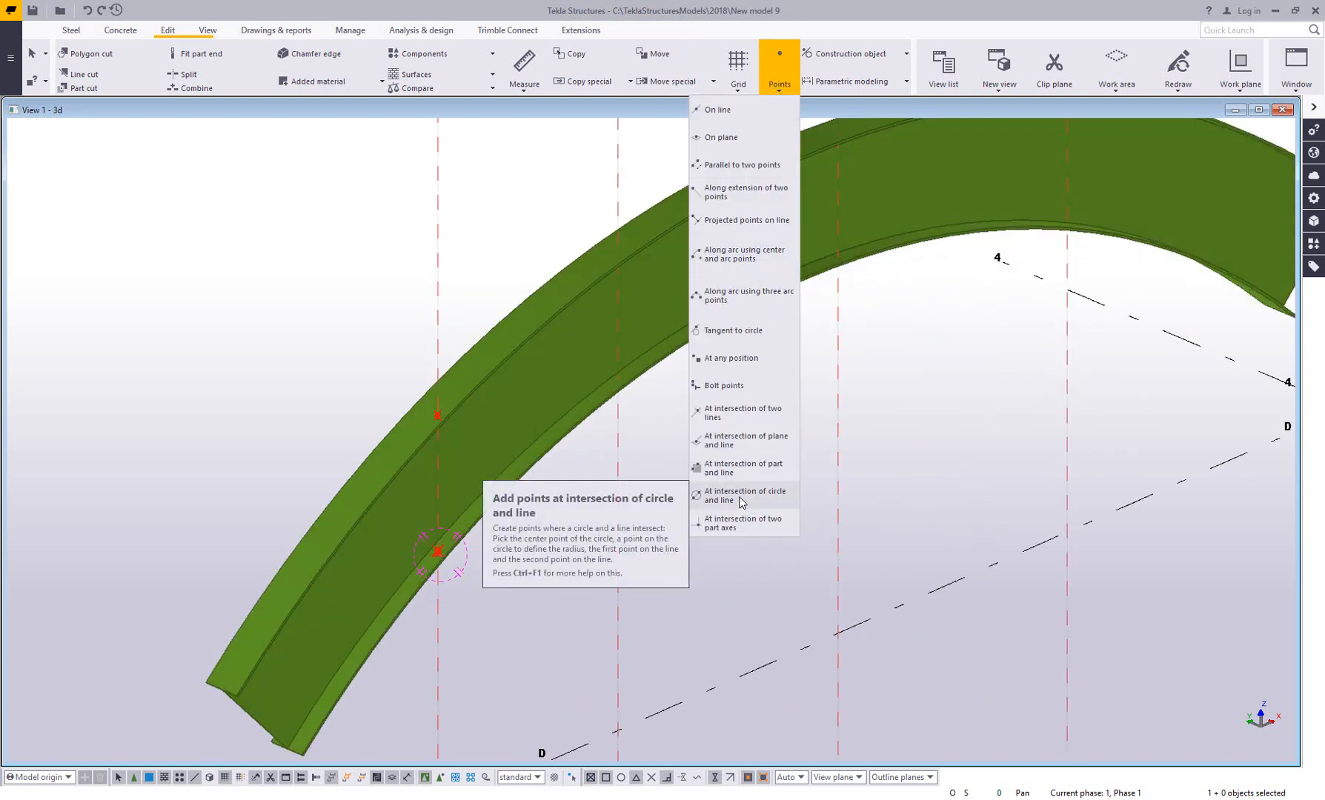
left_click(751, 479)
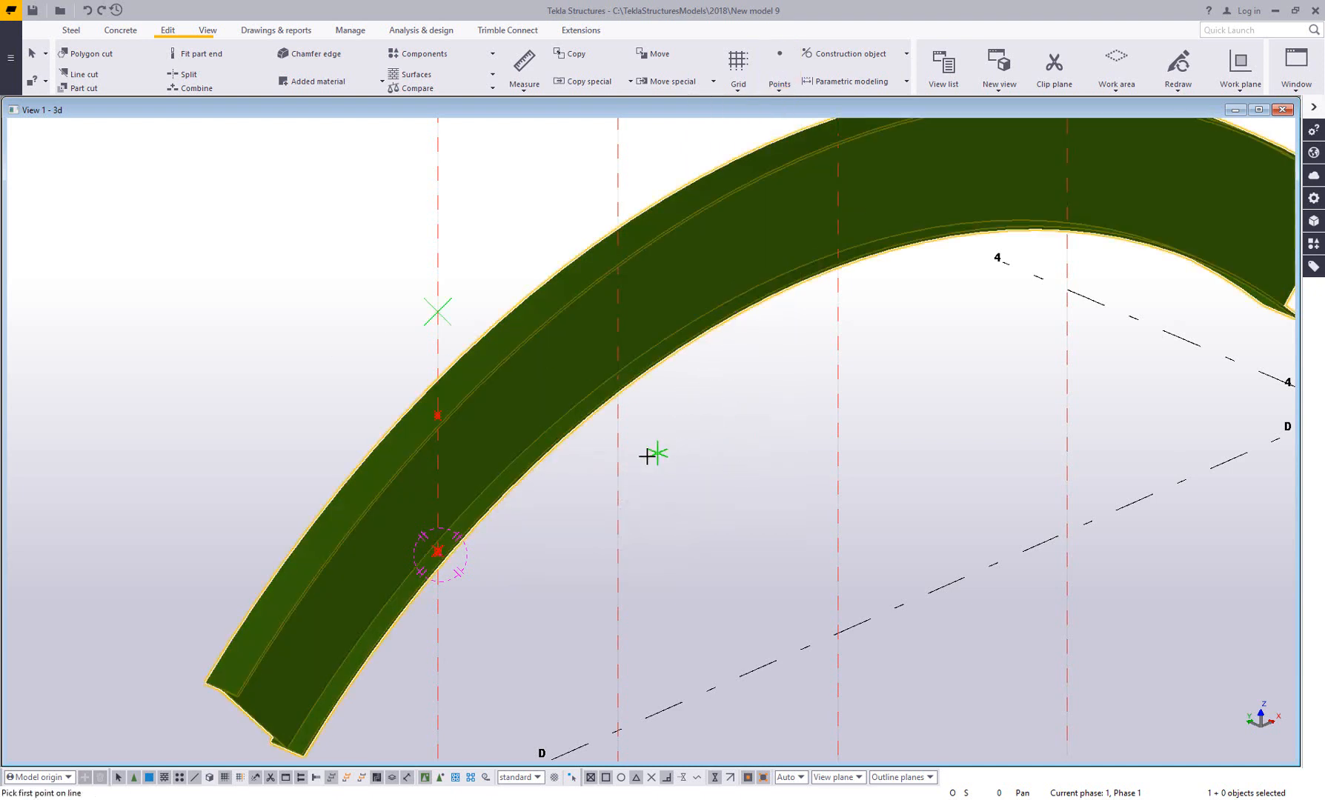
mouse_move(649, 190)
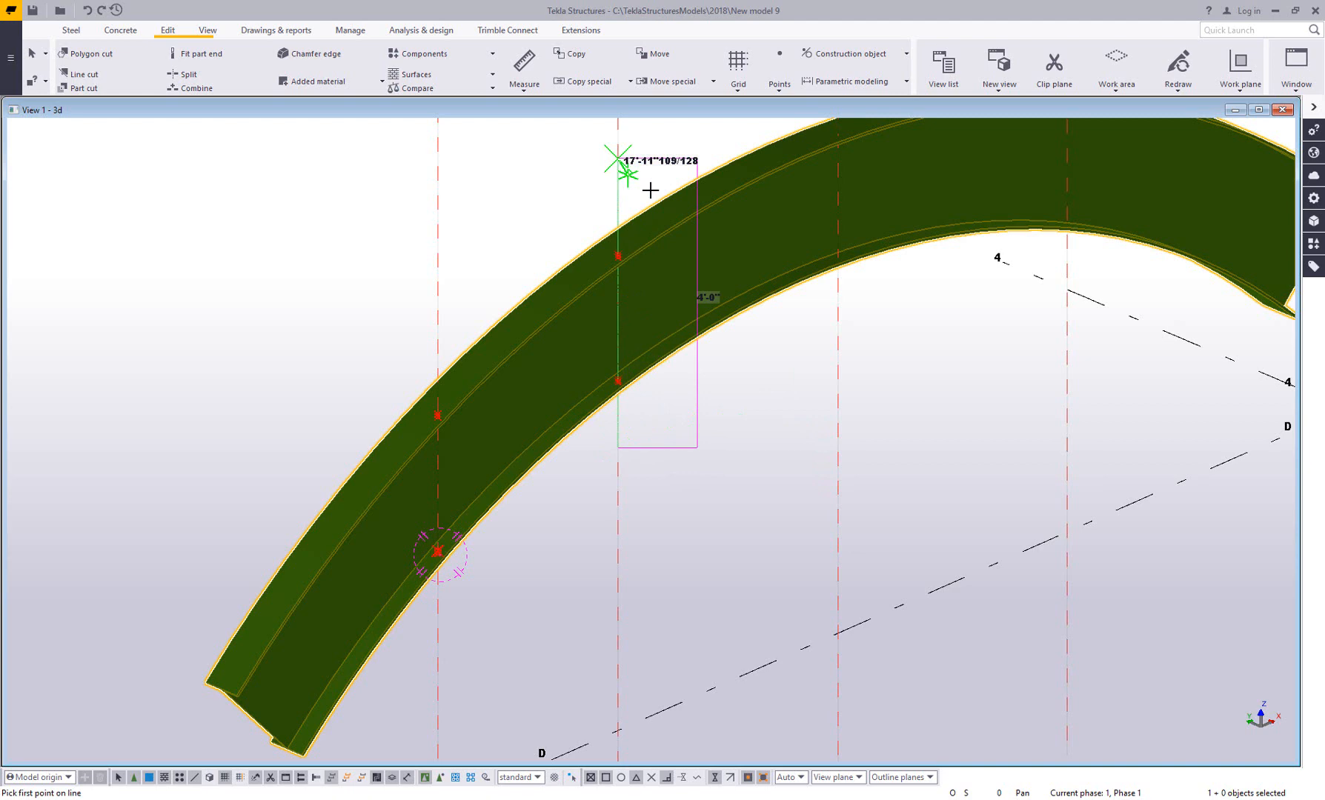